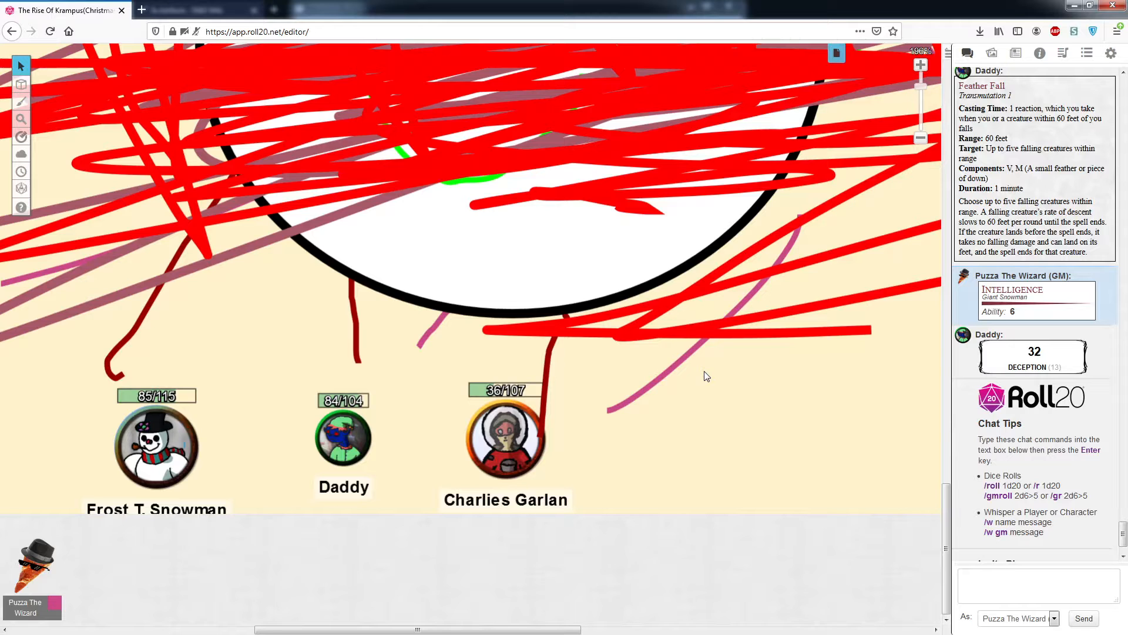
pyautogui.moveTo(924, 89)
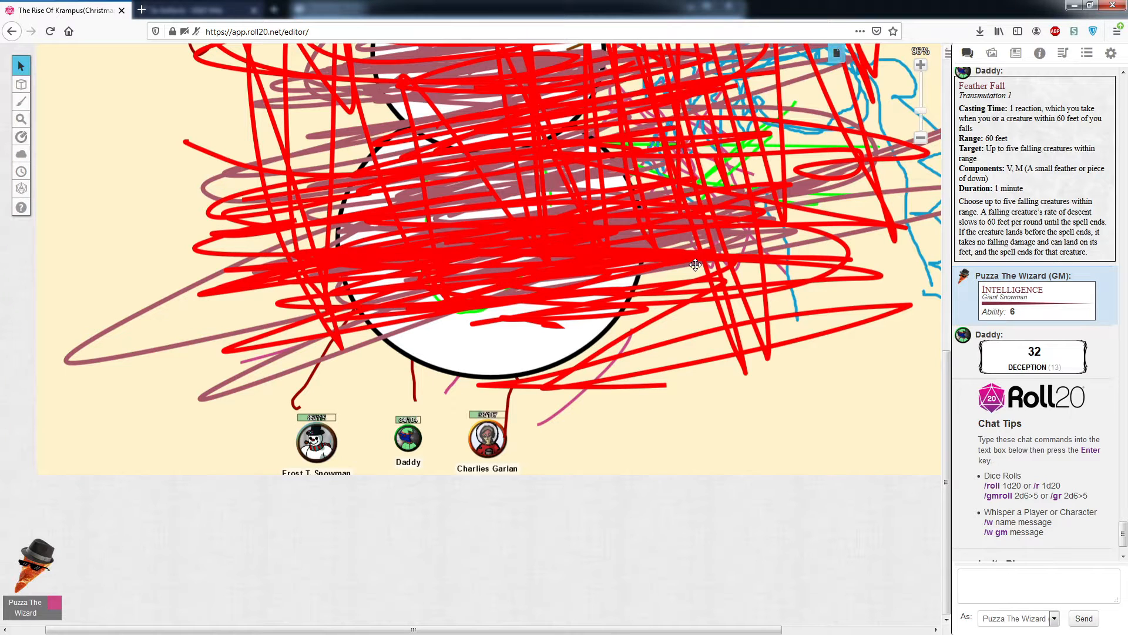
pyautogui.moveTo(924, 106)
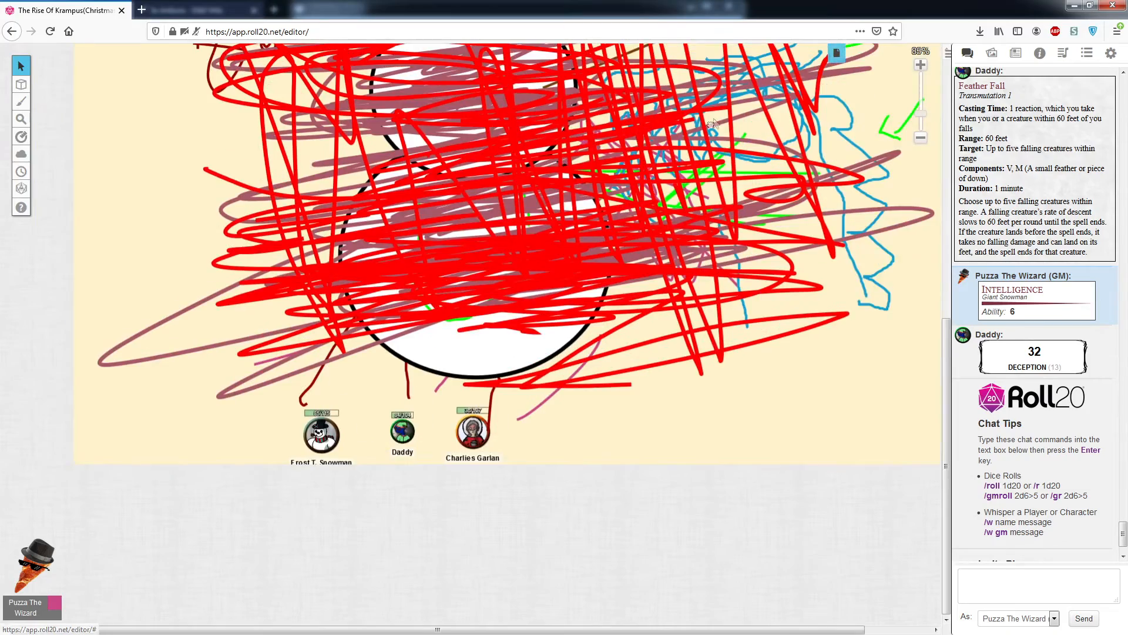
pyautogui.moveTo(640, 129)
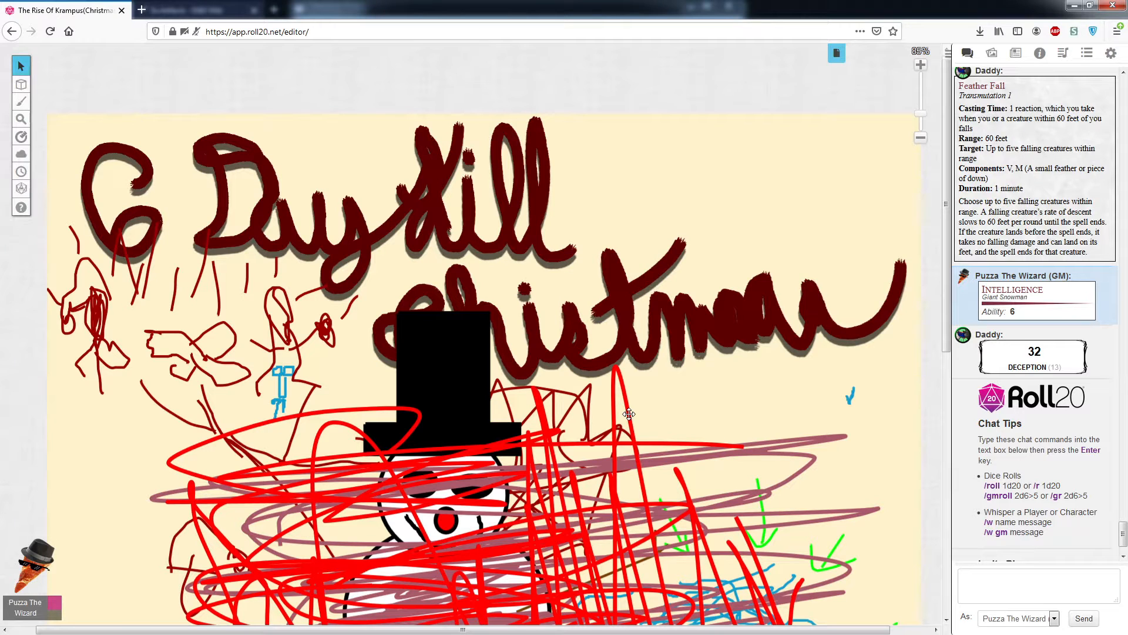
# Step: Zoom around the scribbled intro page onto the party tokens, then bring up the character Journal
pyautogui.scroll(-3)
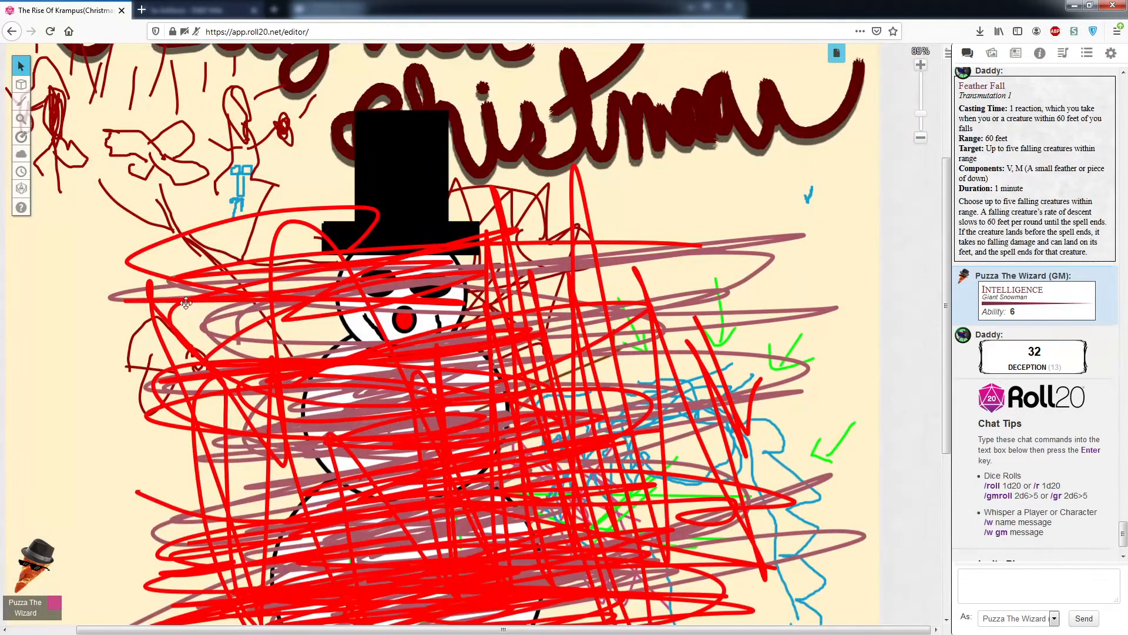
pyautogui.scroll(-3)
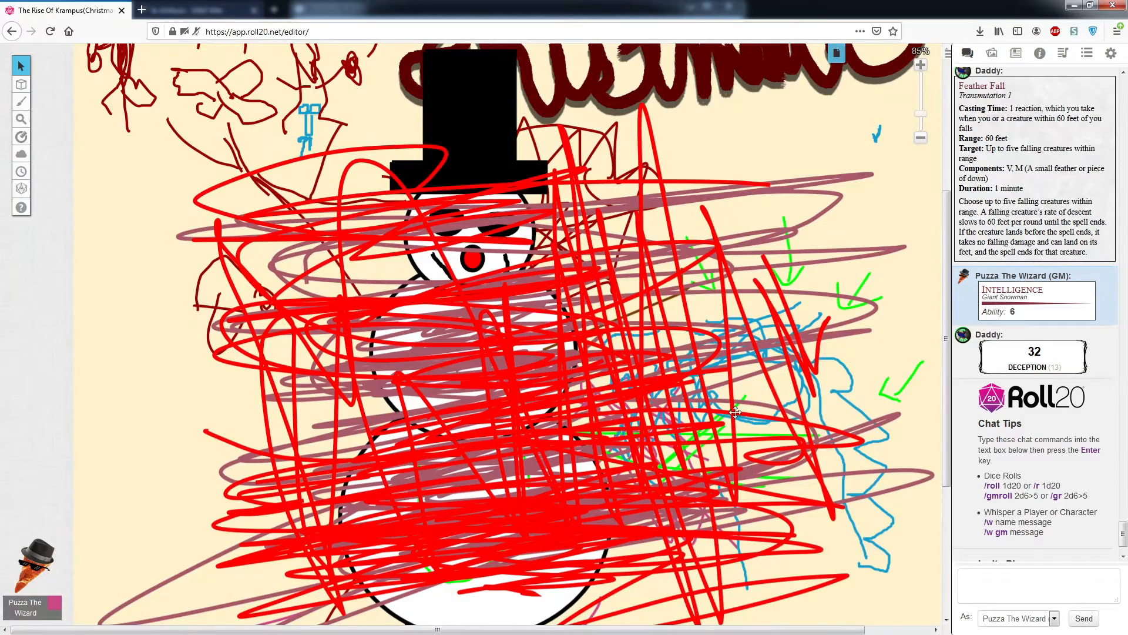
pyautogui.scroll(-3)
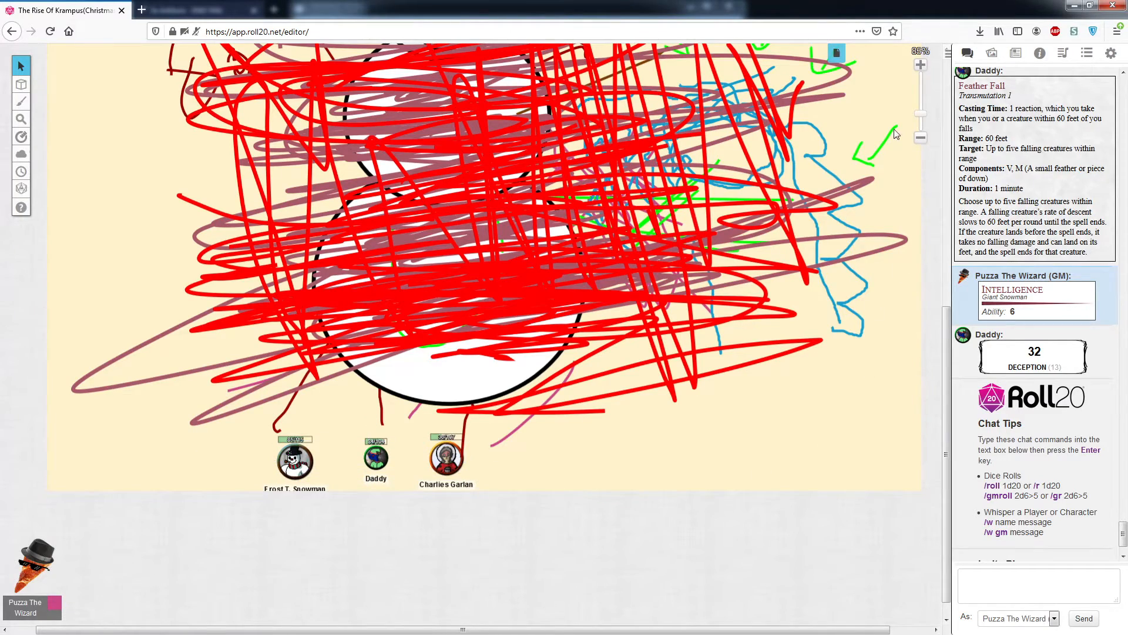
pyautogui.click(920, 65)
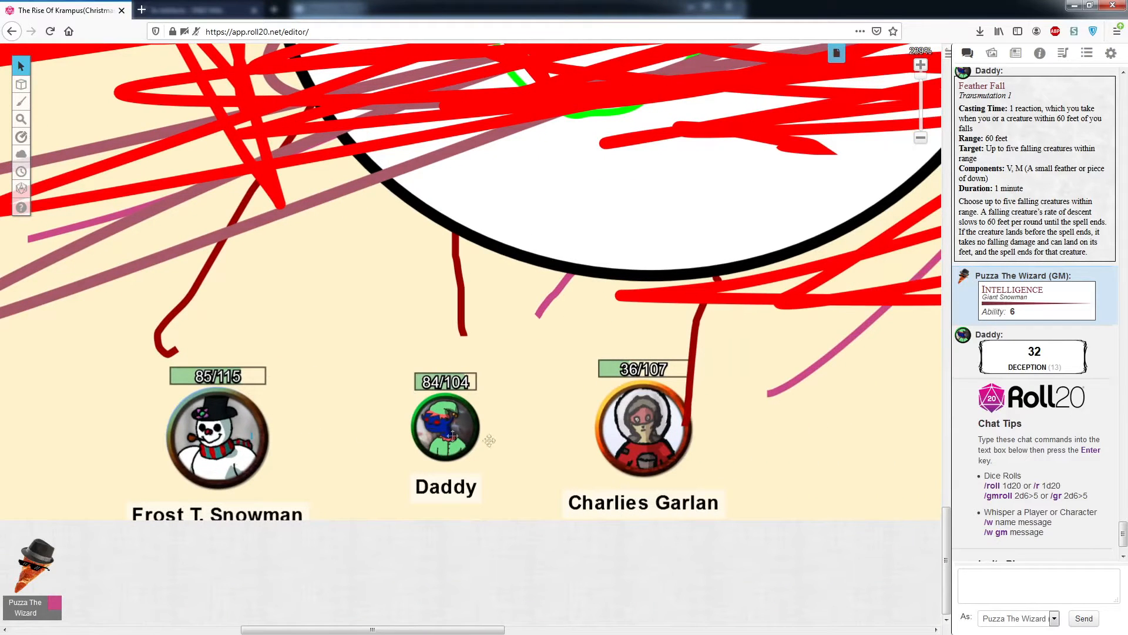
pyautogui.click(218, 432)
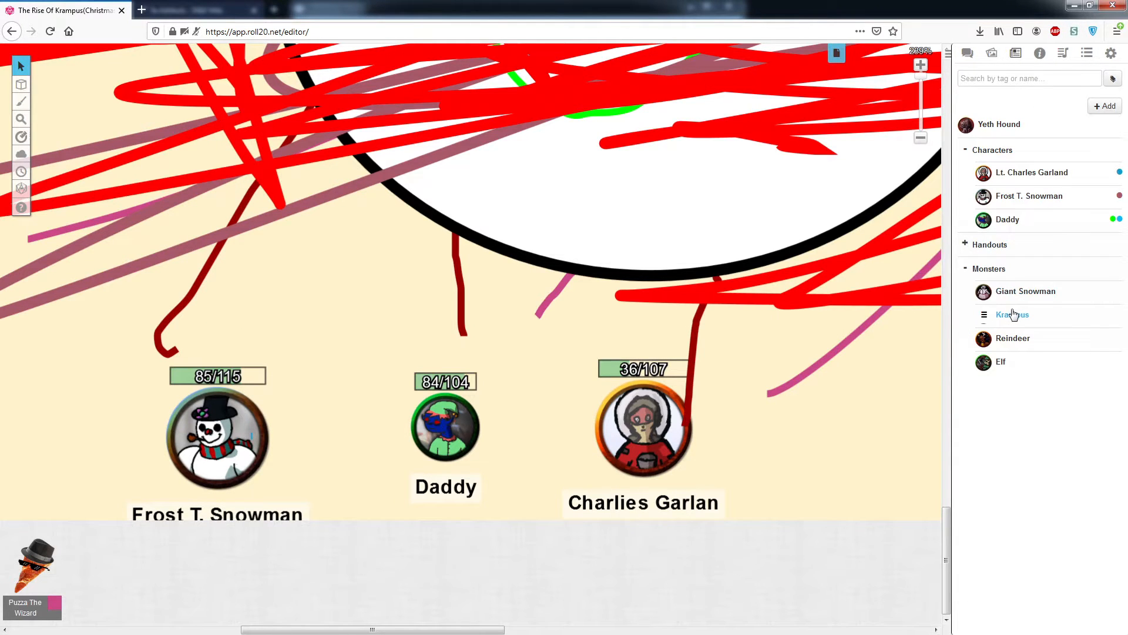
# Step: View and close the Krampus monster profile, then bring up the list of map pages
pyautogui.click(1012, 315)
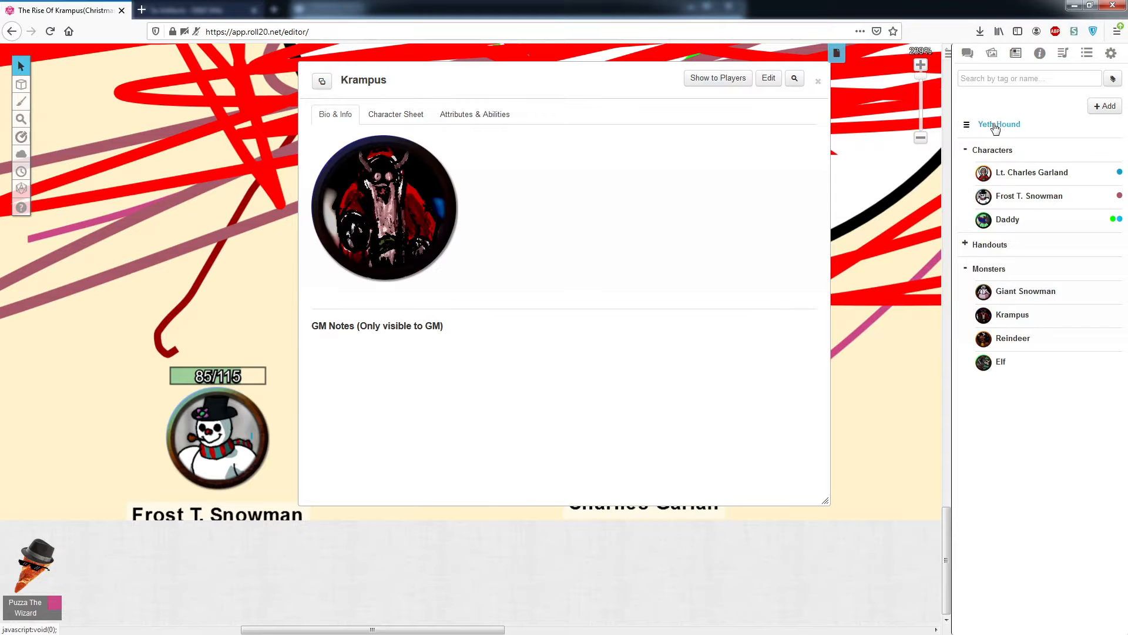
pyautogui.moveTo(486, 167)
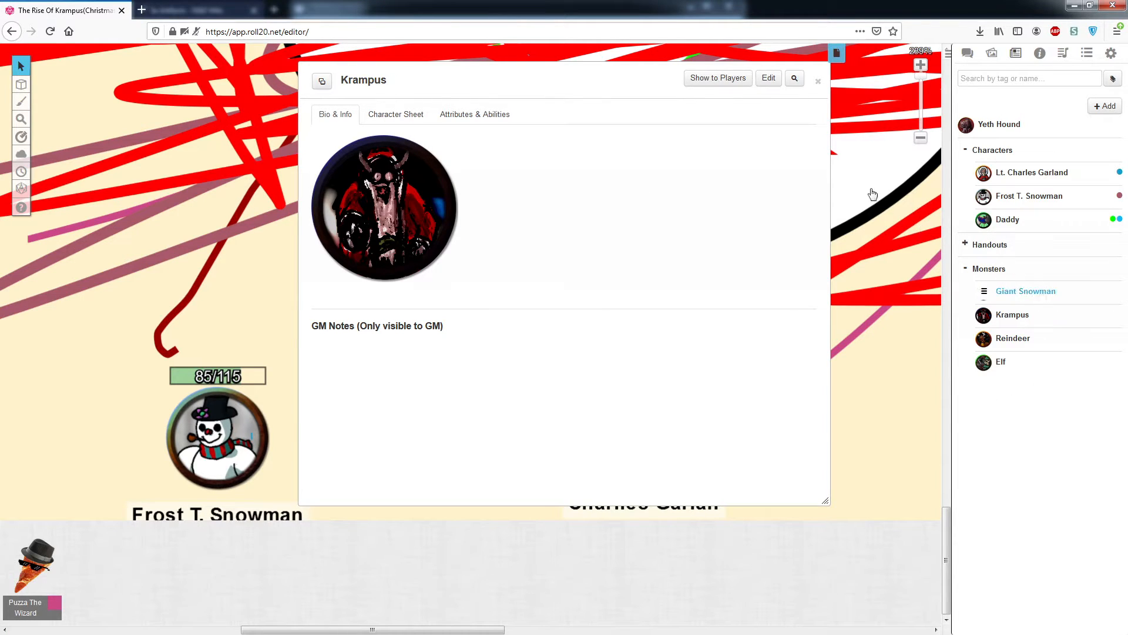
pyautogui.click(817, 81)
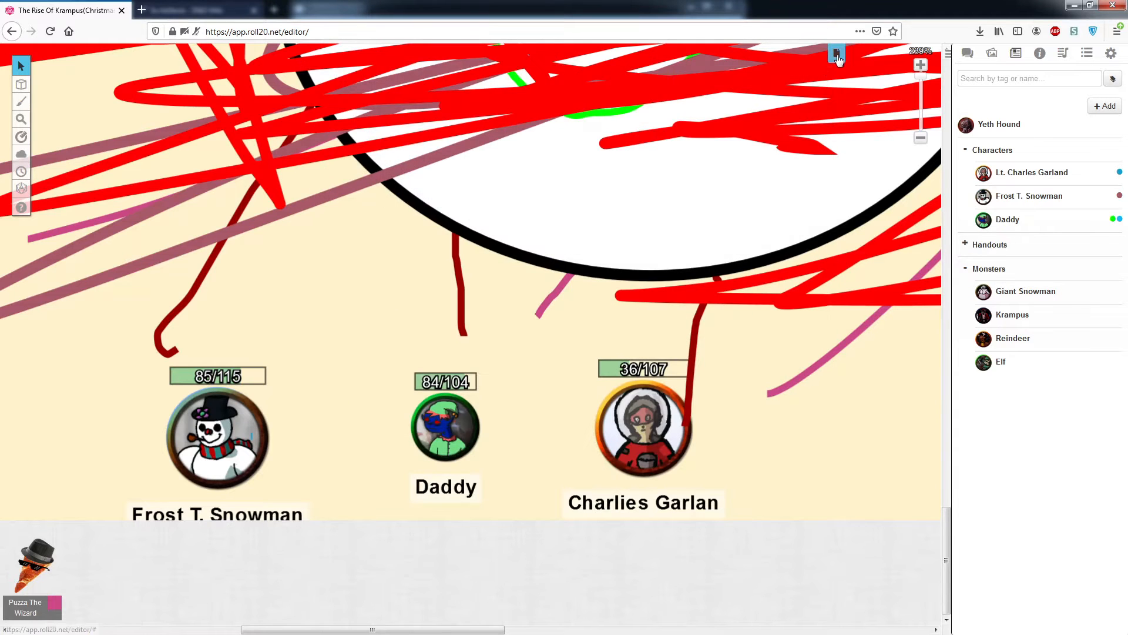
pyautogui.click(837, 56)
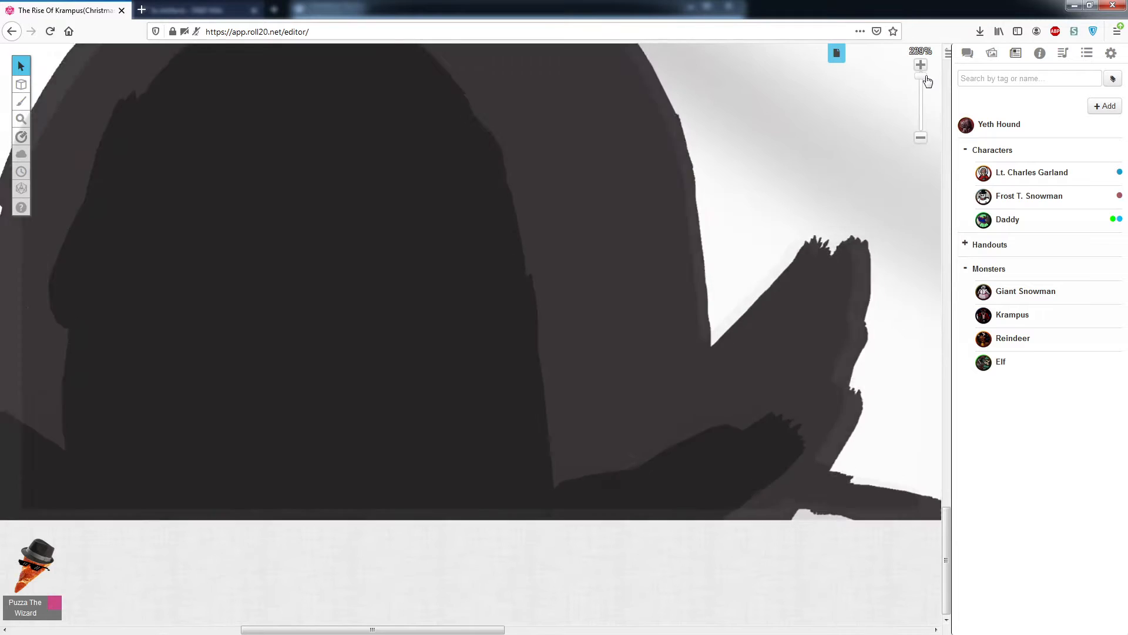
pyautogui.click(921, 138)
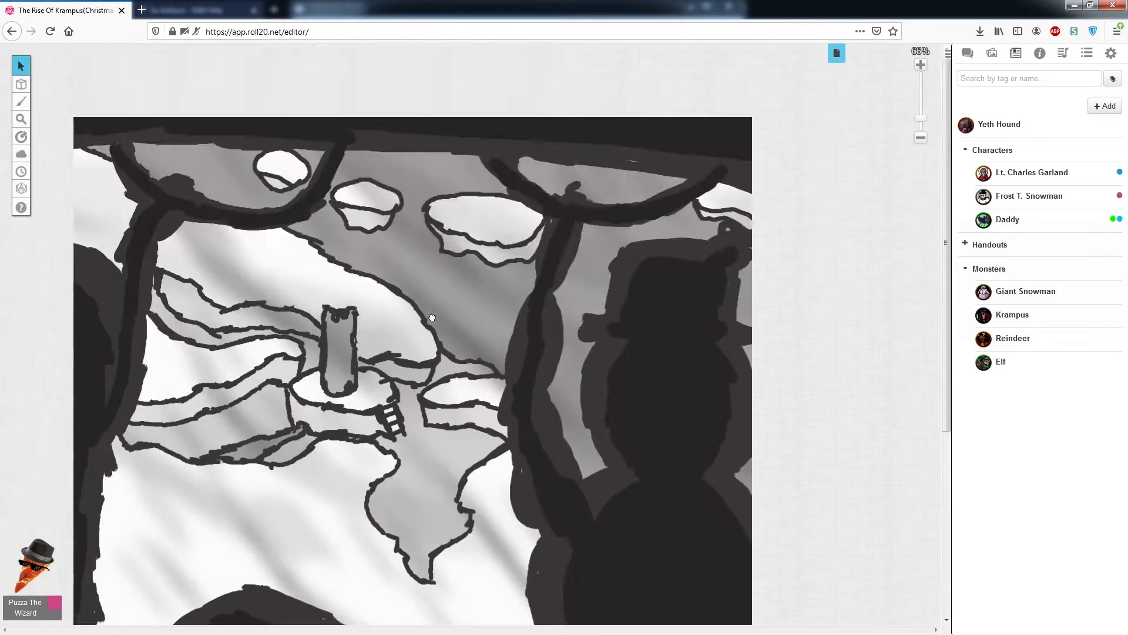
pyautogui.scroll(-3)
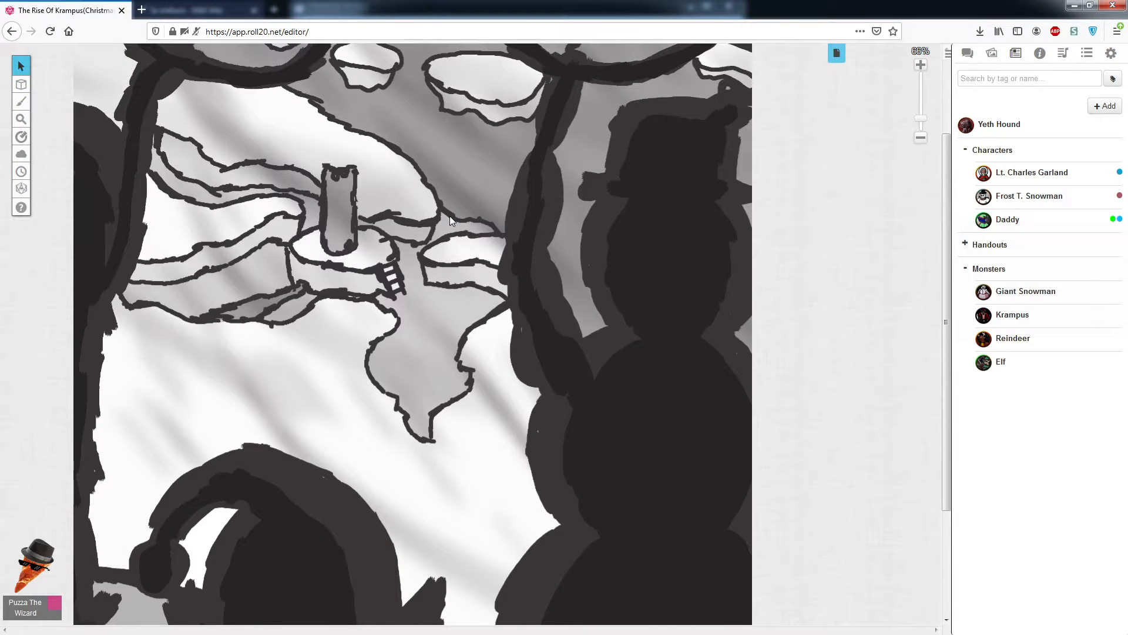
pyautogui.moveTo(376, 236)
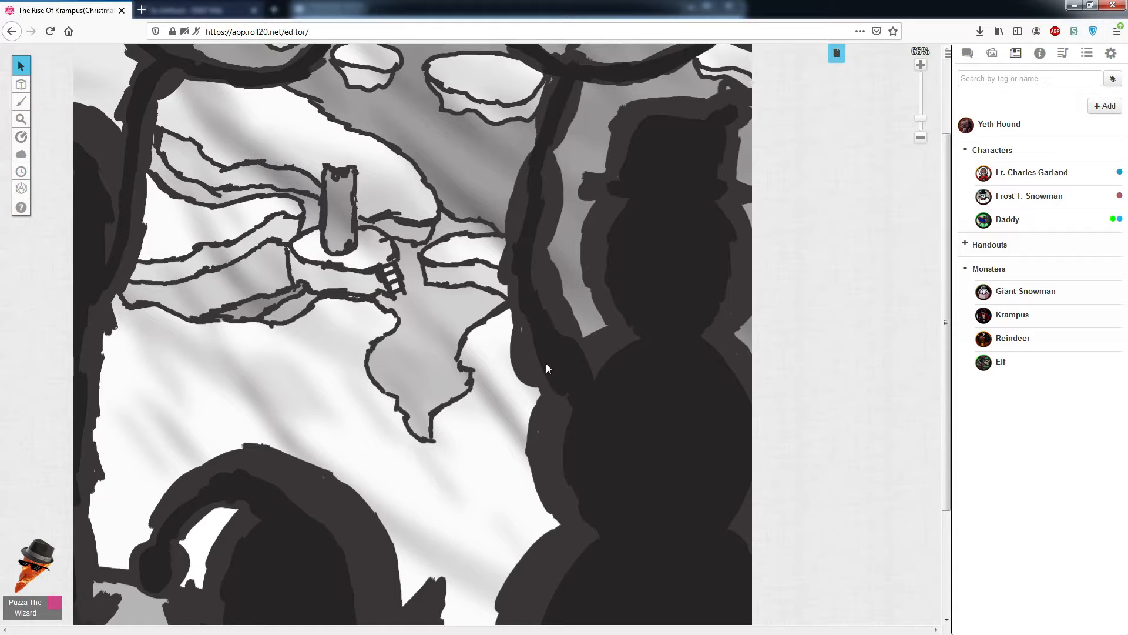
pyautogui.moveTo(459, 344)
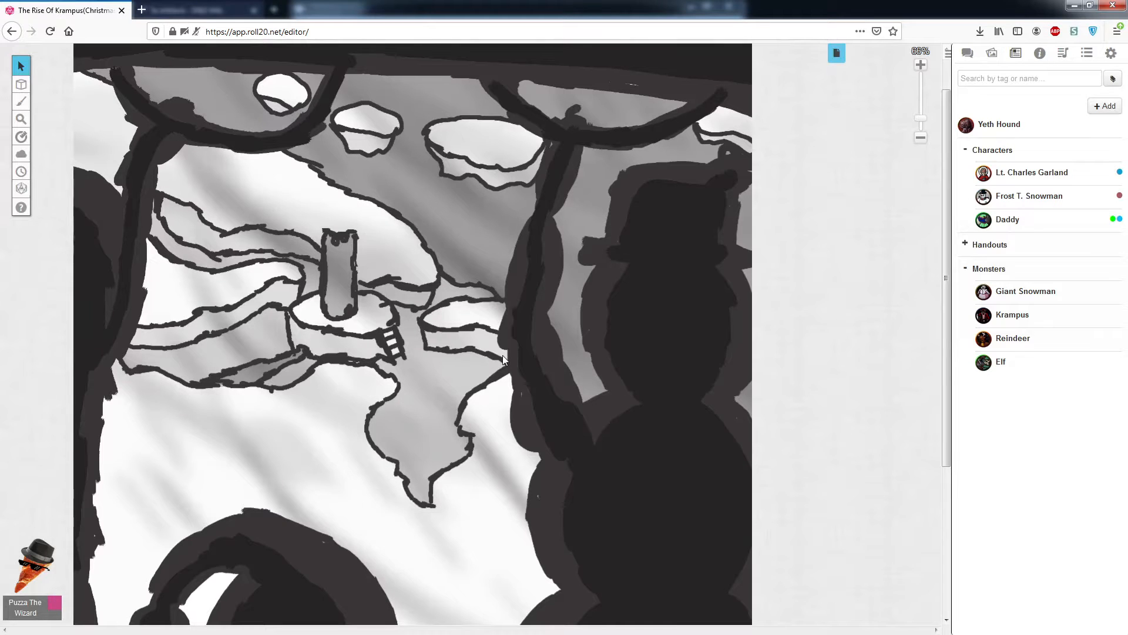
pyautogui.moveTo(560, 366)
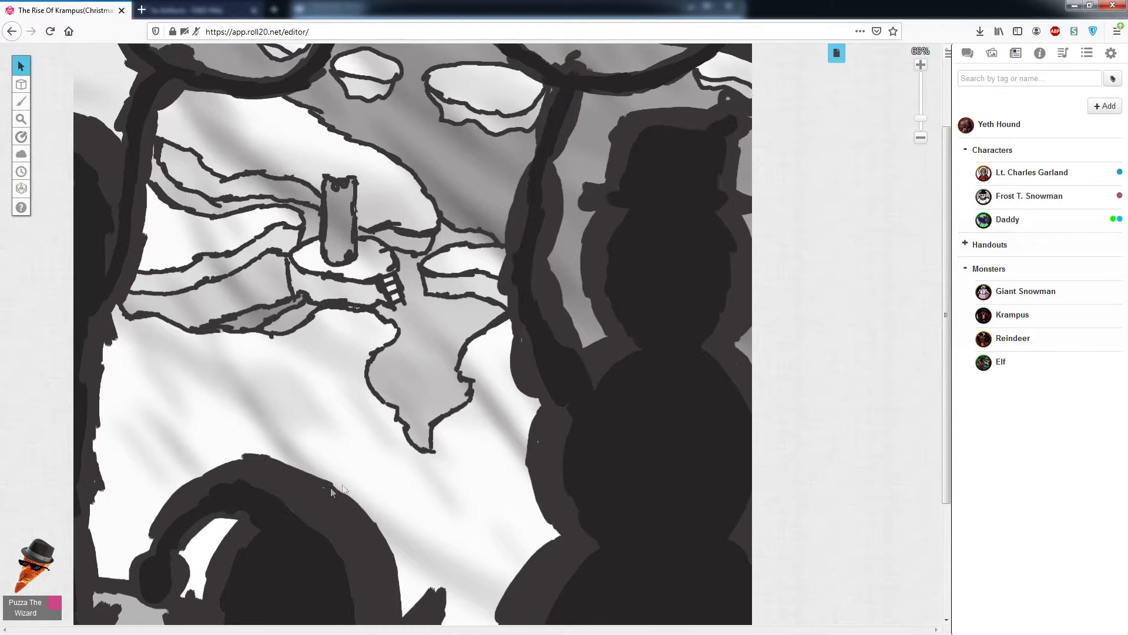
pyautogui.moveTo(256, 447)
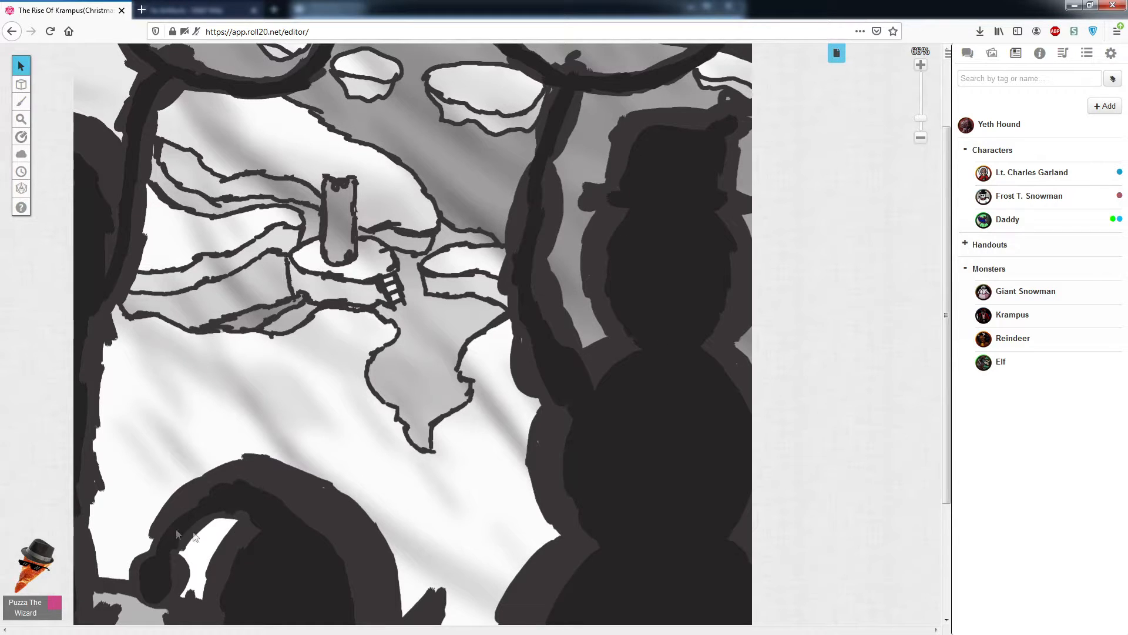
pyautogui.scroll(-3)
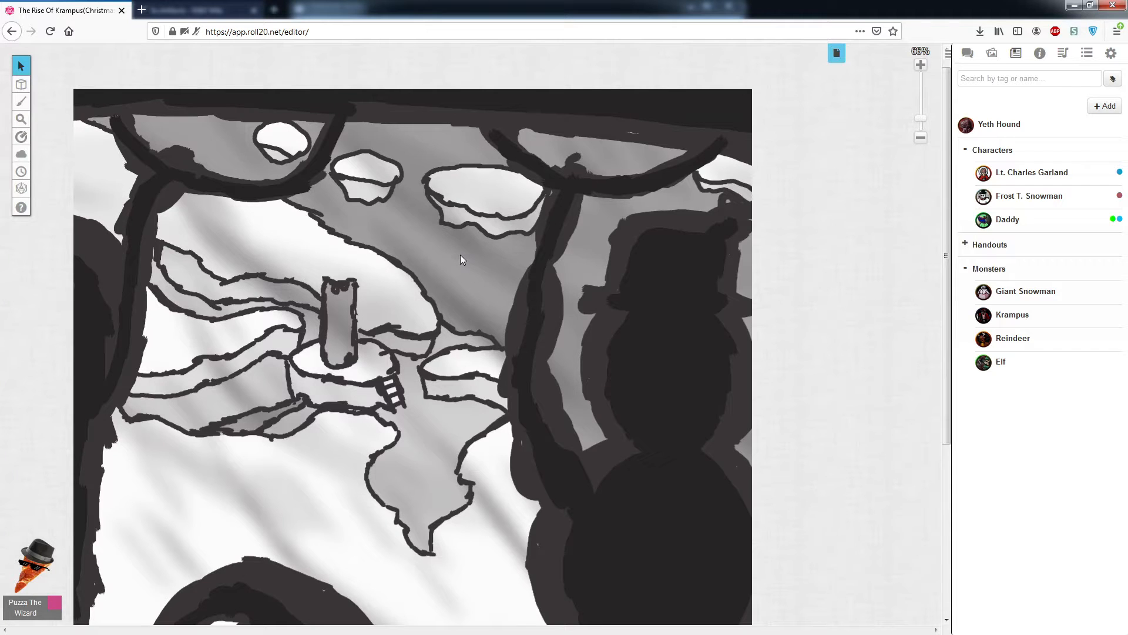
pyautogui.moveTo(534, 288)
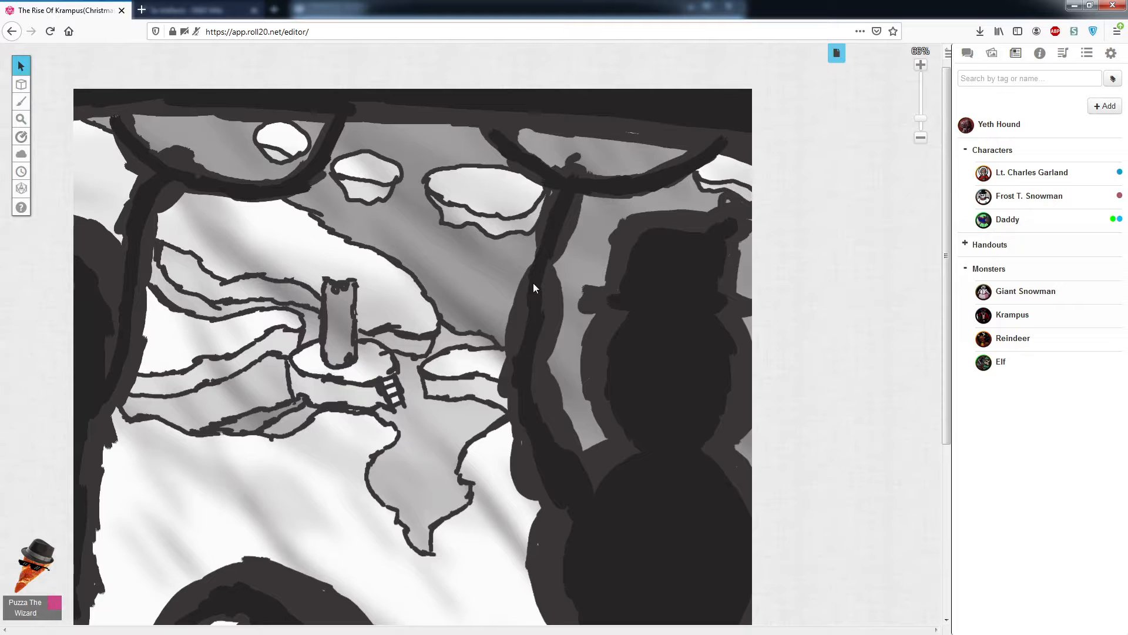
pyautogui.moveTo(895, 314)
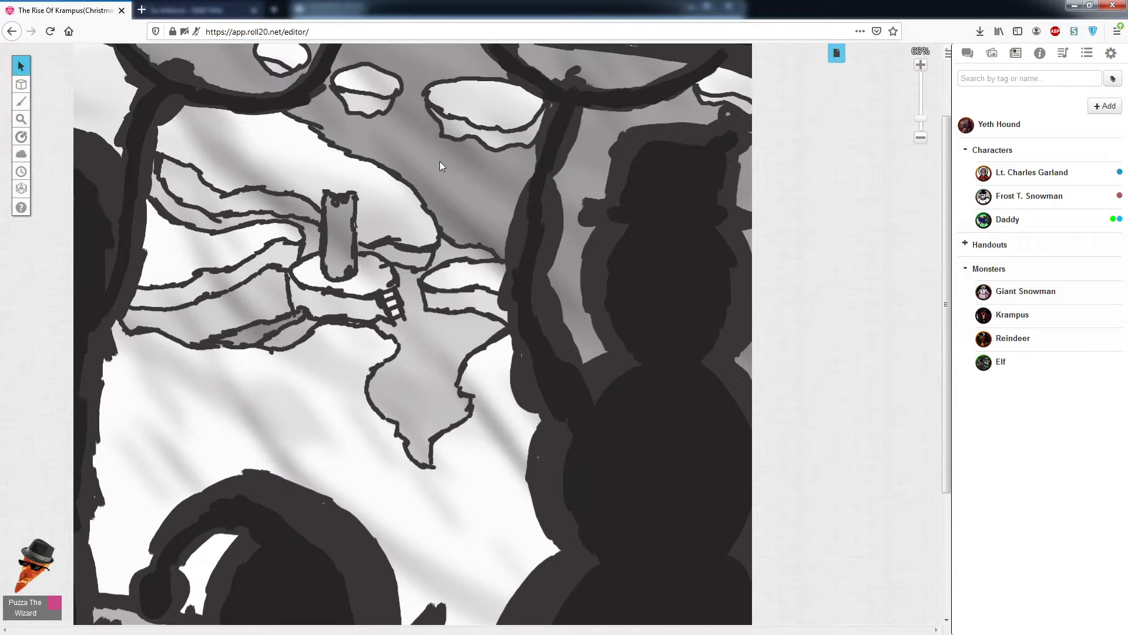
pyautogui.moveTo(836, 52)
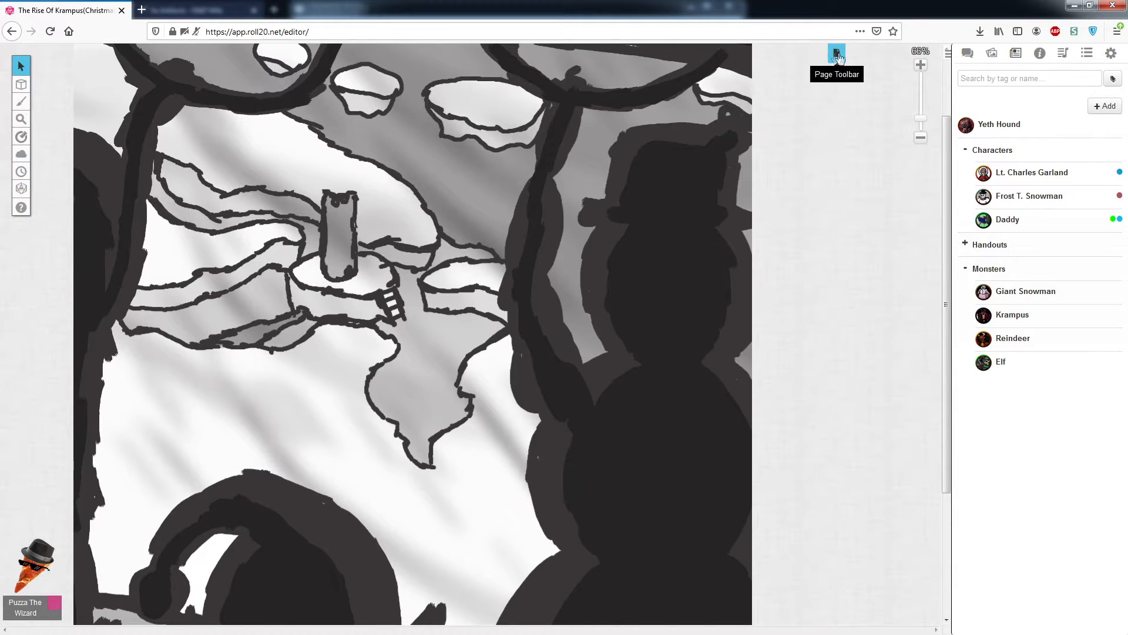
# Step: Switch to the second Crash page showing the large sketched hand with the party tokens
pyautogui.click(836, 55)
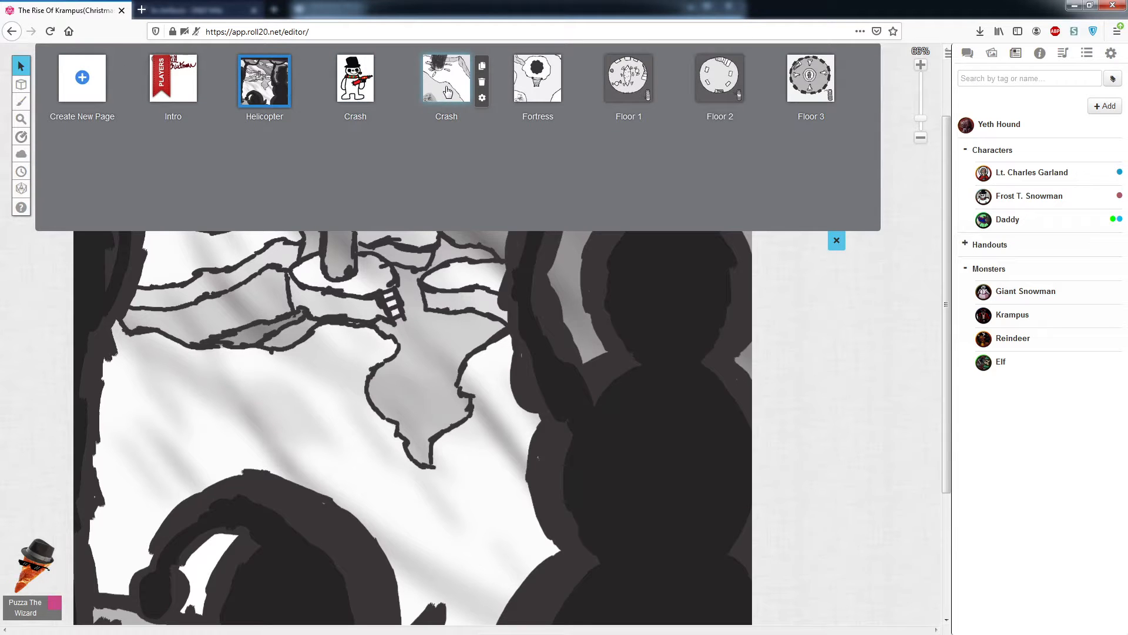
pyautogui.moveTo(417, 88)
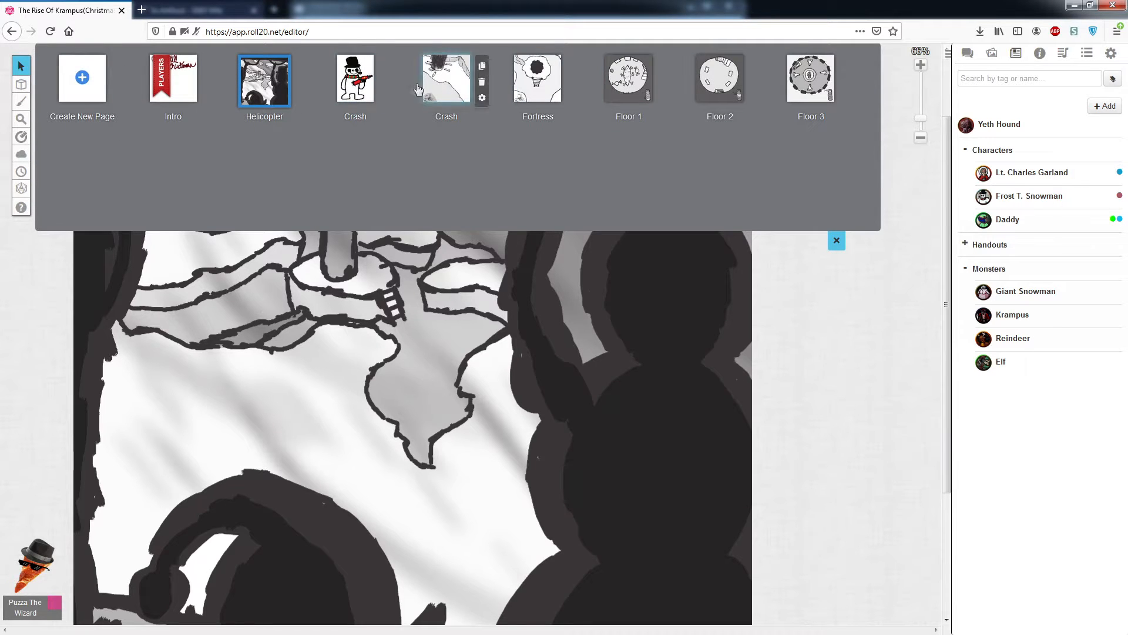
pyautogui.click(354, 79)
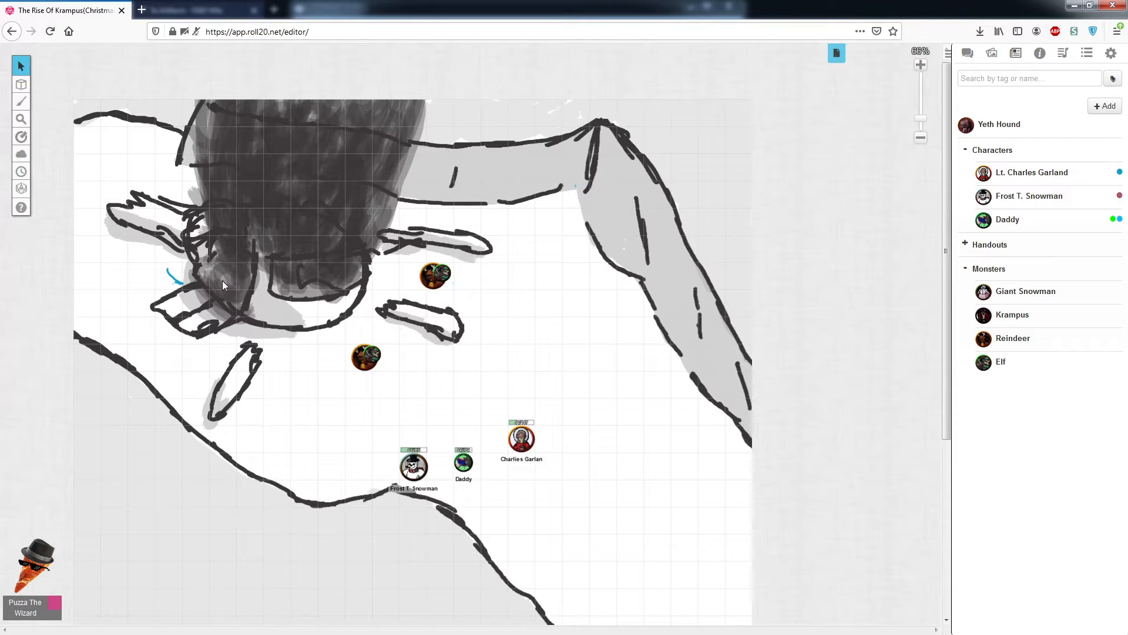
pyautogui.moveTo(178, 224)
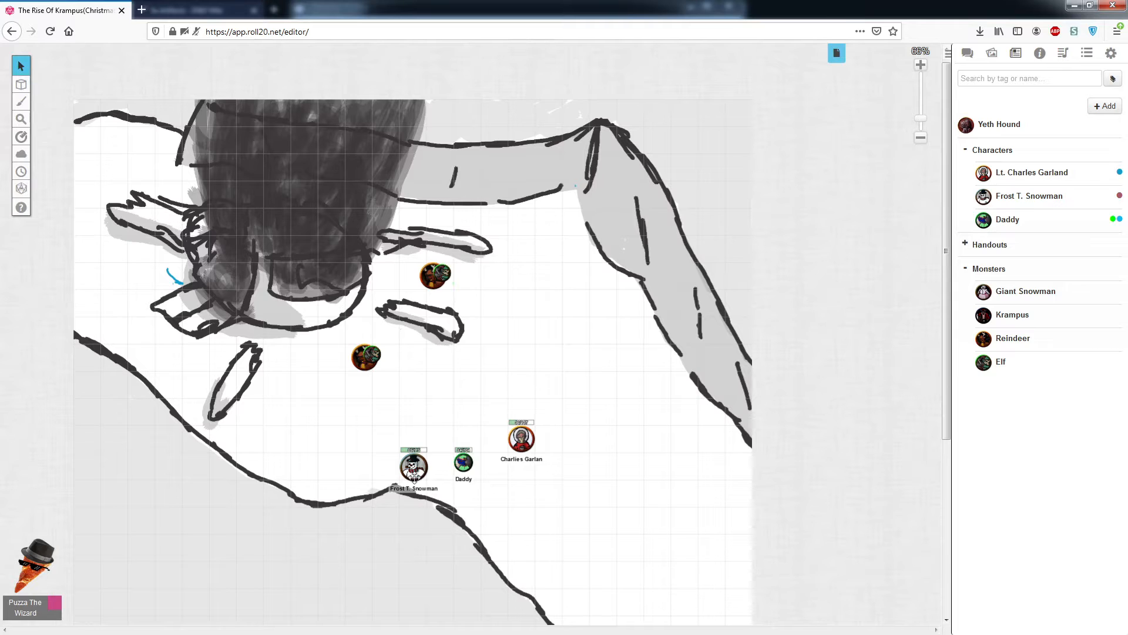
pyautogui.moveTo(461, 147)
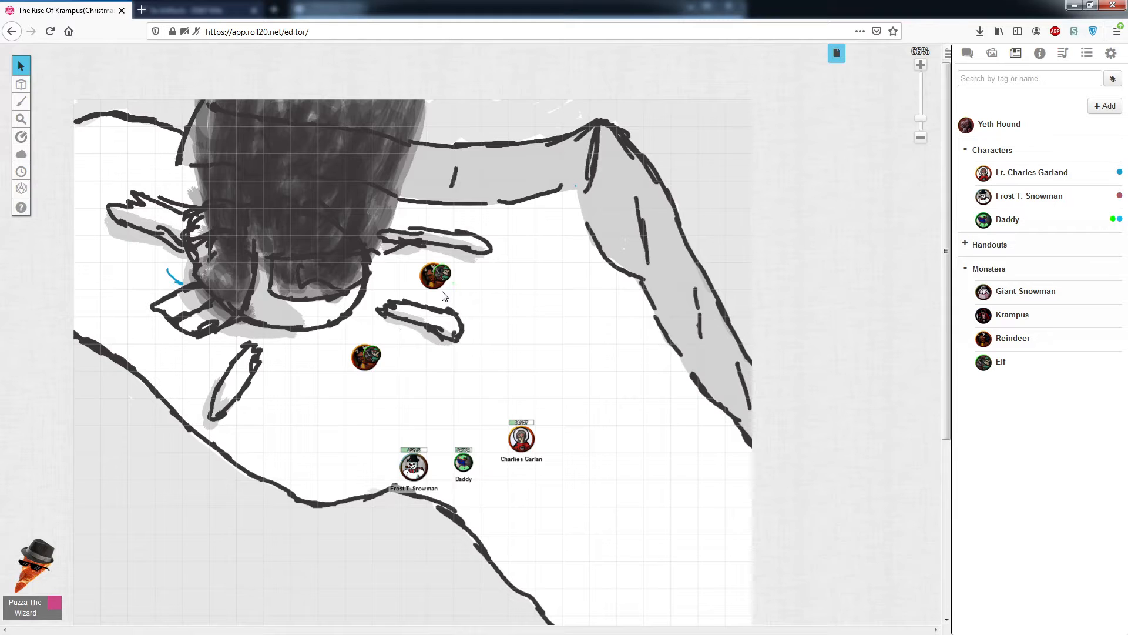
pyautogui.moveTo(535, 216)
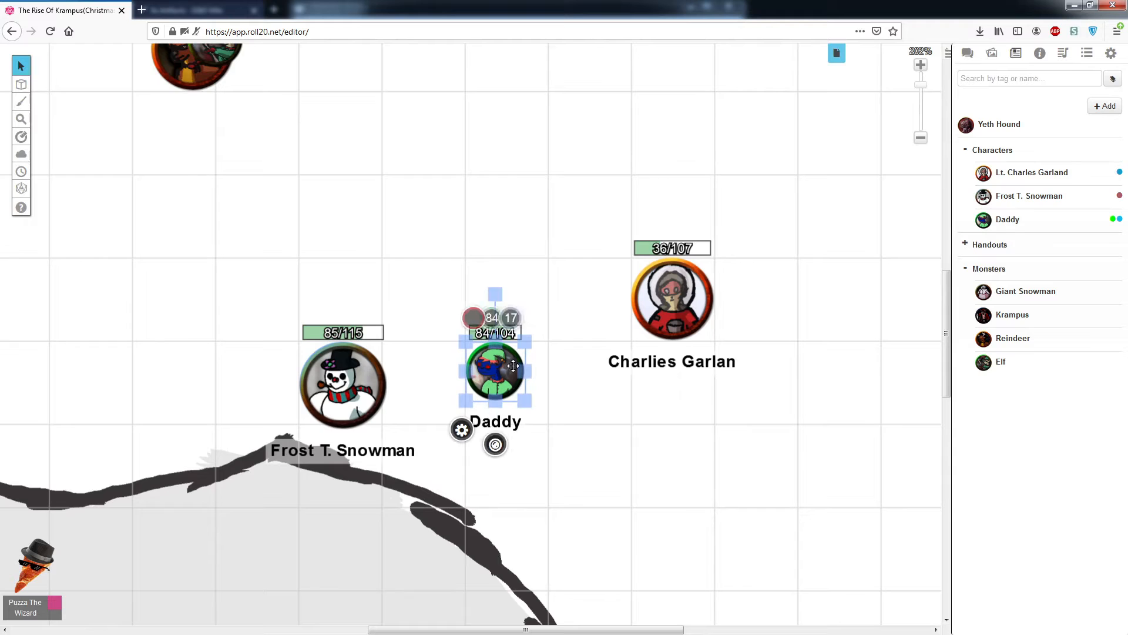
pyautogui.click(547, 321)
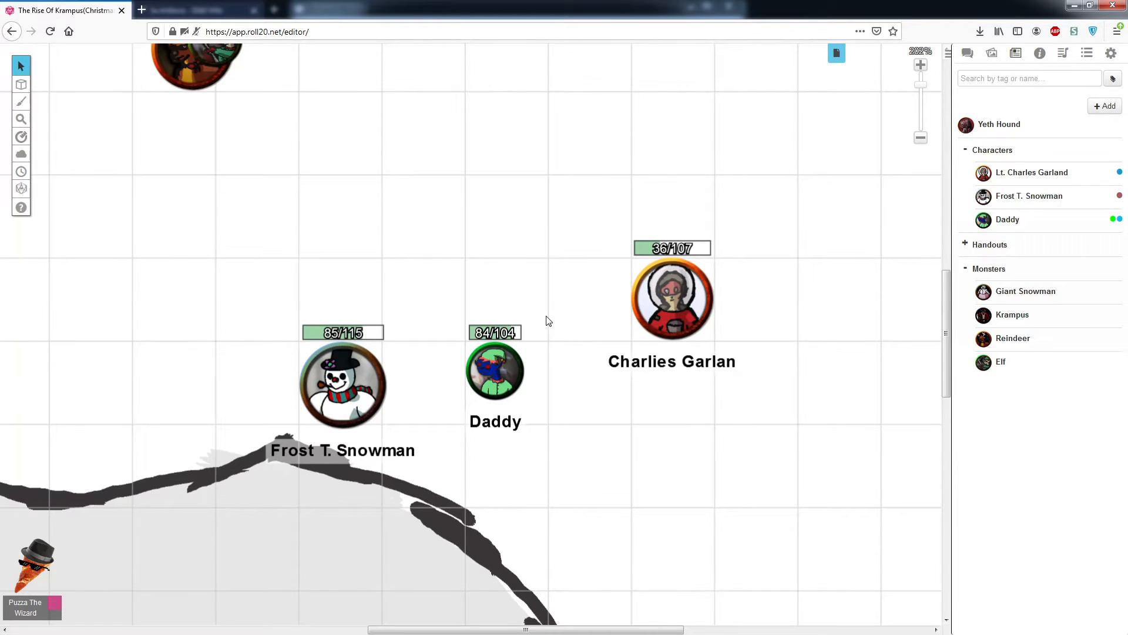
pyautogui.moveTo(501, 294)
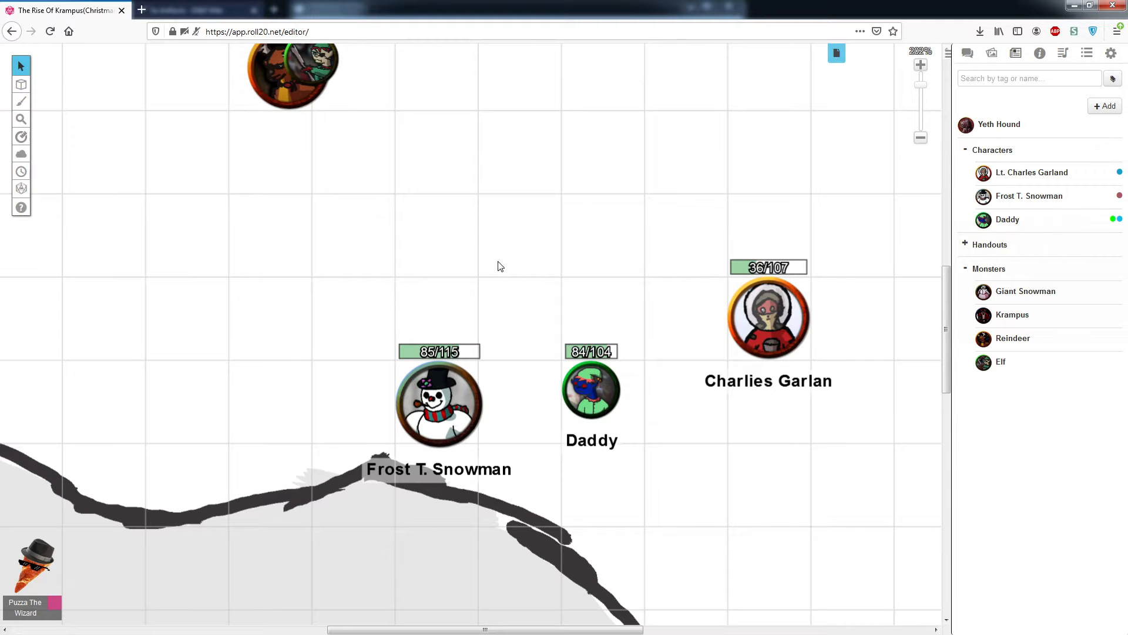
pyautogui.click(591, 388)
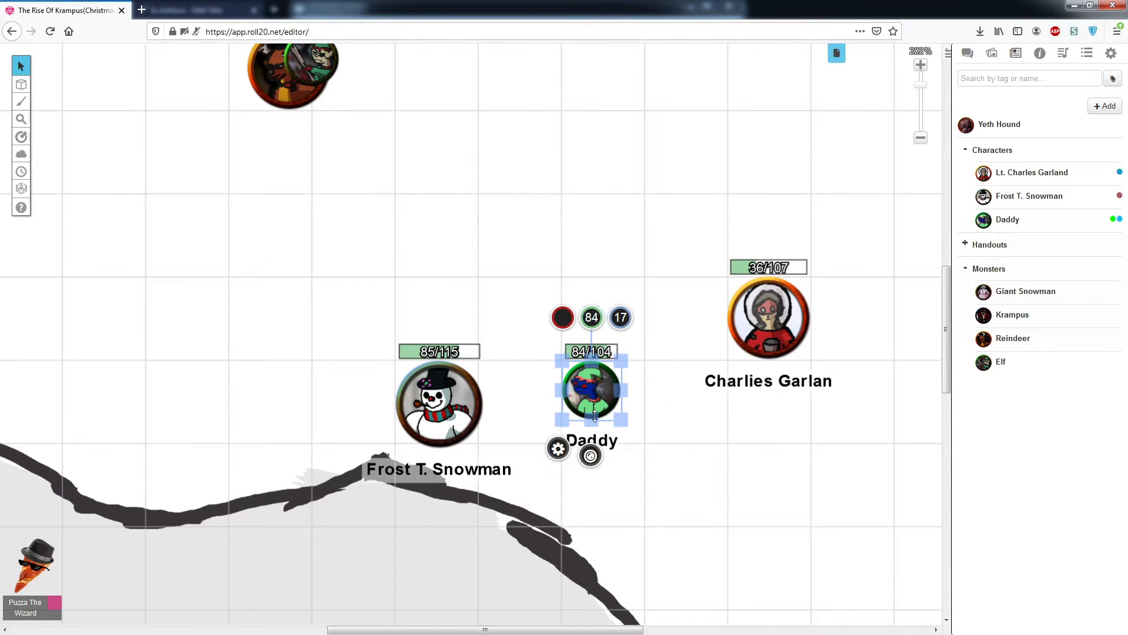
pyautogui.click(634, 421)
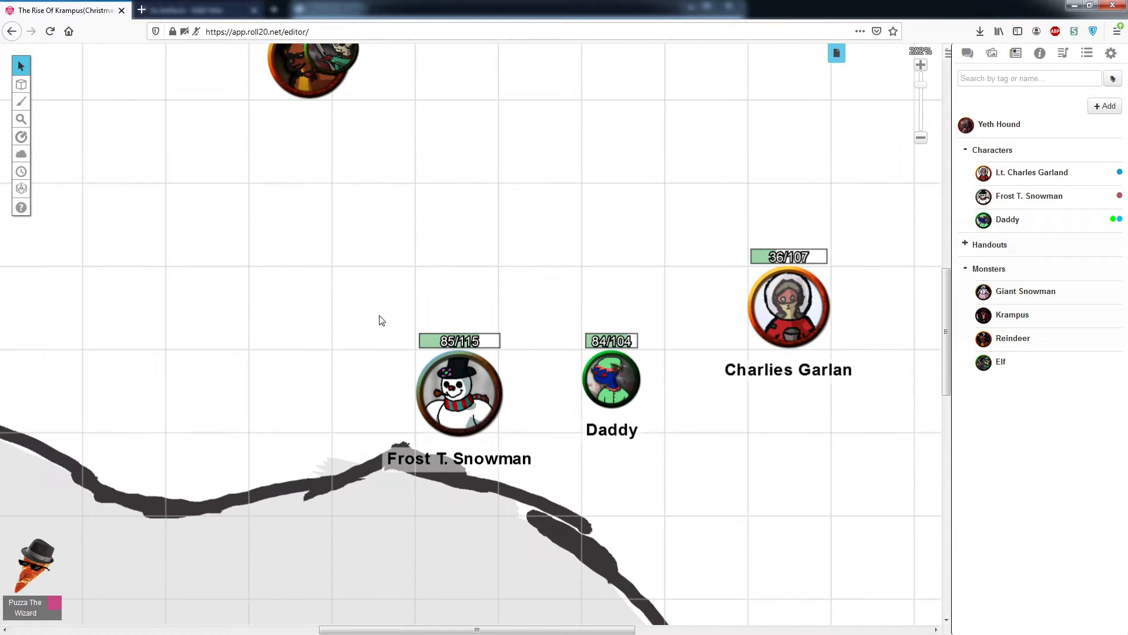
pyautogui.moveTo(780, 290)
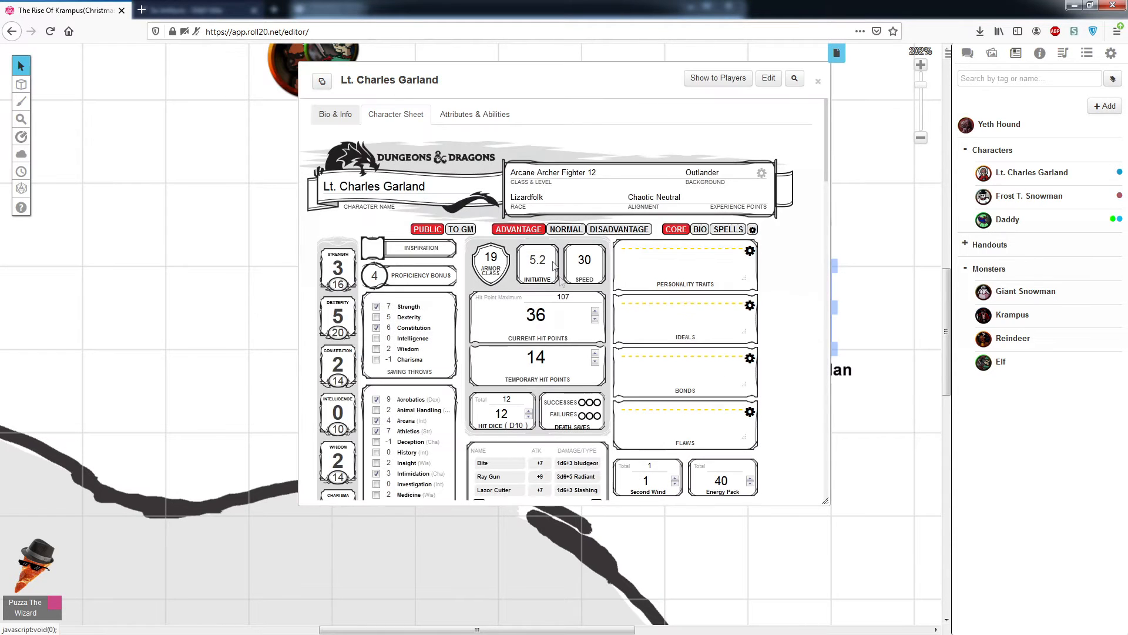
# Step: Scroll Lt. Charles Garland's character sheet down to his Arcane Archer arrow features
pyautogui.scroll(-3)
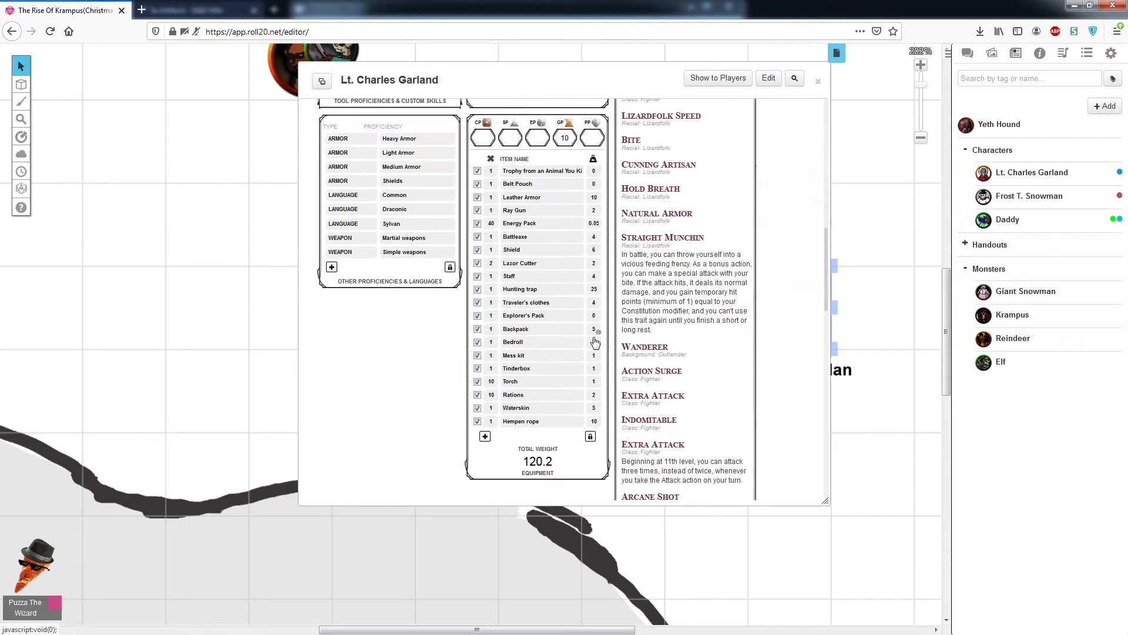
pyautogui.scroll(-3)
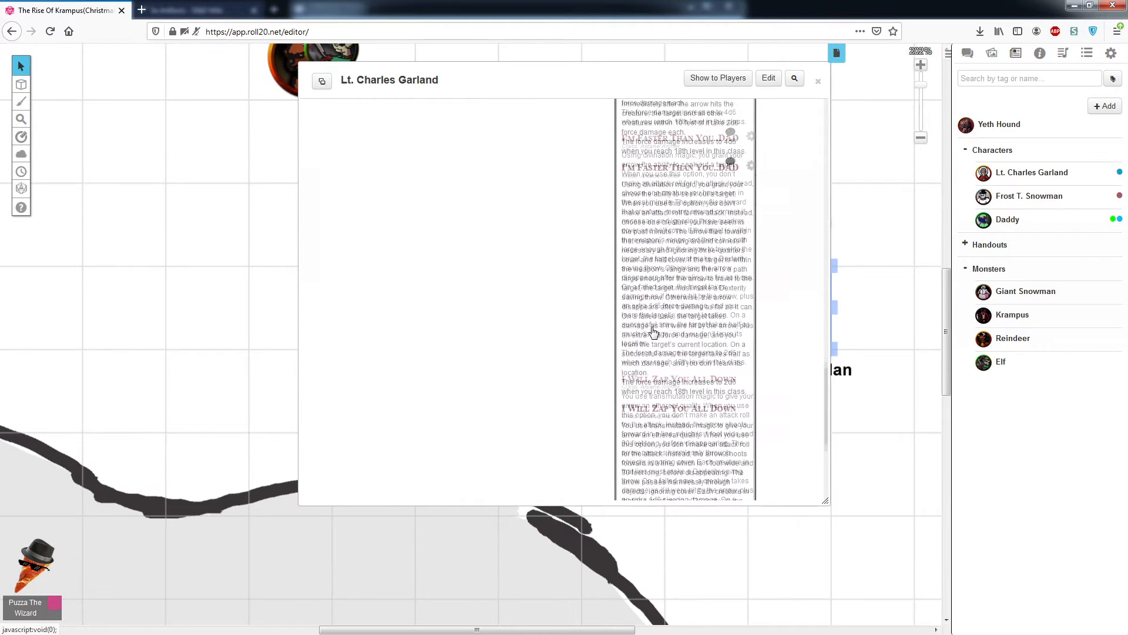
pyautogui.scroll(-3)
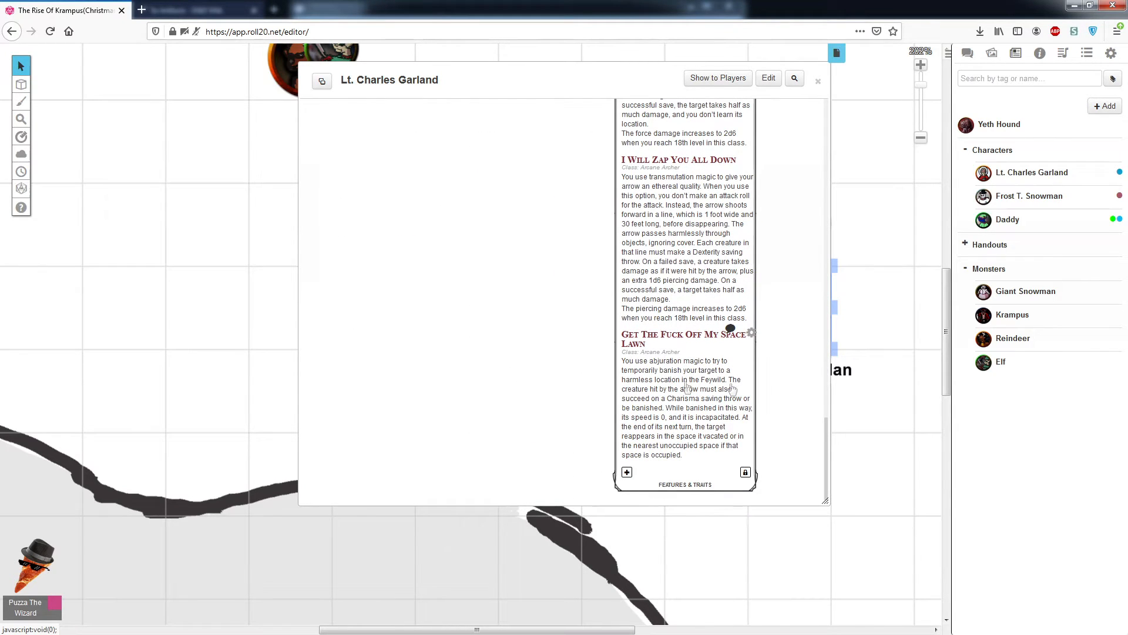
pyautogui.moveTo(708, 446)
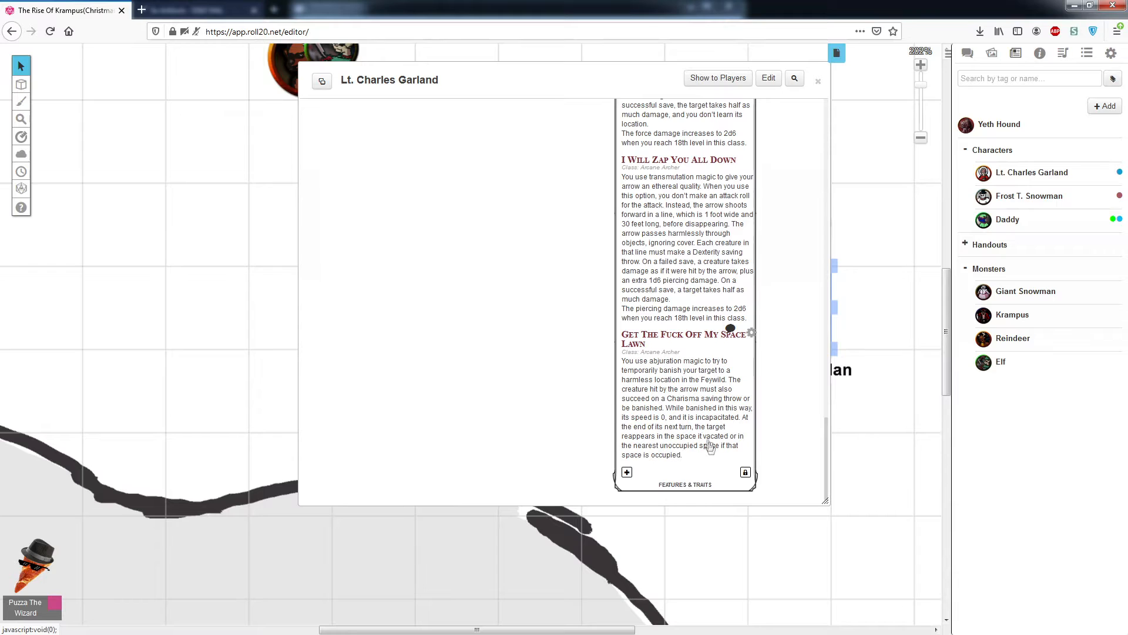
pyautogui.moveTo(690, 433)
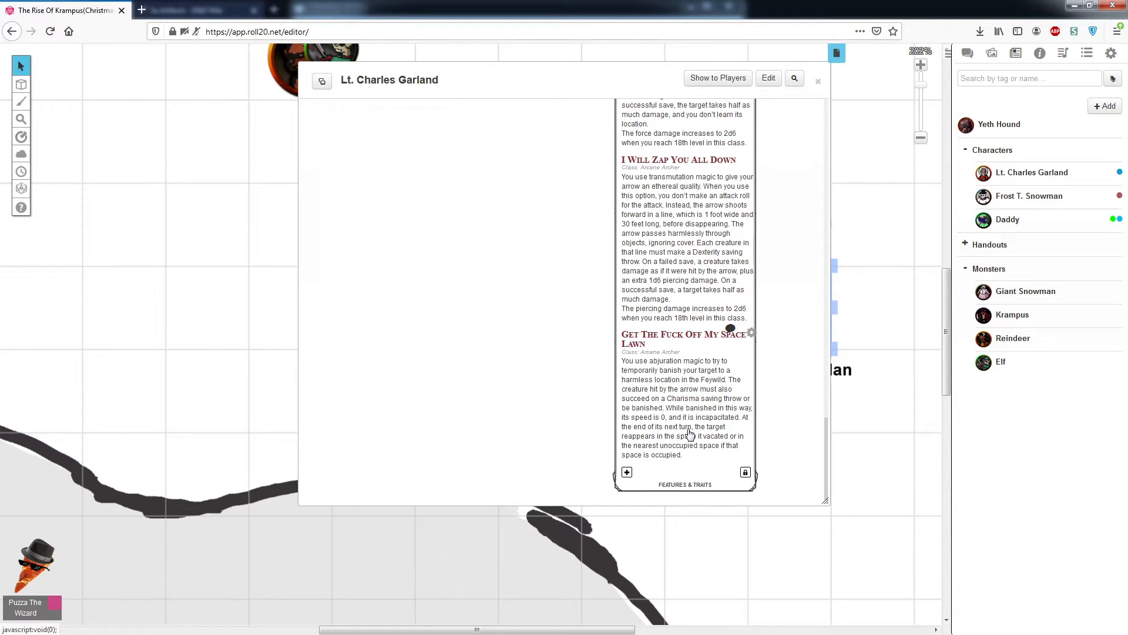
pyautogui.moveTo(689, 426)
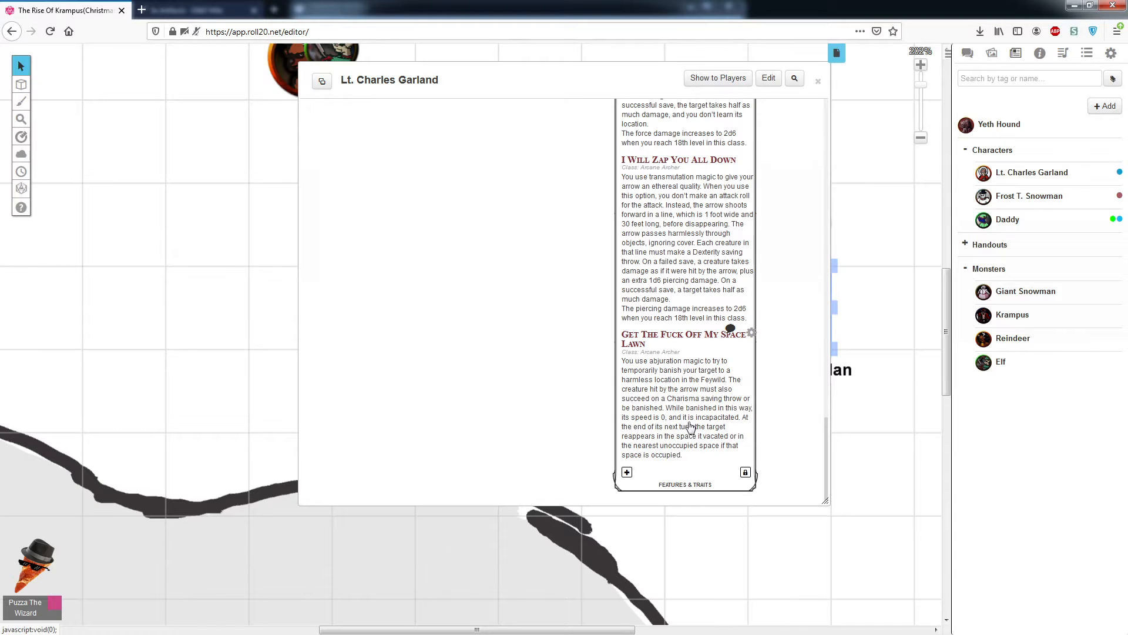
pyautogui.moveTo(702, 362)
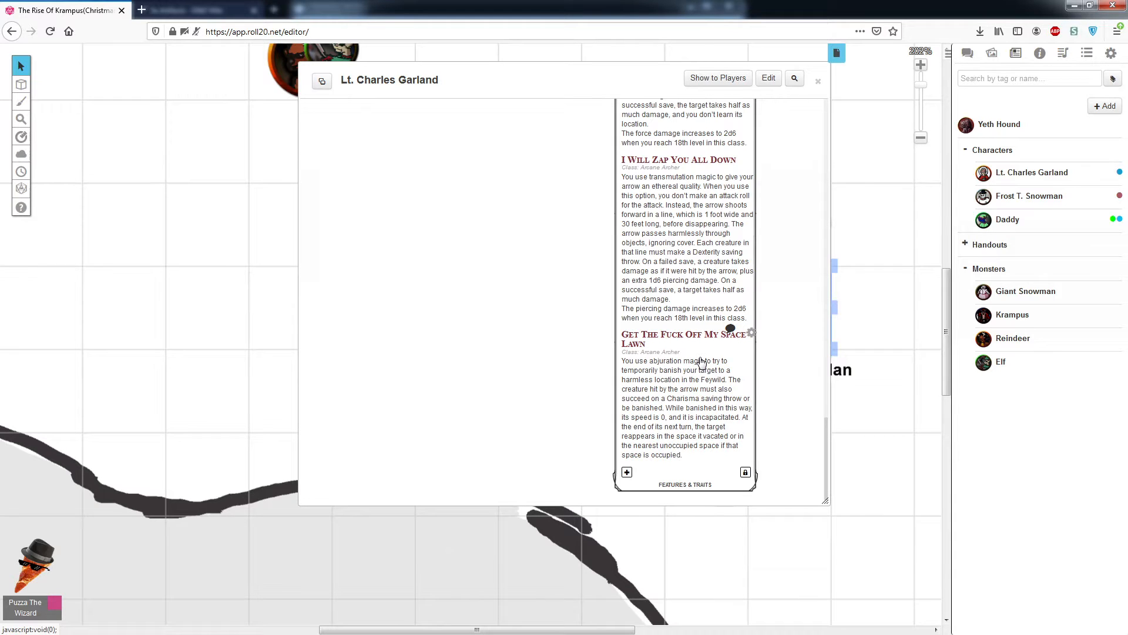
pyautogui.moveTo(675, 425)
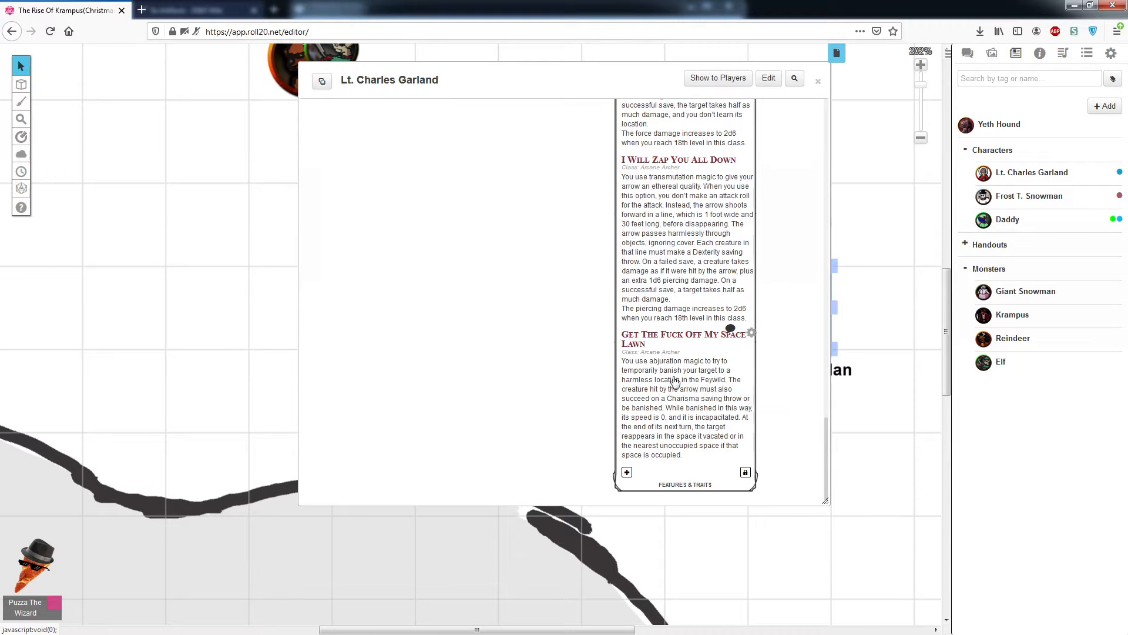
pyautogui.moveTo(747, 374)
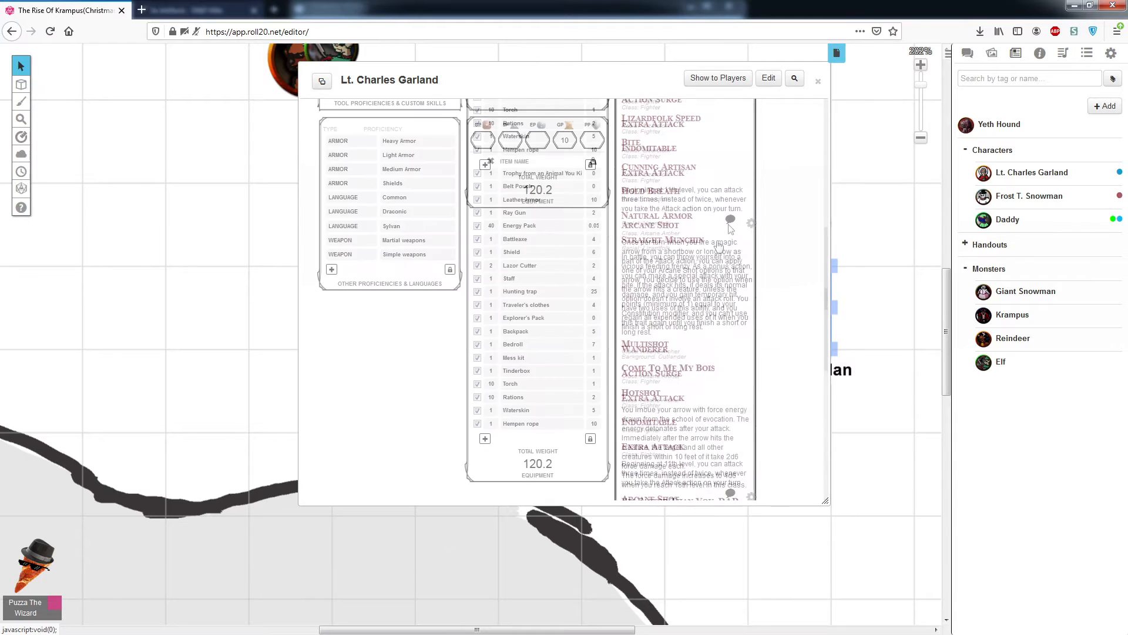
pyautogui.scroll(3)
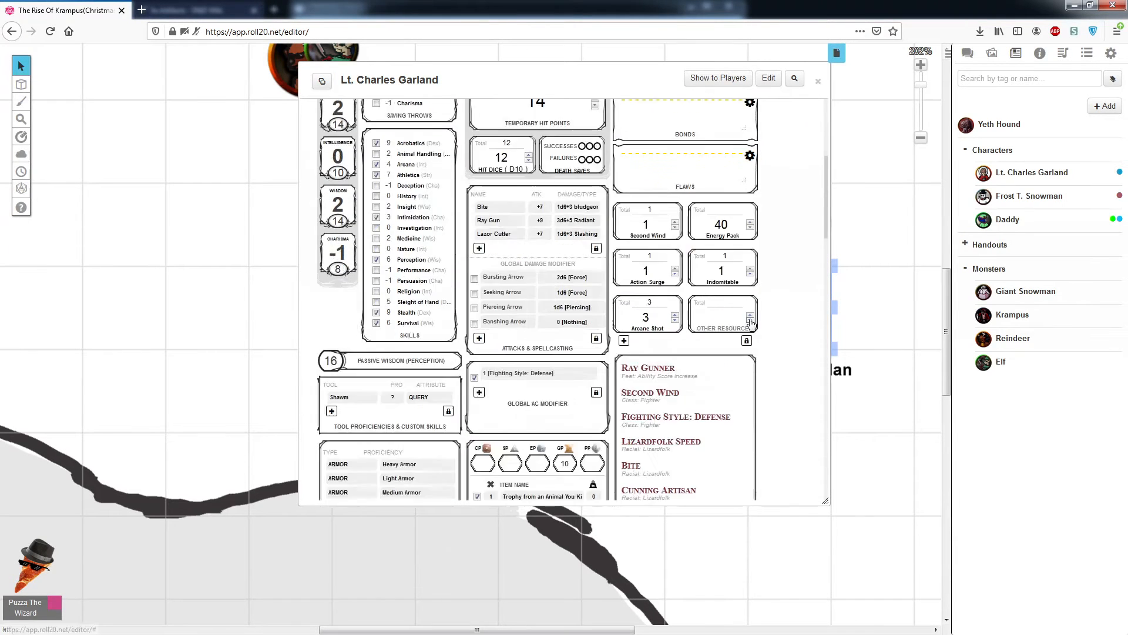
pyautogui.scroll(-3)
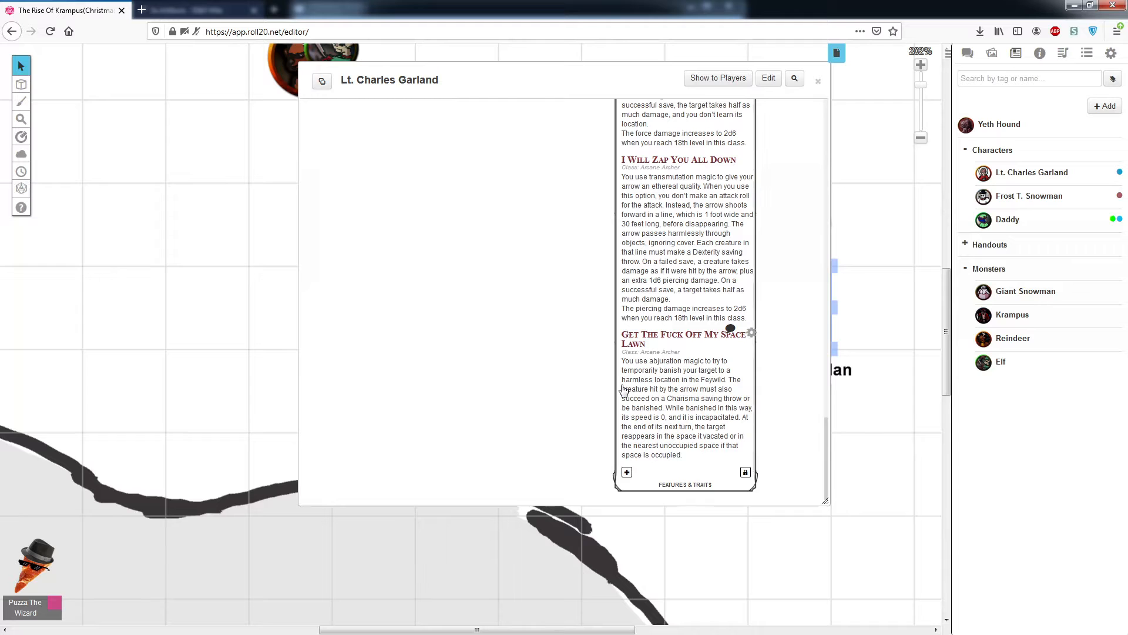
pyautogui.moveTo(576, 322)
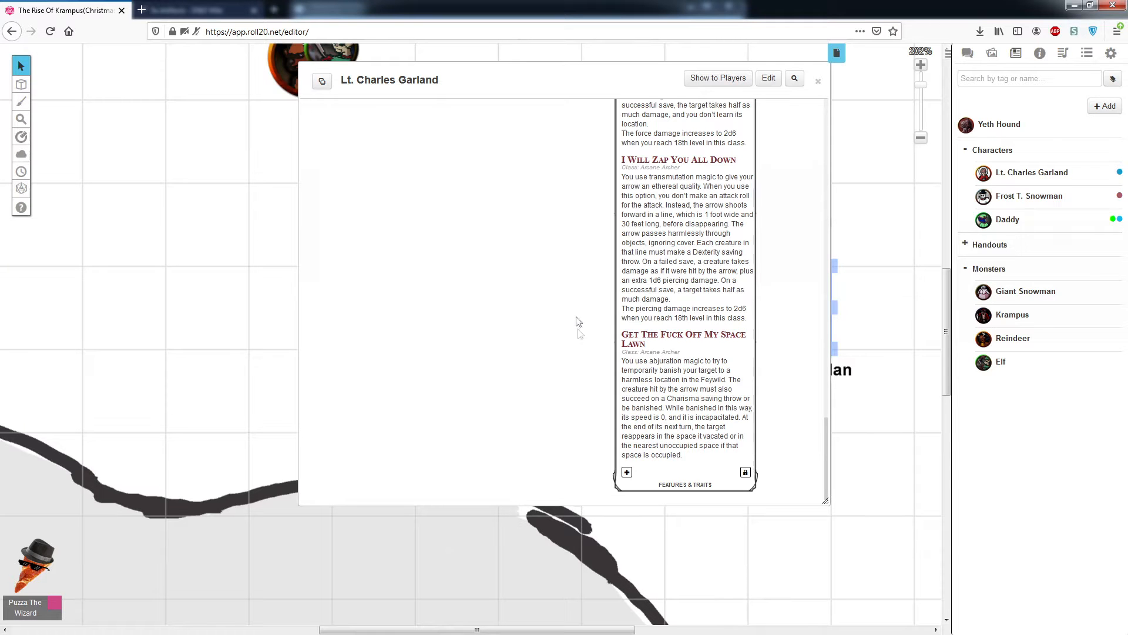
pyautogui.click(395, 113)
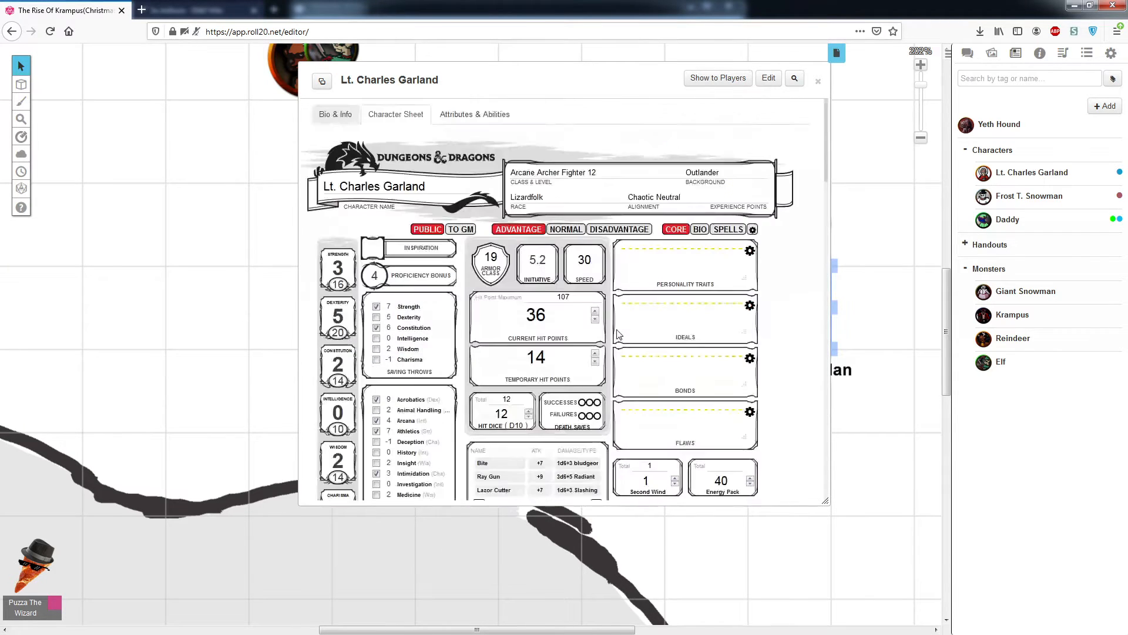
pyautogui.scroll(-3)
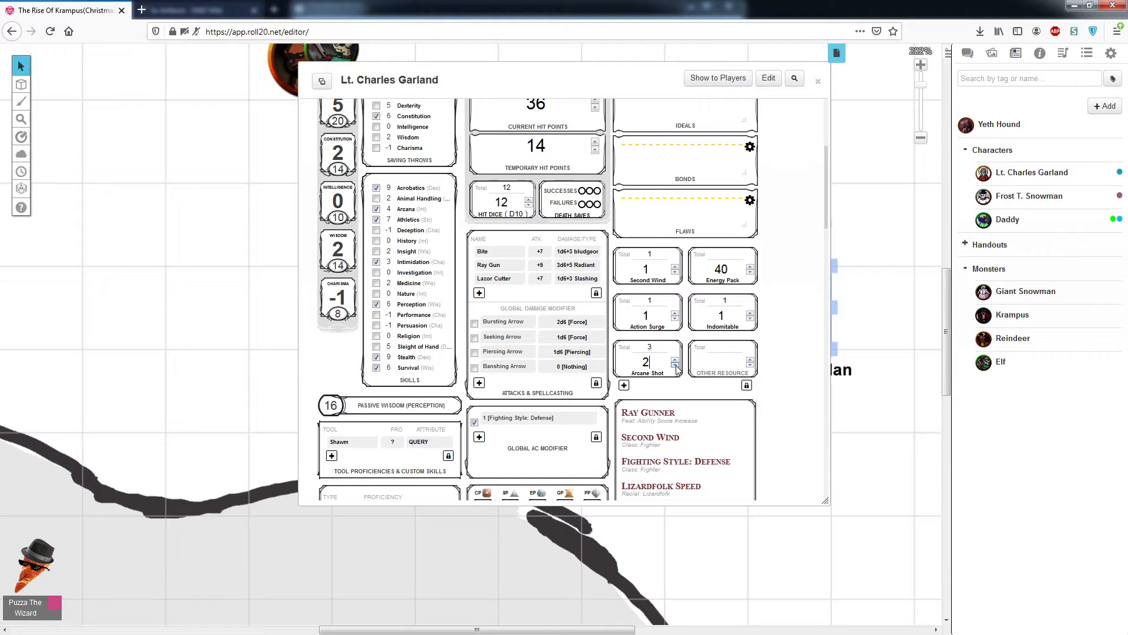
pyautogui.click(675, 359)
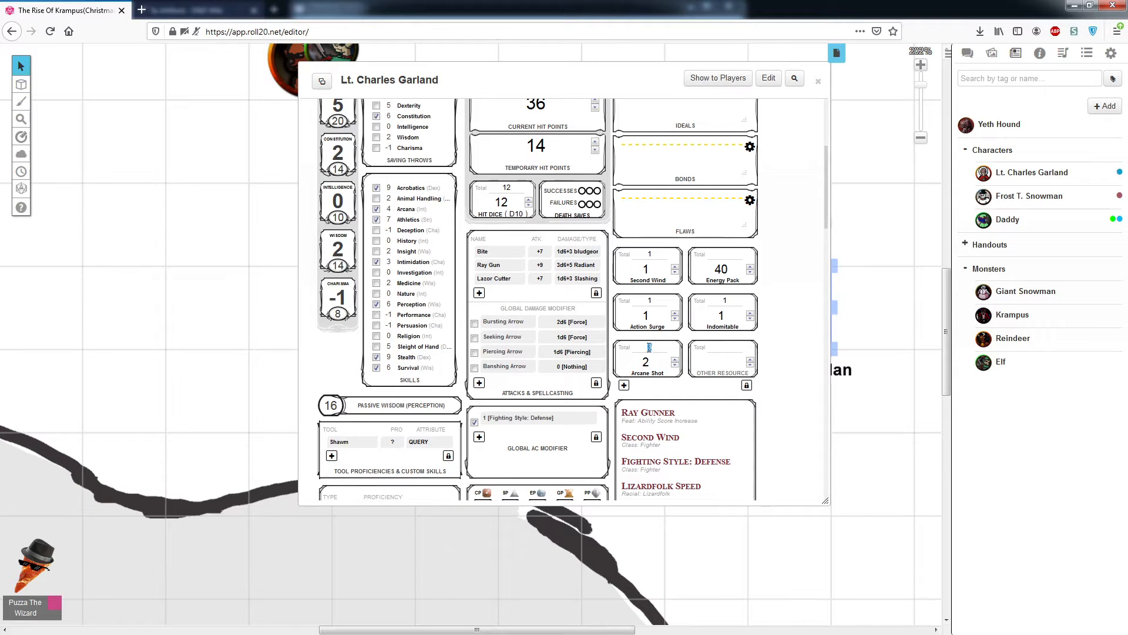
pyautogui.scroll(3)
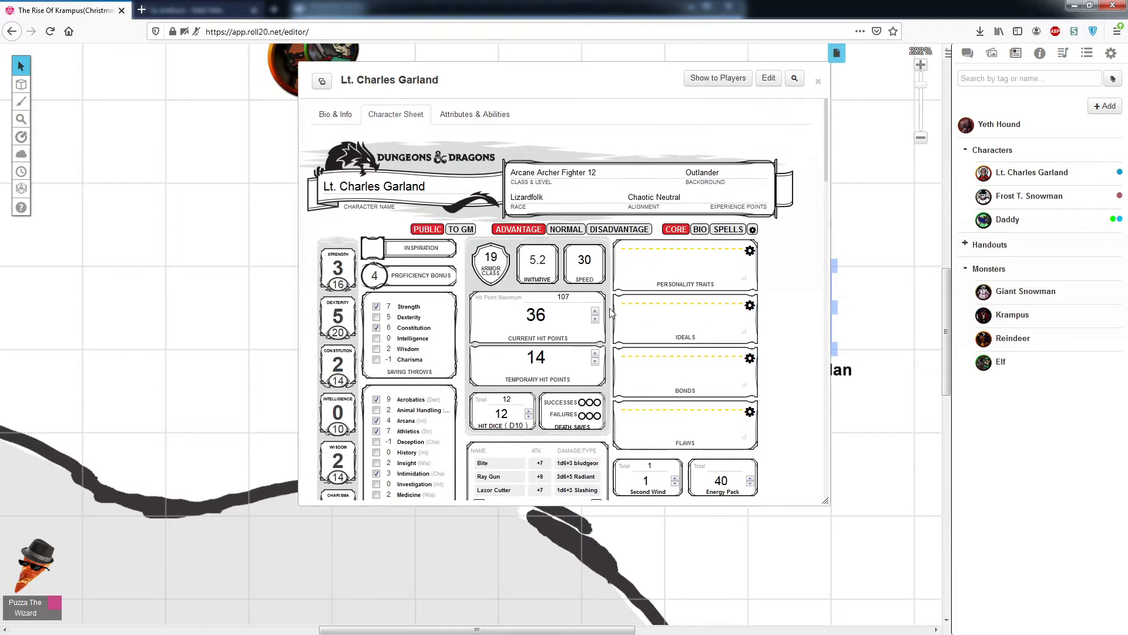
pyautogui.scroll(-3)
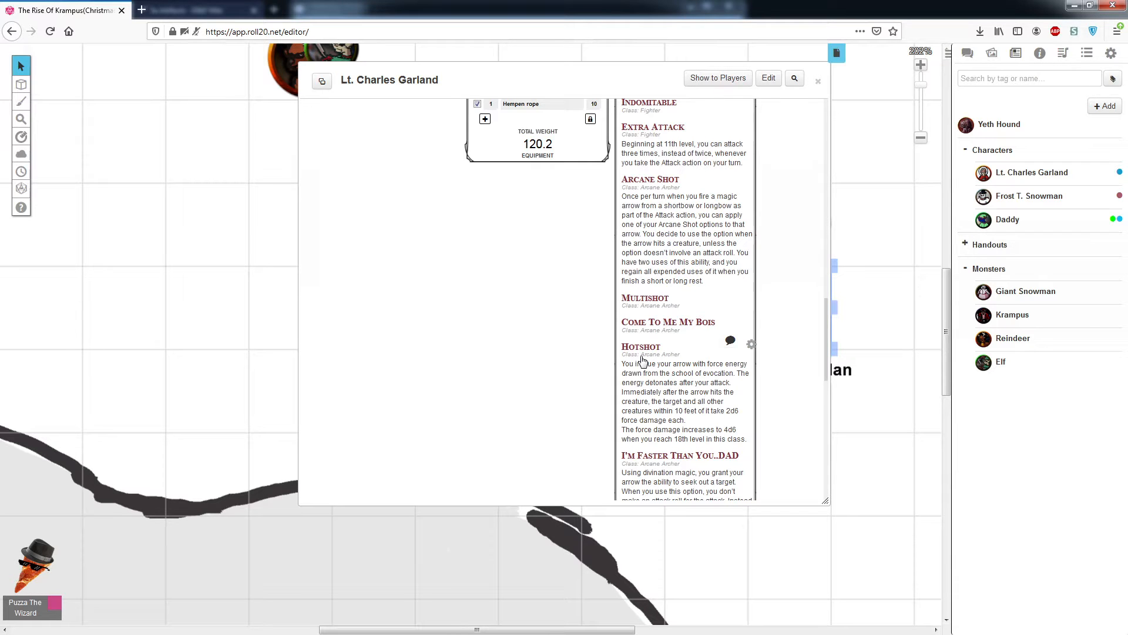
pyautogui.scroll(3)
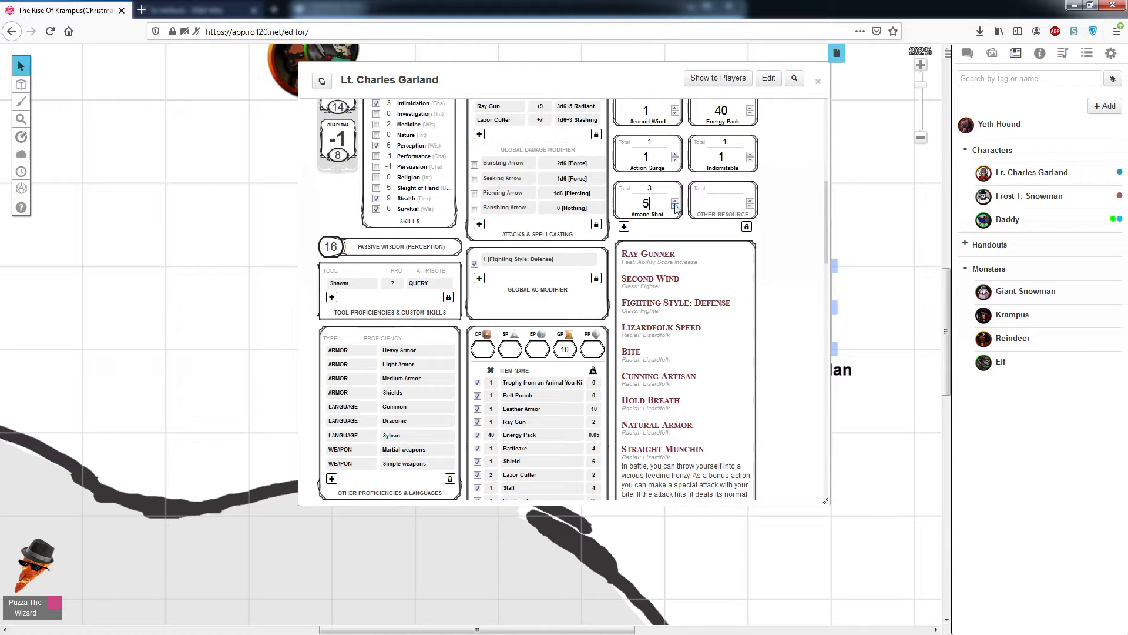
pyautogui.click(674, 207)
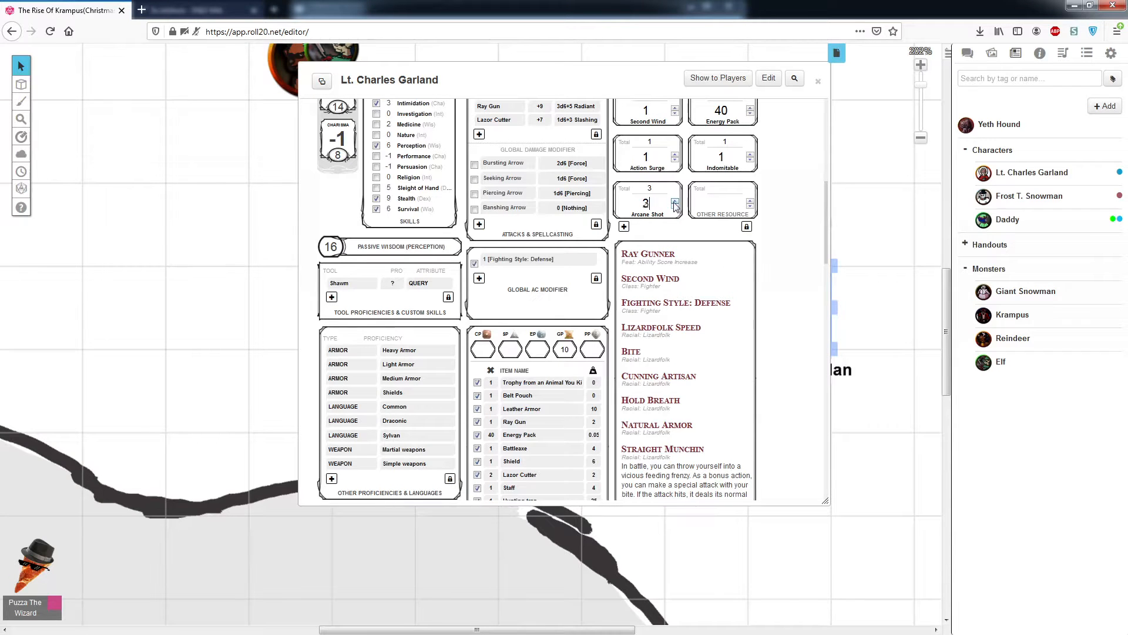
pyautogui.scroll(-3)
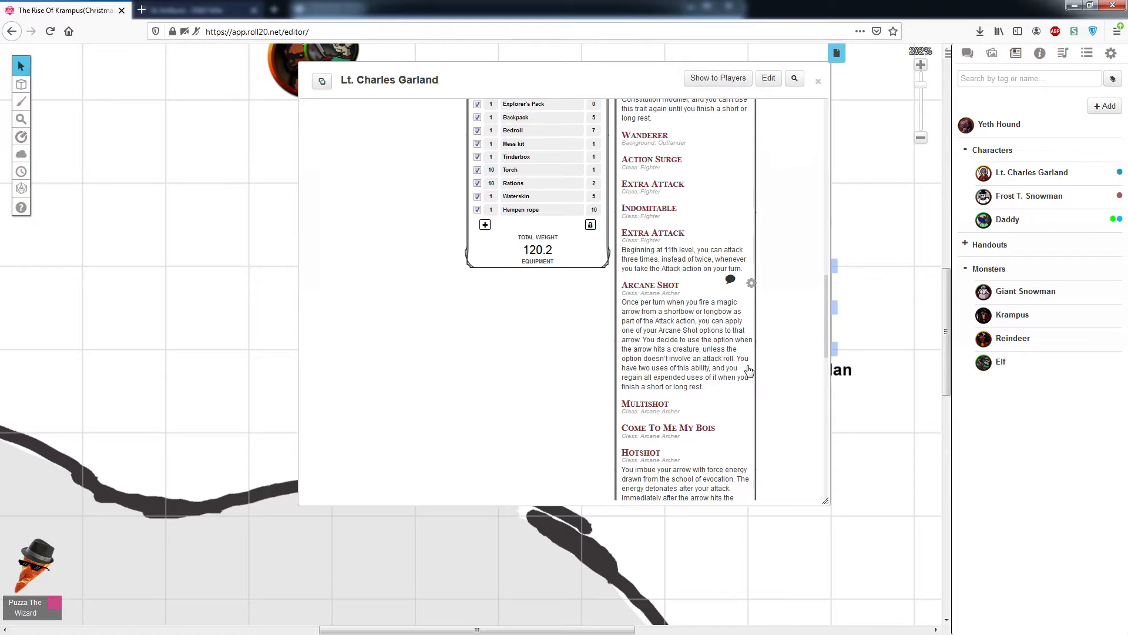
pyautogui.moveTo(746, 369)
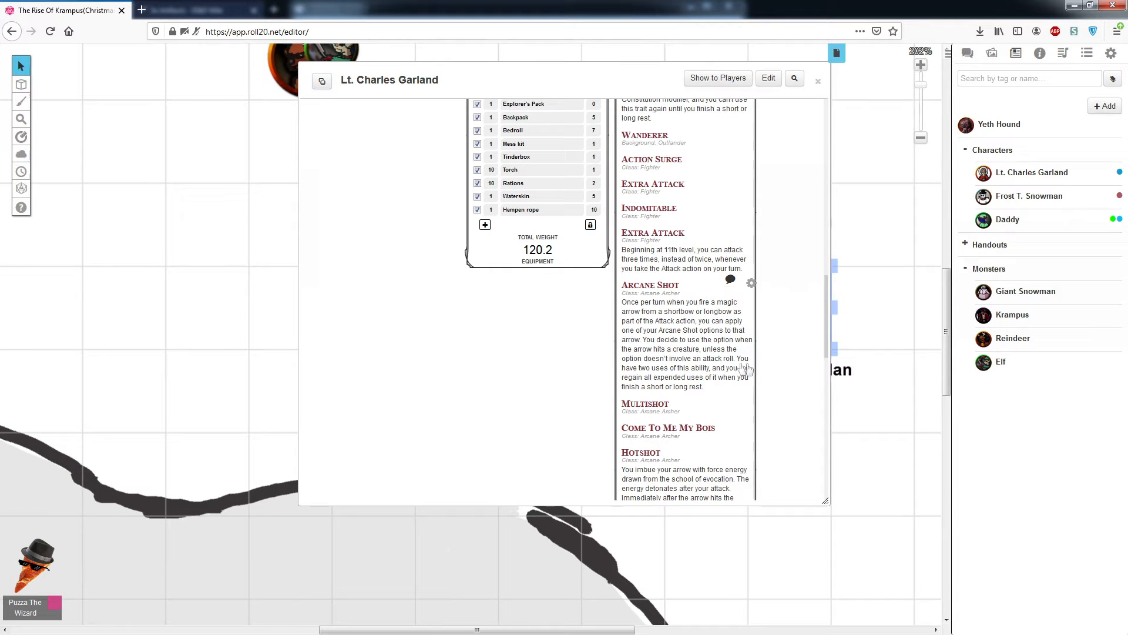
pyautogui.scroll(3)
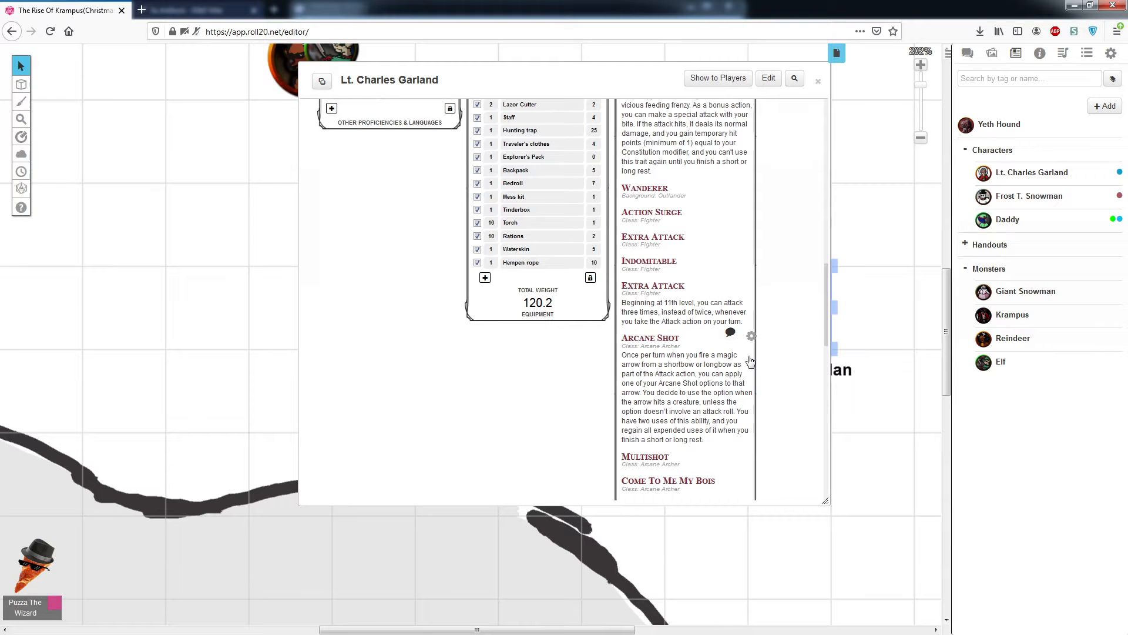
pyautogui.scroll(3)
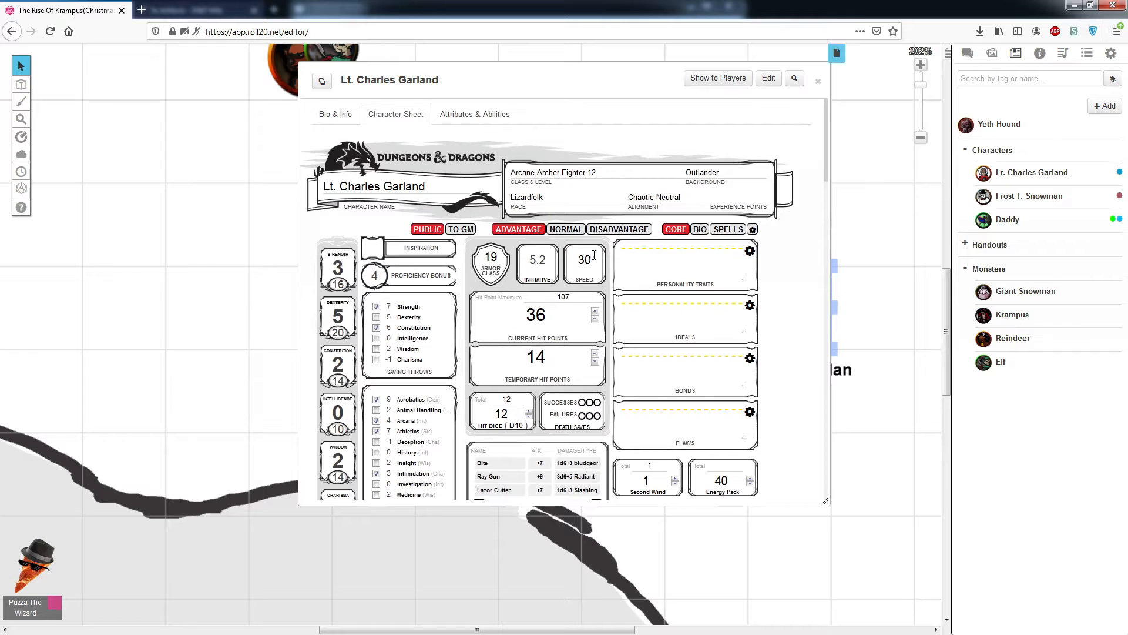
pyautogui.scroll(-3)
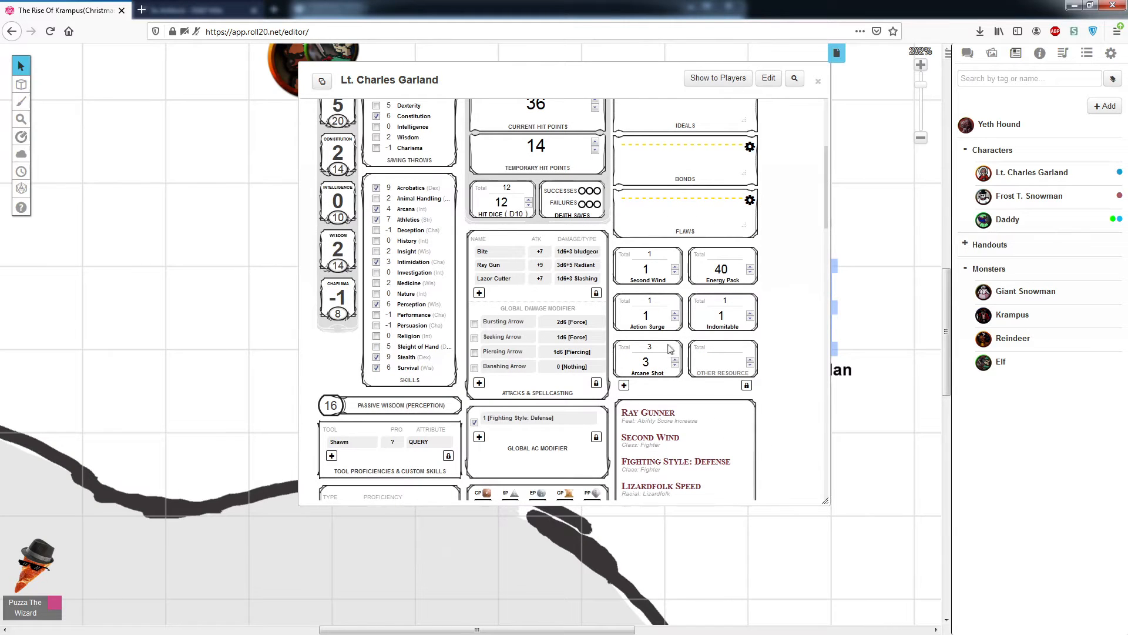
pyautogui.moveTo(698, 352)
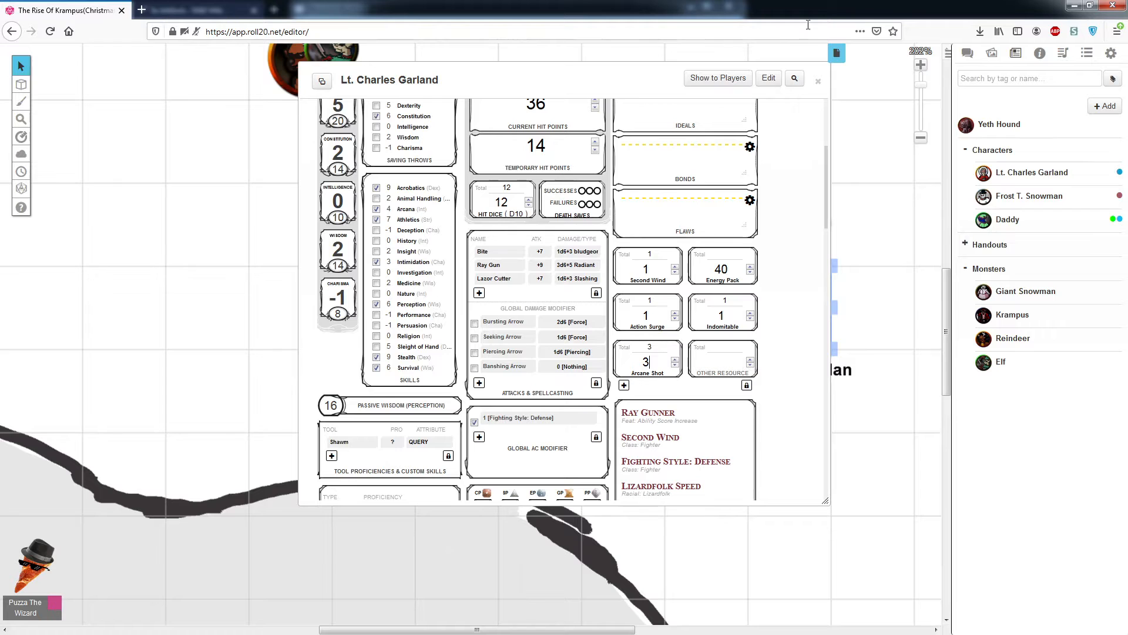
pyautogui.click(817, 80)
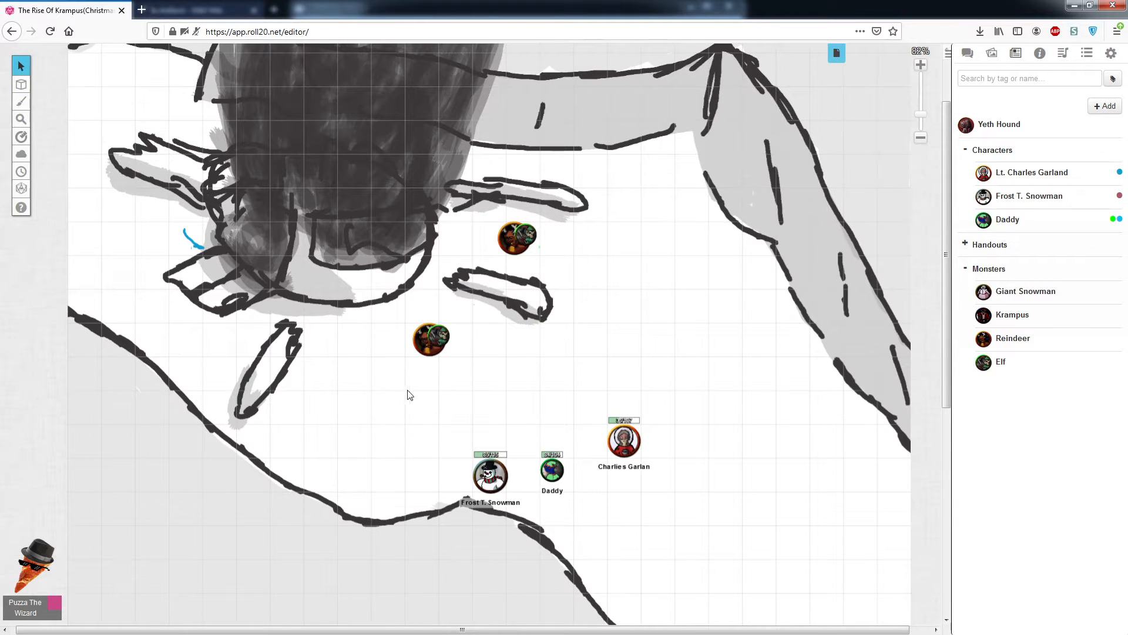
pyautogui.moveTo(473, 290)
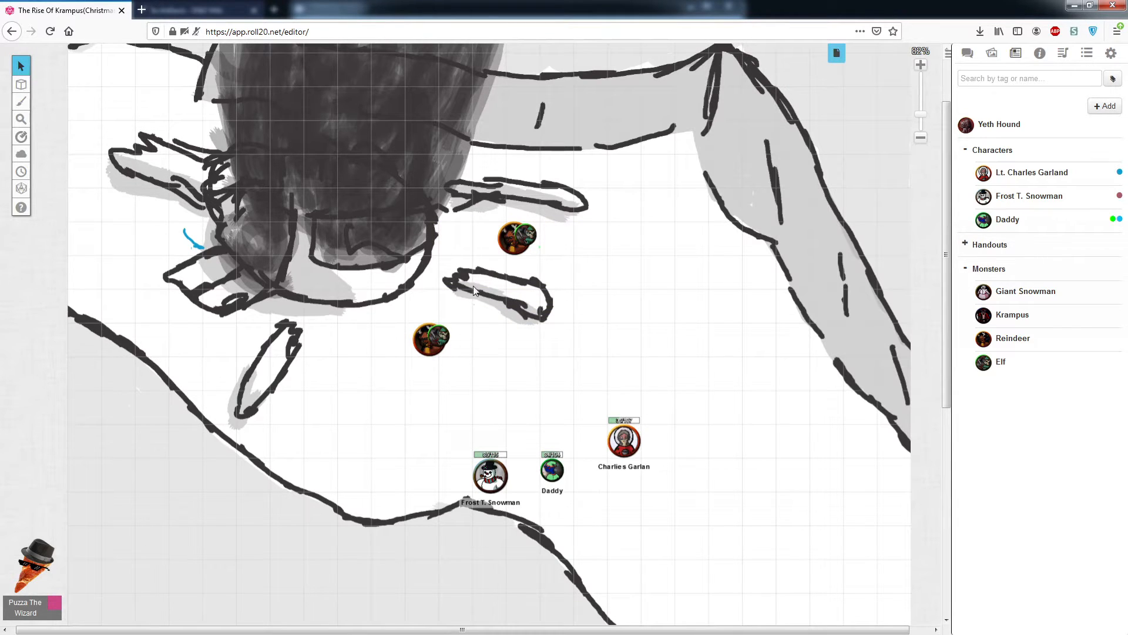
pyautogui.click(836, 53)
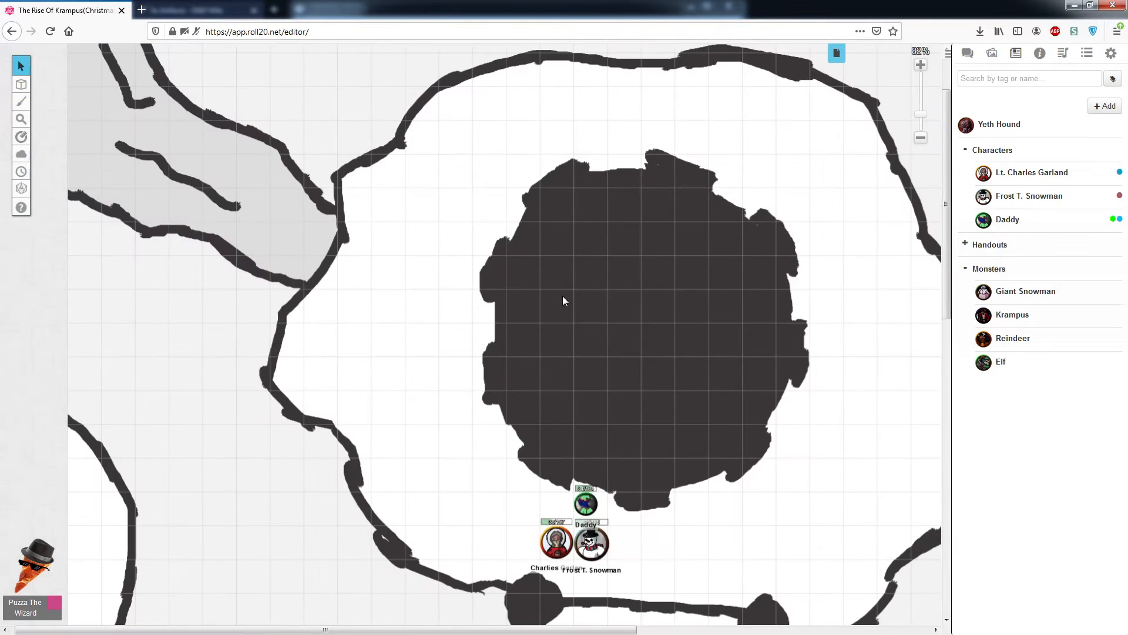
pyautogui.scroll(-3)
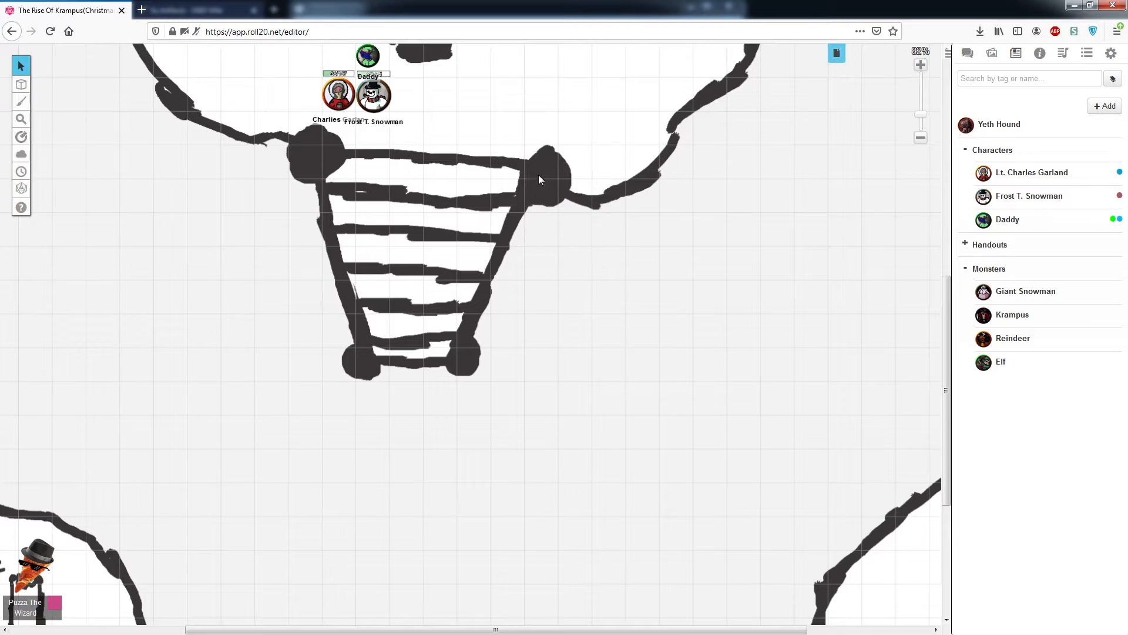
pyautogui.moveTo(475, 403)
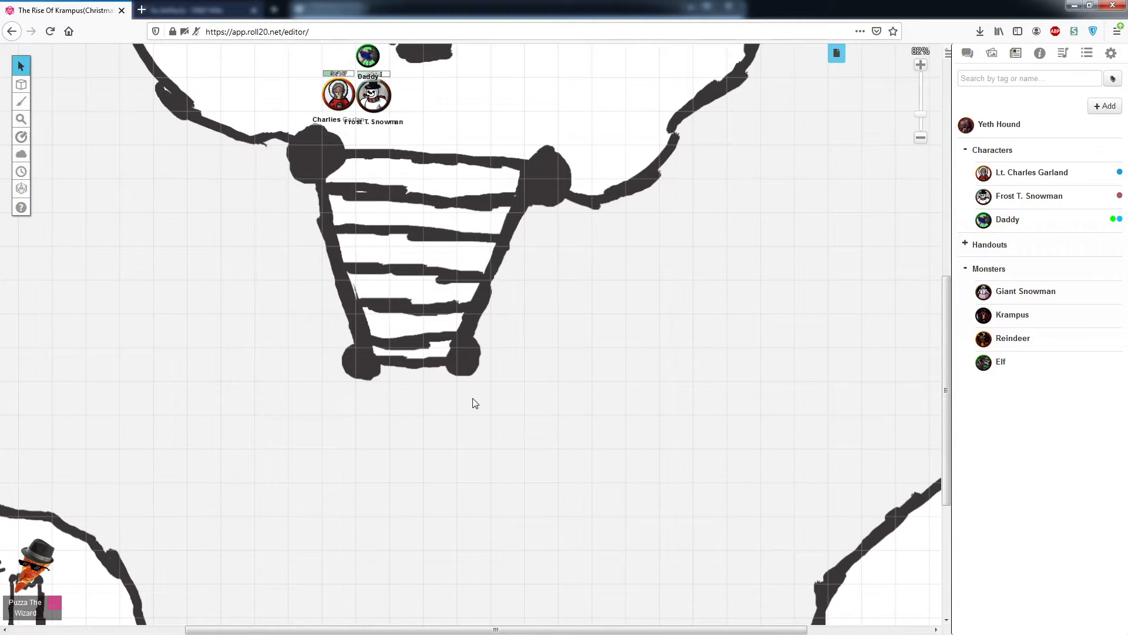
pyautogui.moveTo(473, 399)
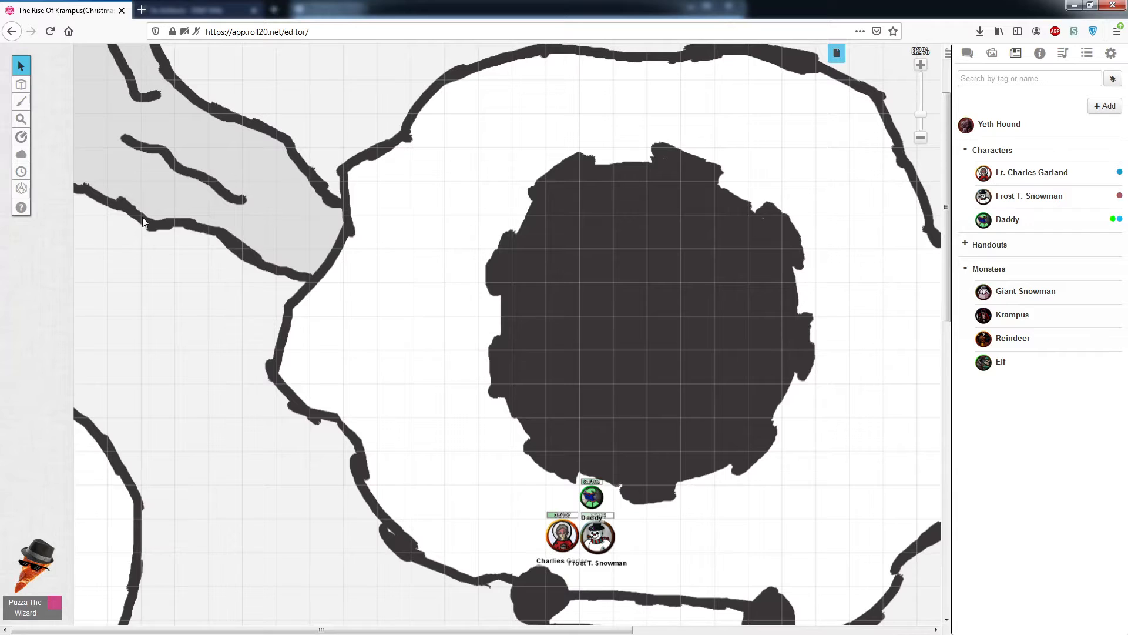
pyautogui.click(301, 222)
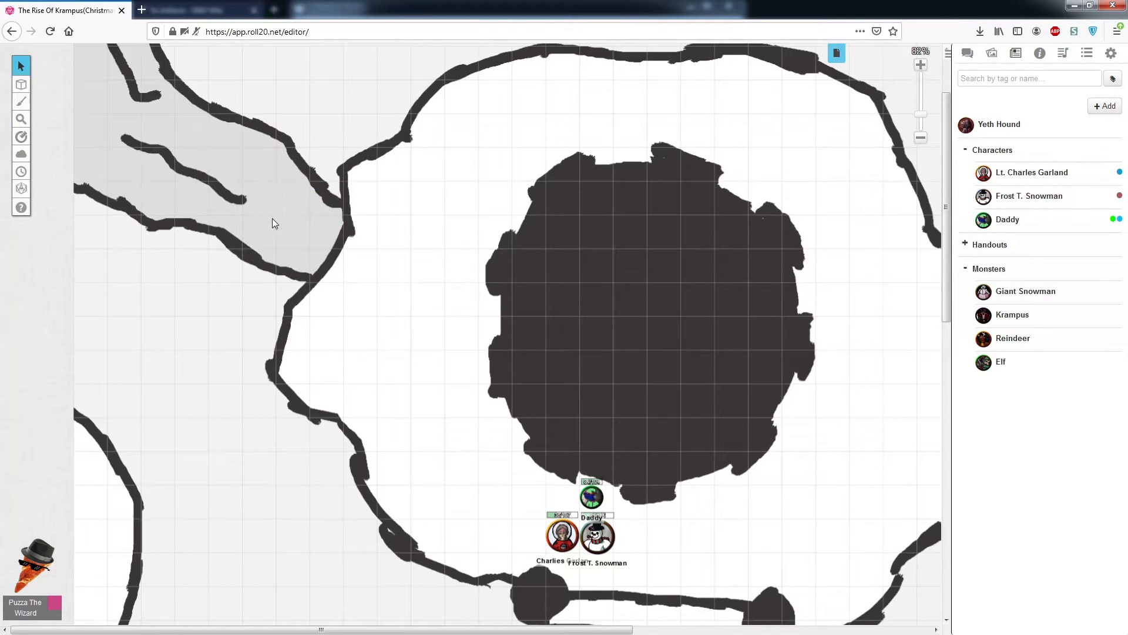
pyautogui.moveTo(836, 52)
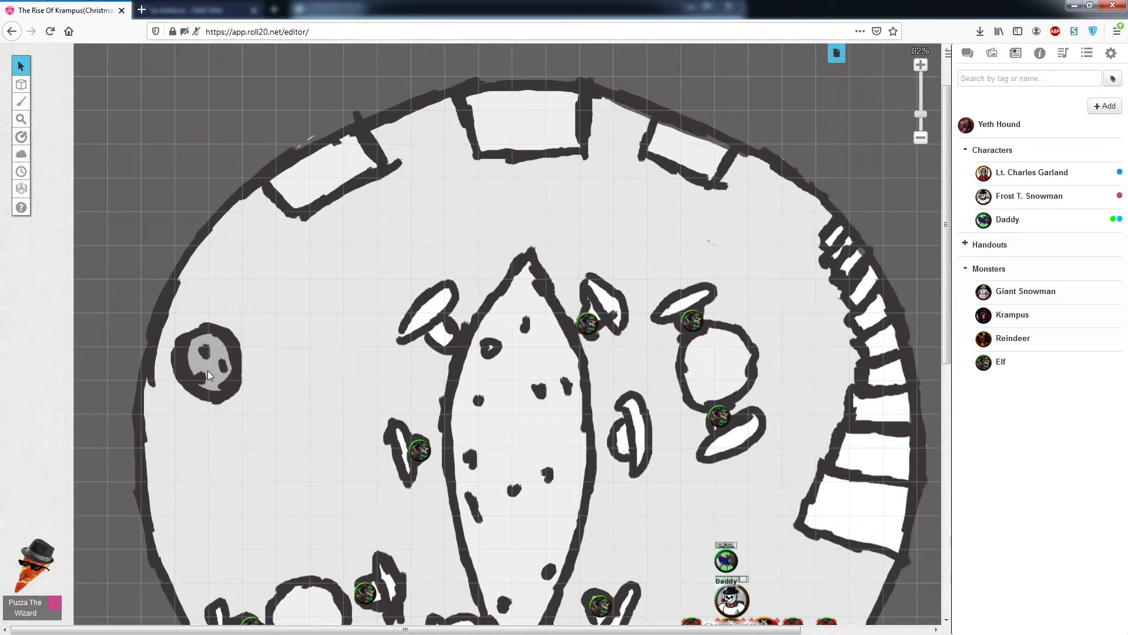
pyautogui.moveTo(372, 257)
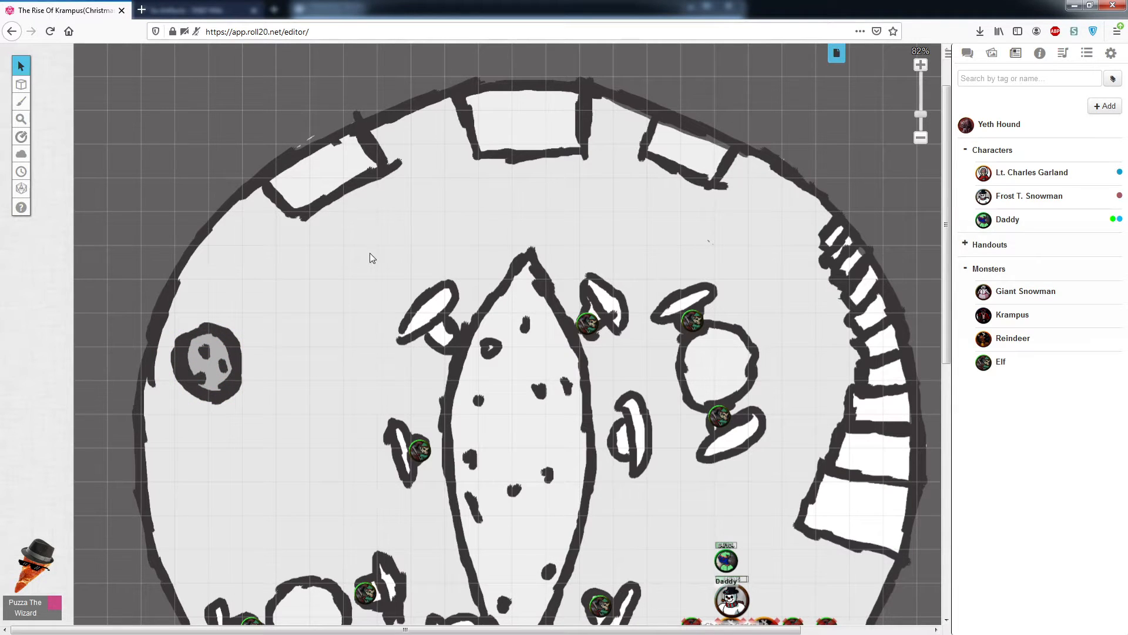
pyautogui.moveTo(448, 352)
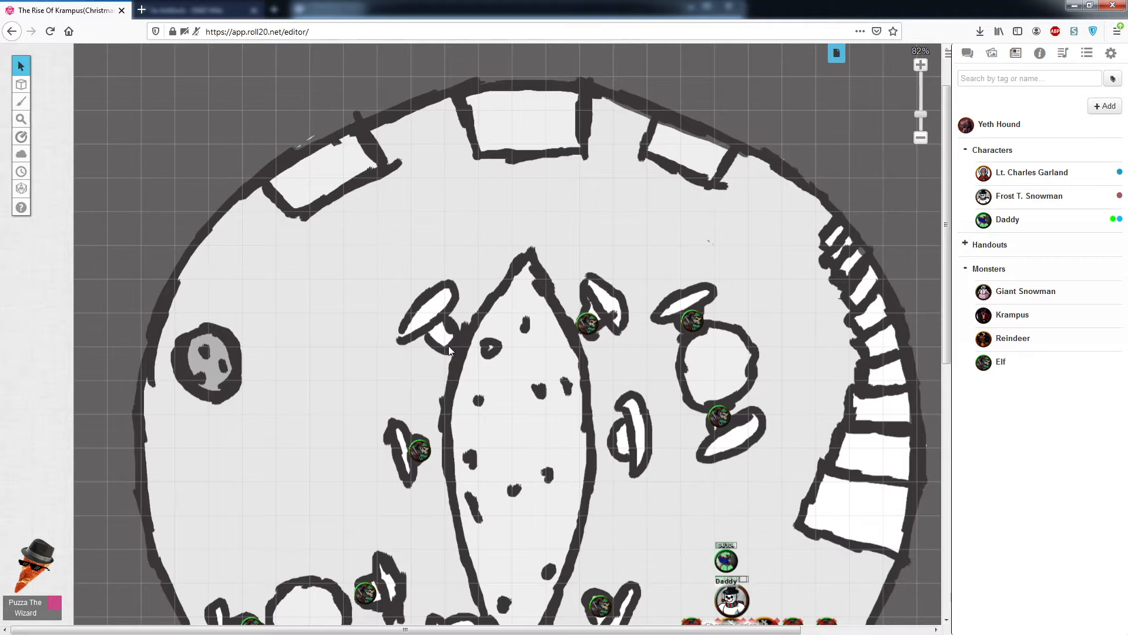
# Step: Use the Page Toolbar to return from the arena page to the snowman map
pyautogui.click(836, 52)
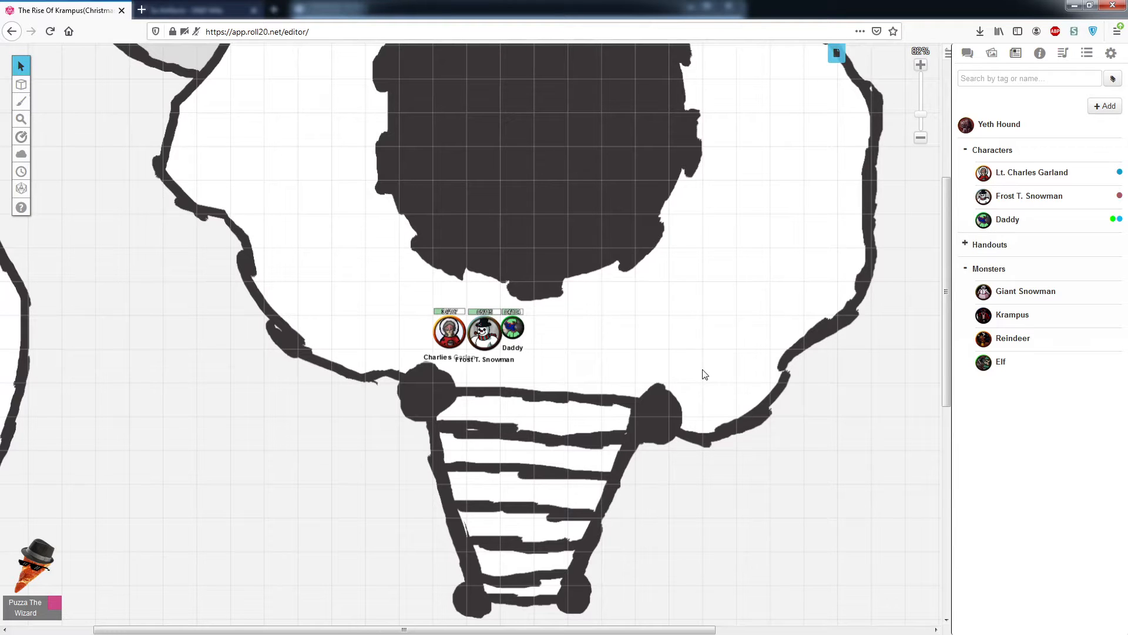
pyautogui.moveTo(602, 279)
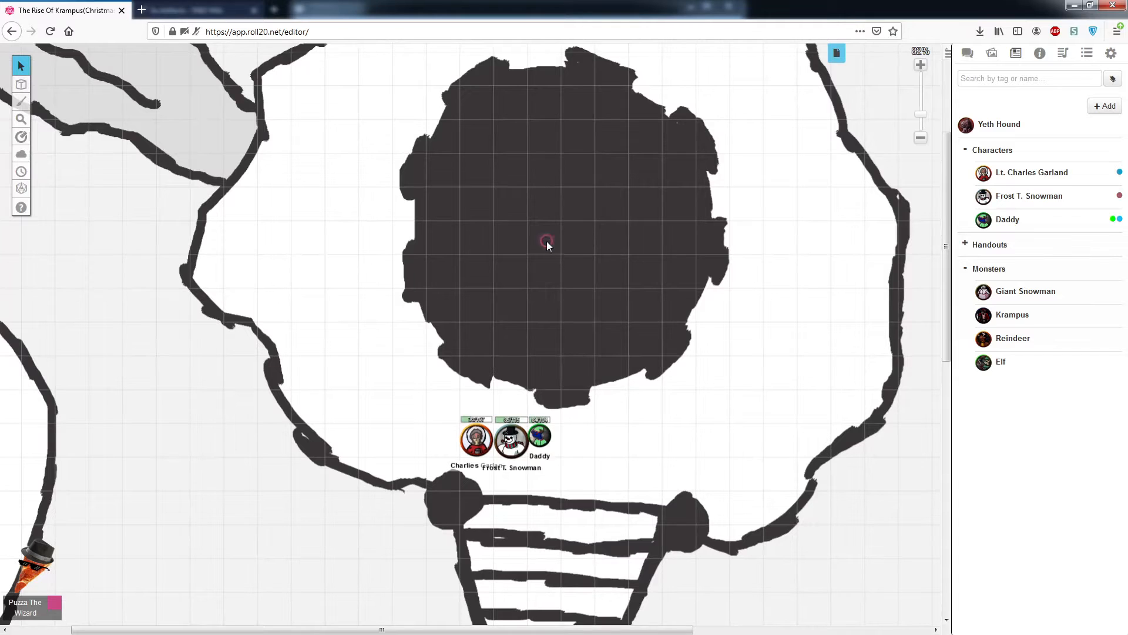
pyautogui.moveTo(611, 382)
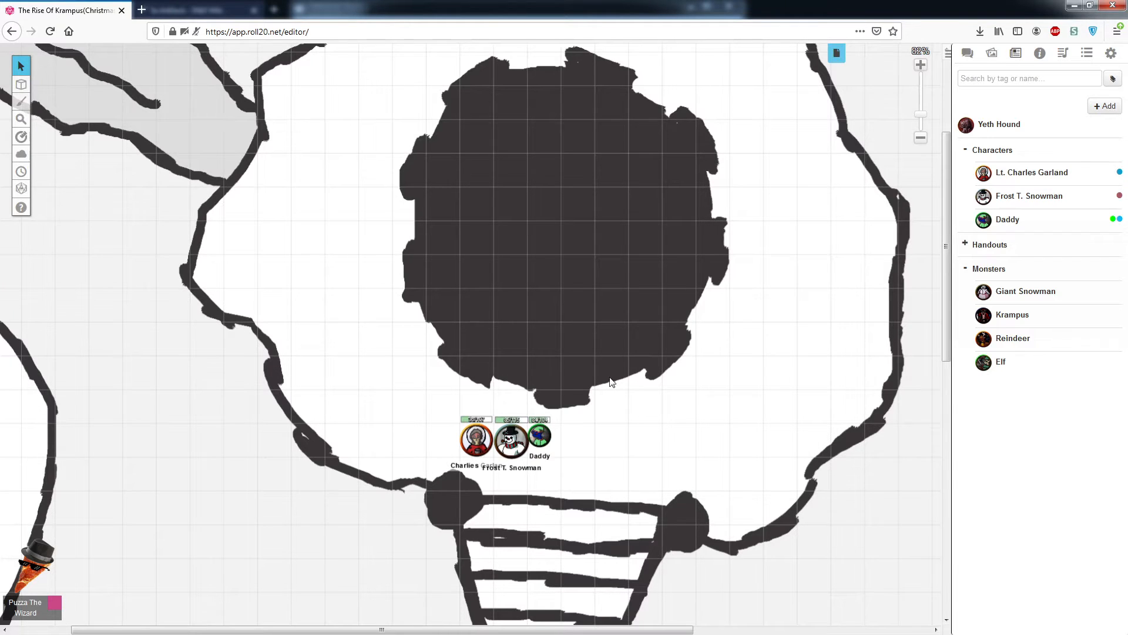
# Step: Place two Elf tokens below the snowman map's dark patch, then bring up the arena page
pyautogui.scroll(-3)
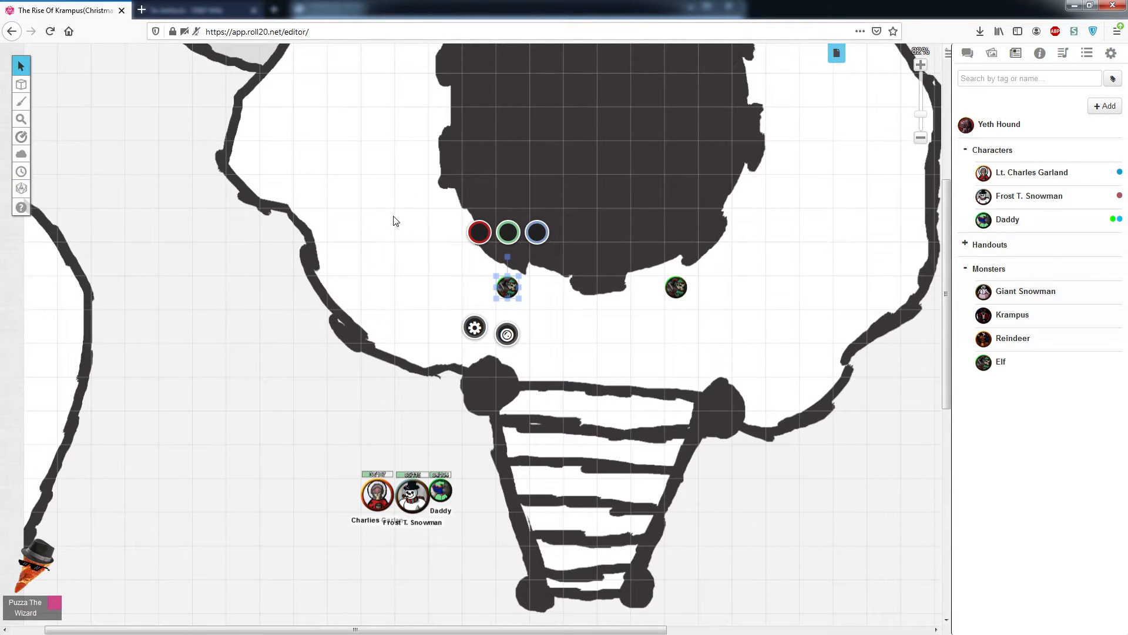
pyautogui.moveTo(581, 299)
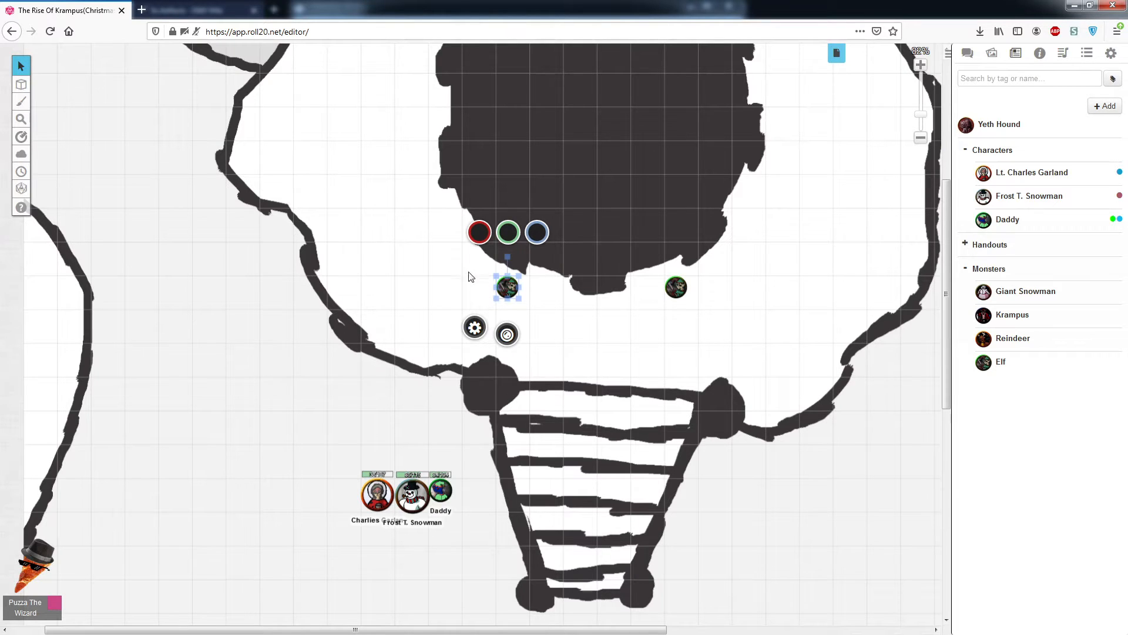
pyautogui.moveTo(606, 369)
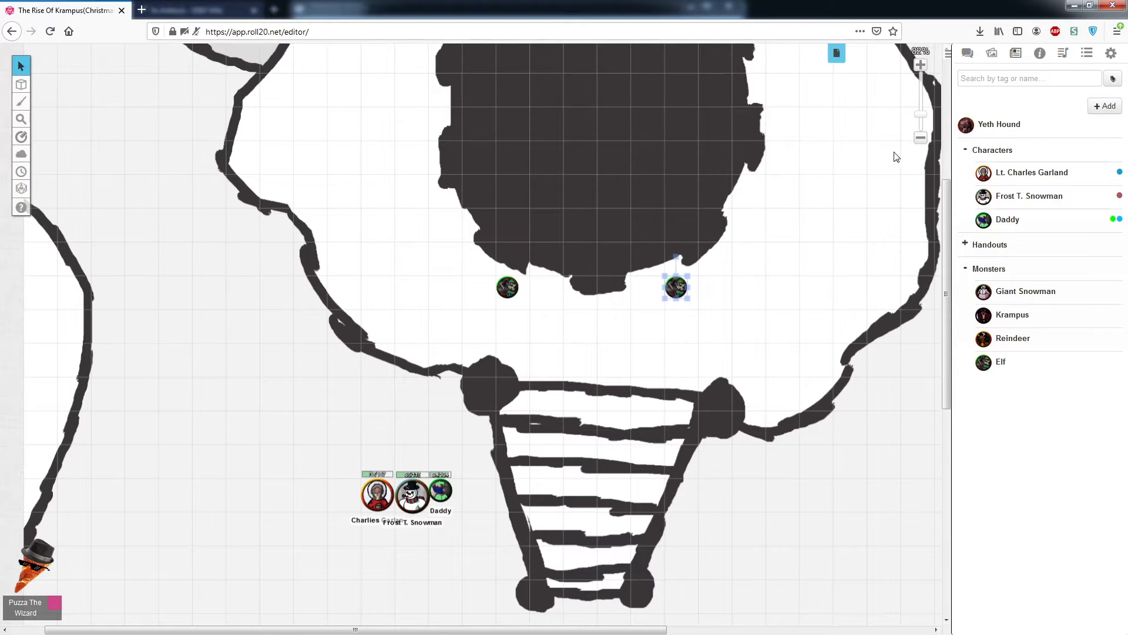
pyautogui.click(836, 52)
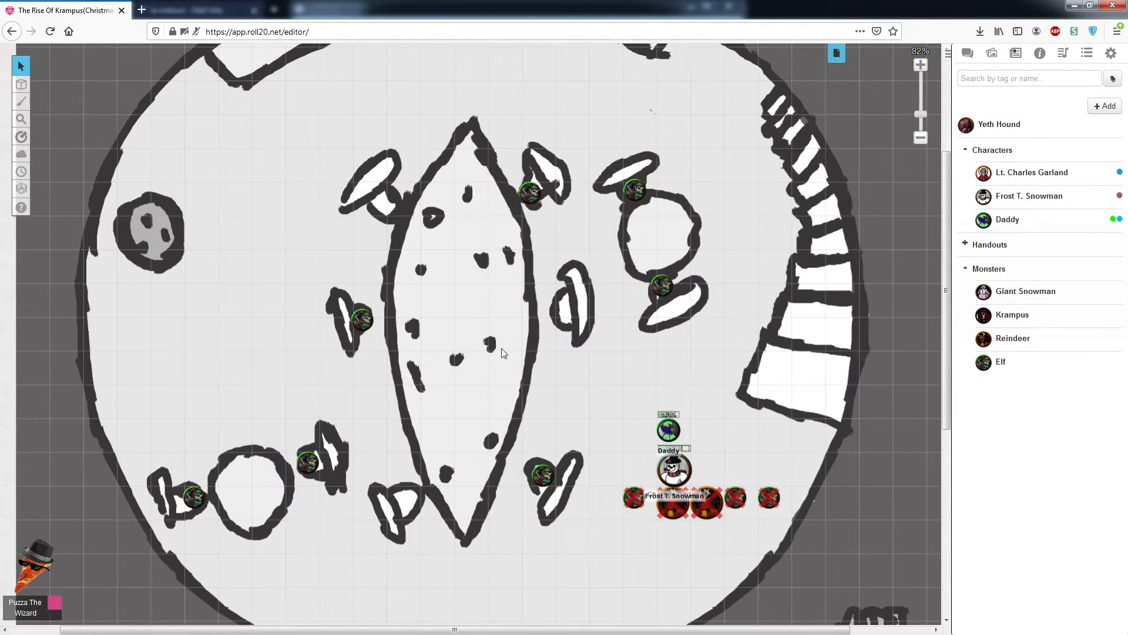
pyautogui.moveTo(385, 436)
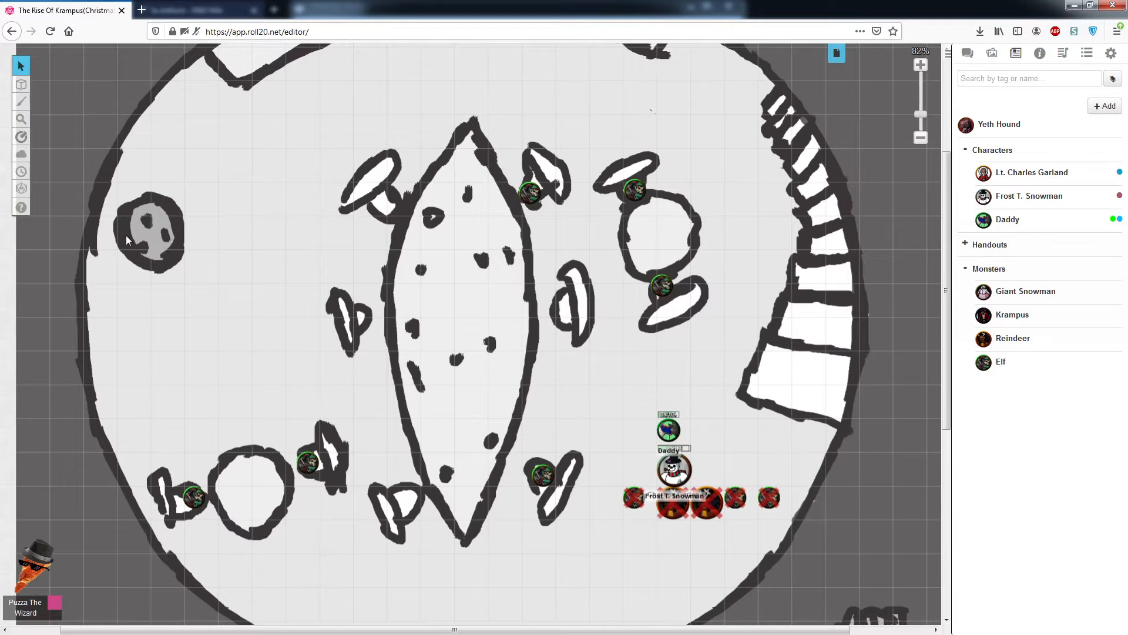
pyautogui.moveTo(842, 72)
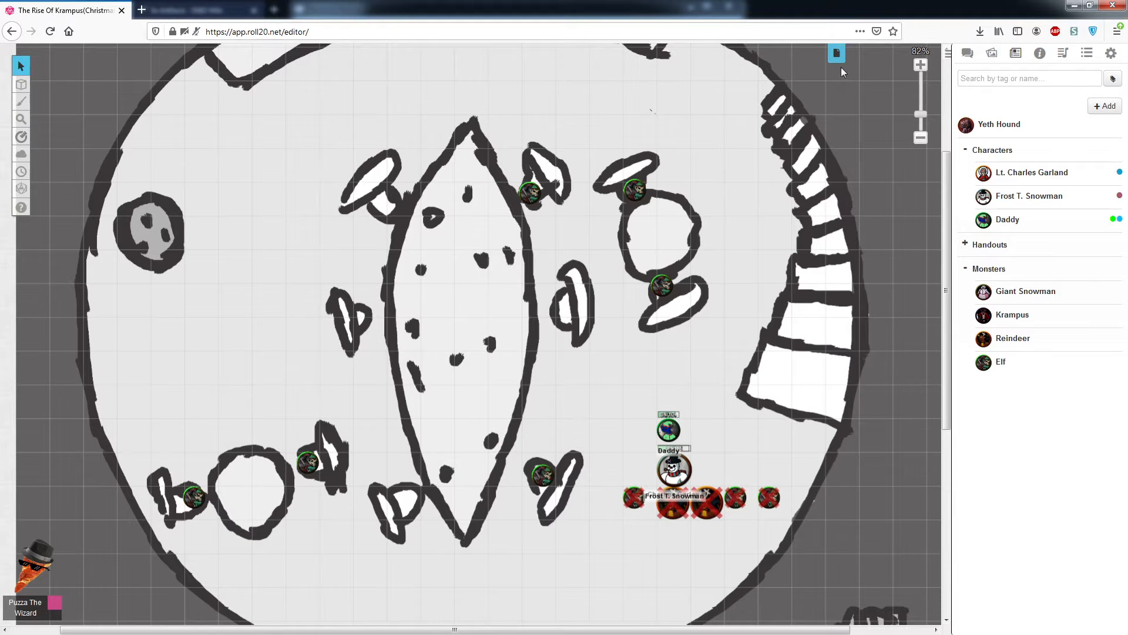
# Step: Choose the snowman map page from the Page Toolbar, showing the two new elf tokens
pyautogui.click(837, 53)
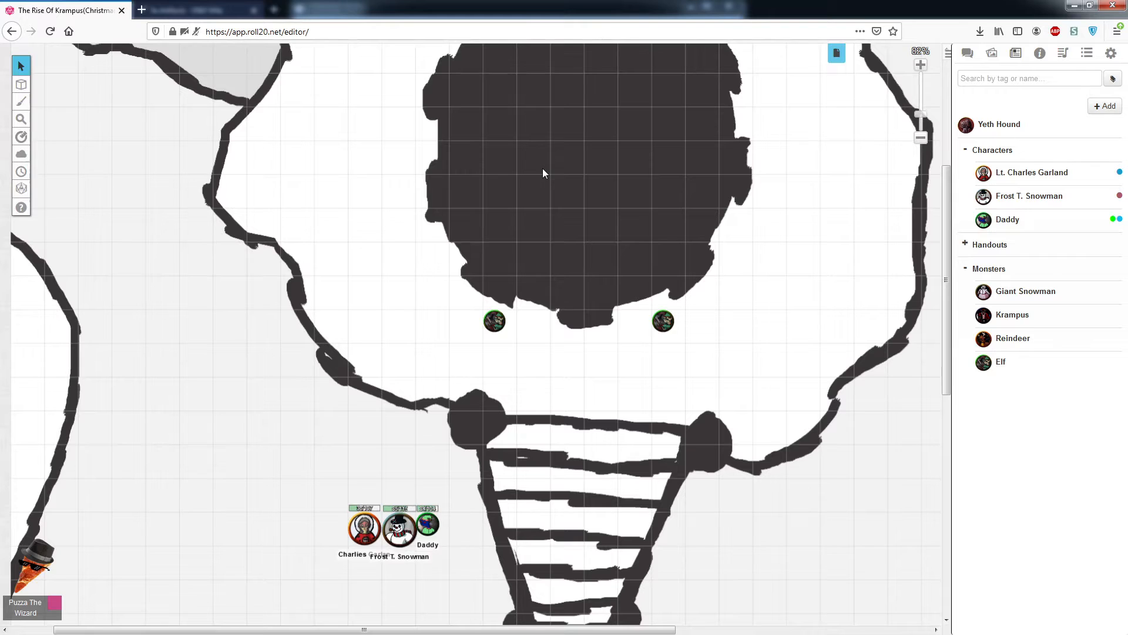
pyautogui.moveTo(513, 263)
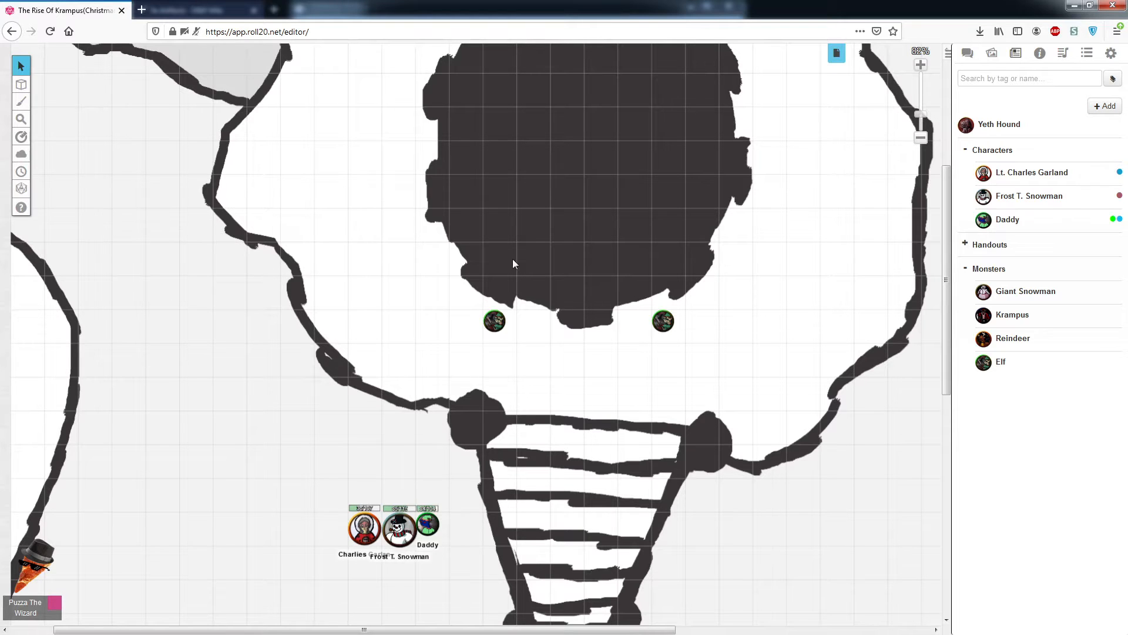
pyautogui.click(836, 52)
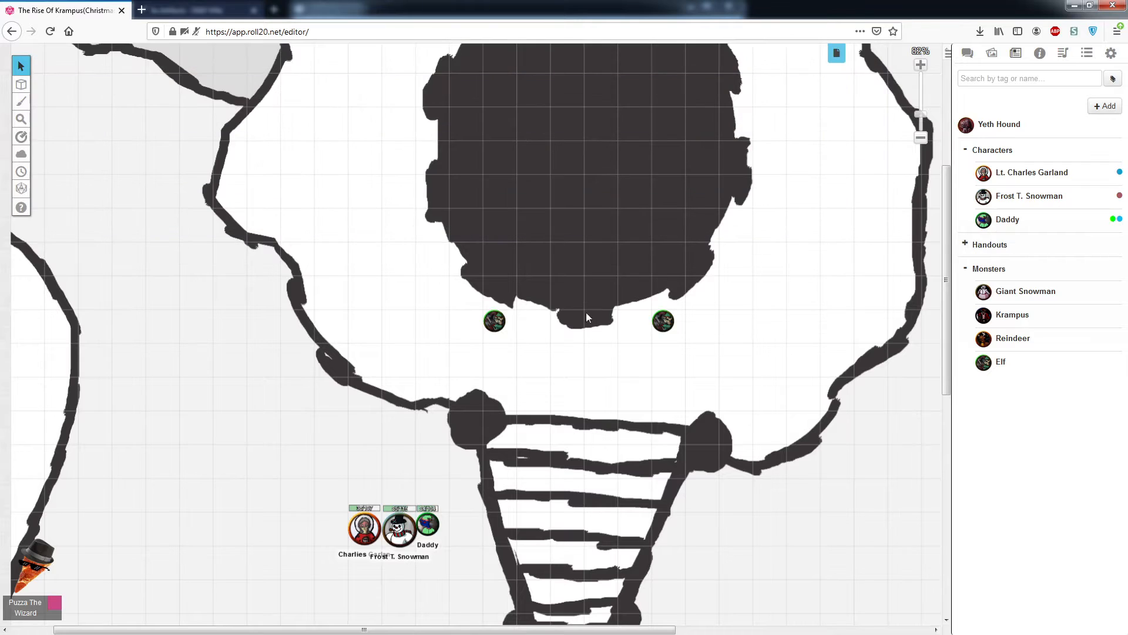
pyautogui.moveTo(587, 199)
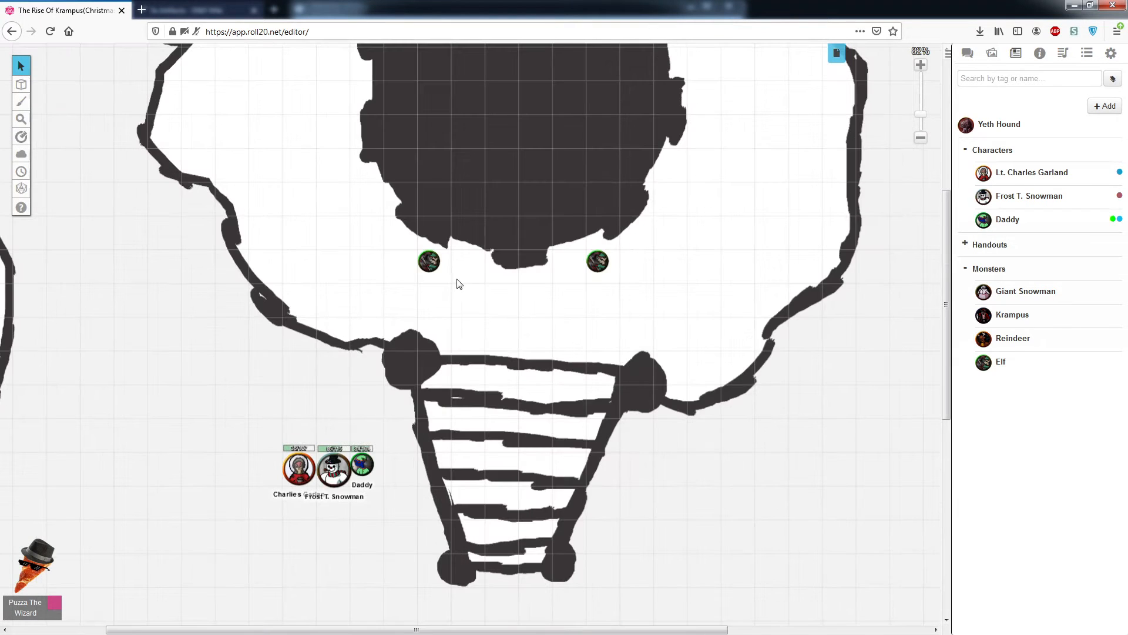
pyautogui.moveTo(459, 266)
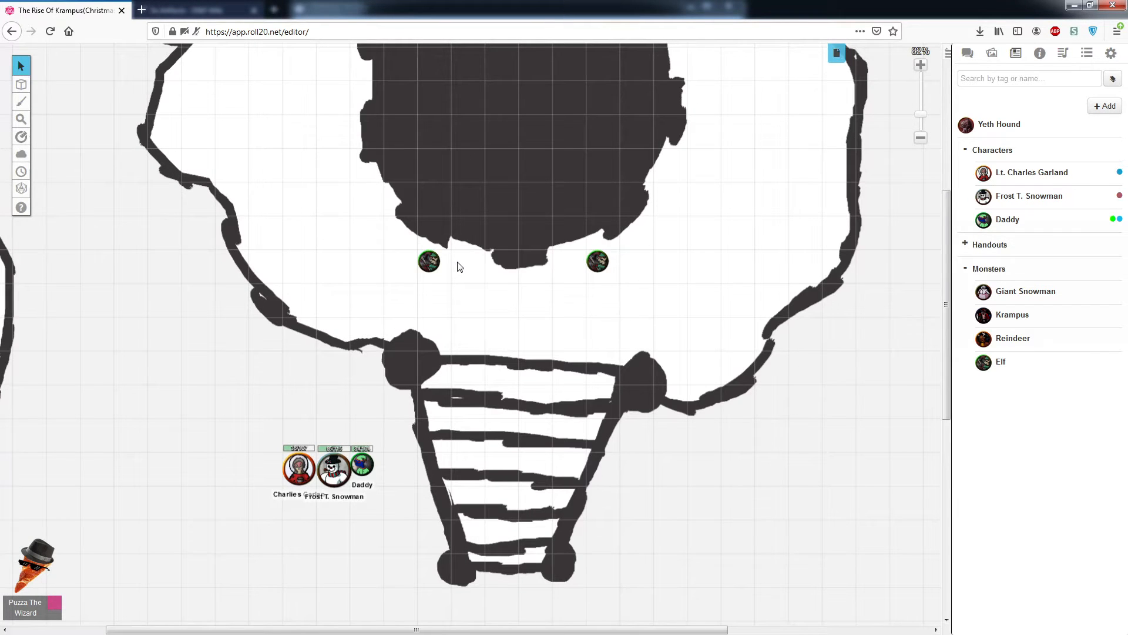
pyautogui.moveTo(392, 538)
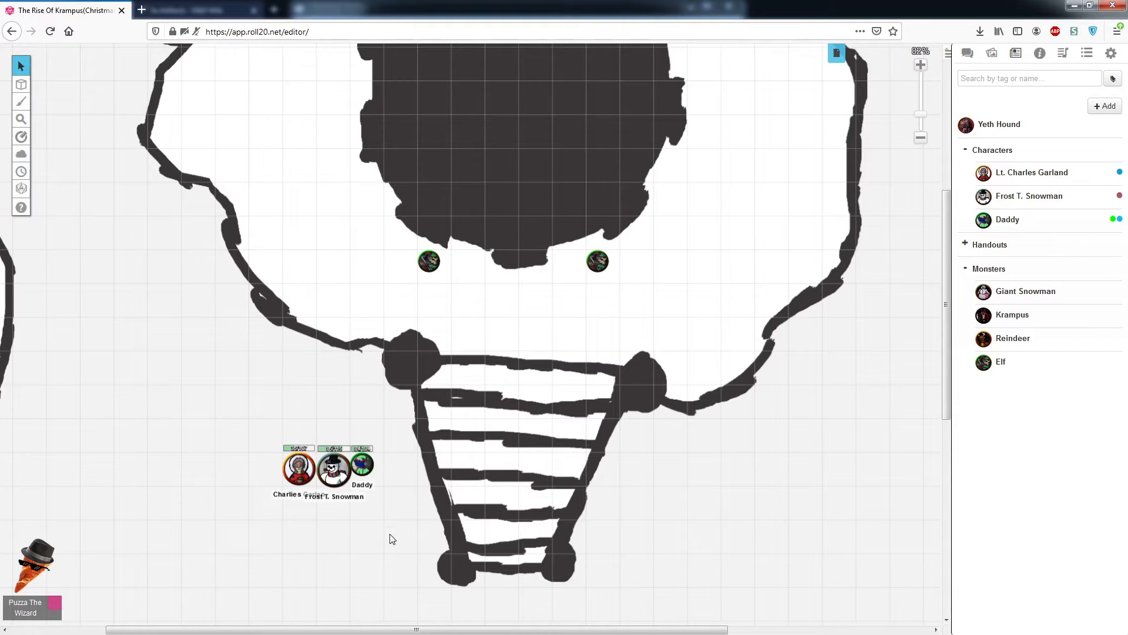
pyautogui.moveTo(273, 508)
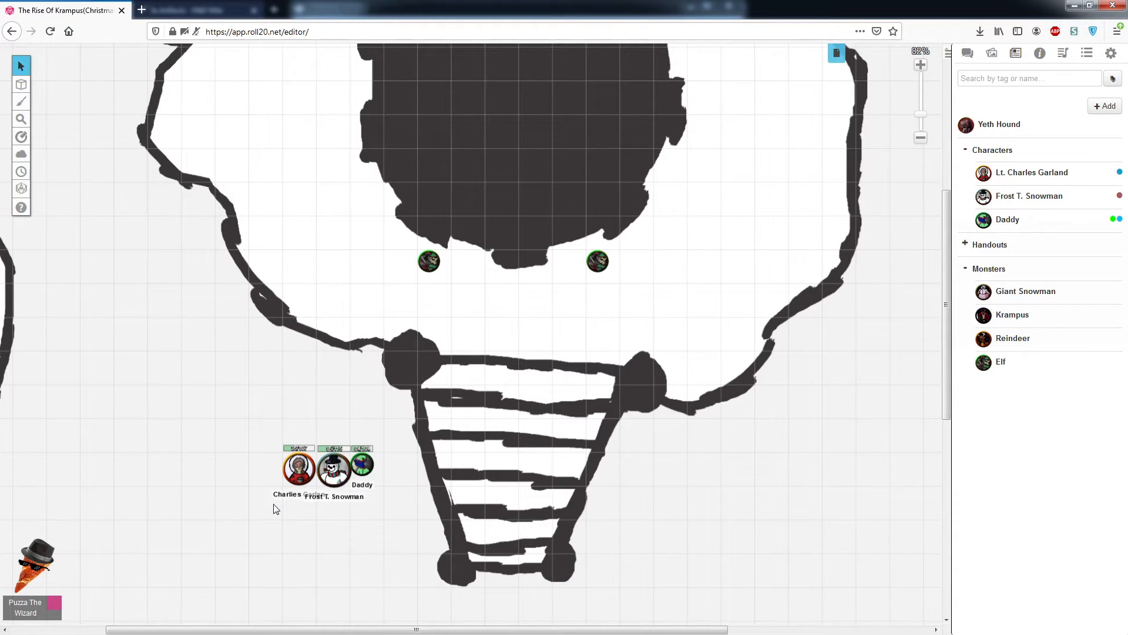
pyautogui.moveTo(278, 381)
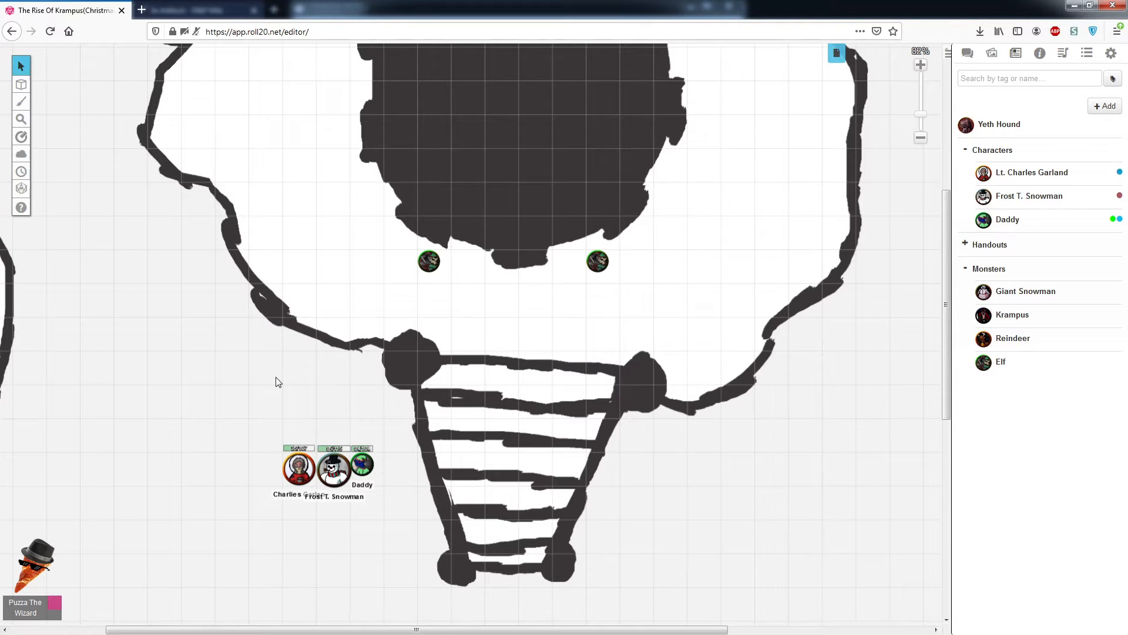
pyautogui.moveTo(515, 275)
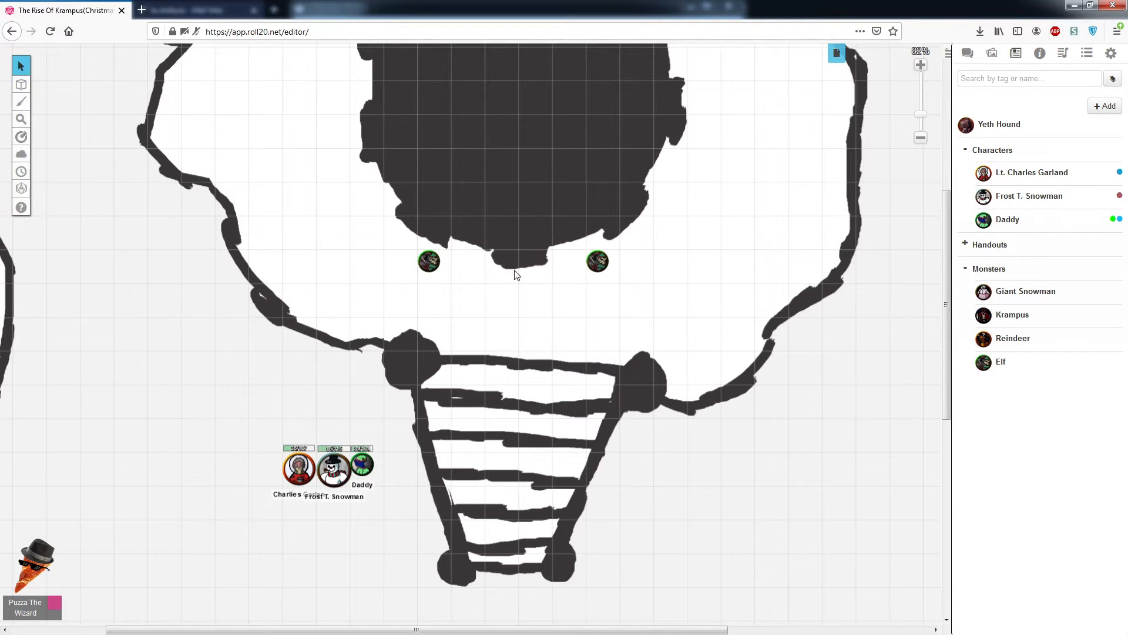
pyautogui.click(514, 281)
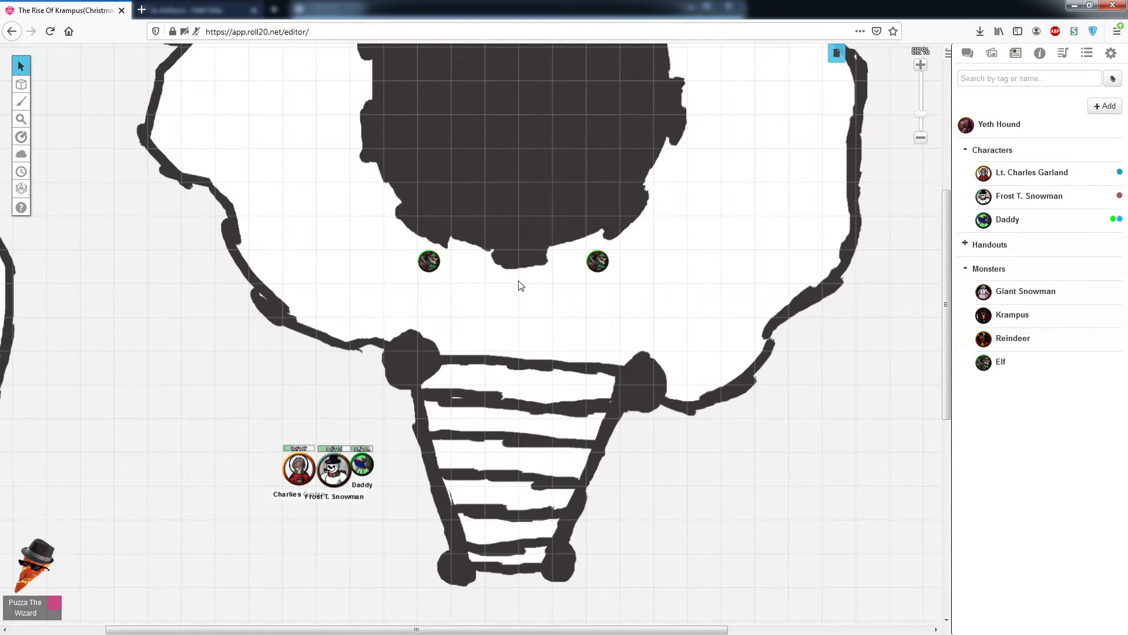
pyautogui.moveTo(836, 54)
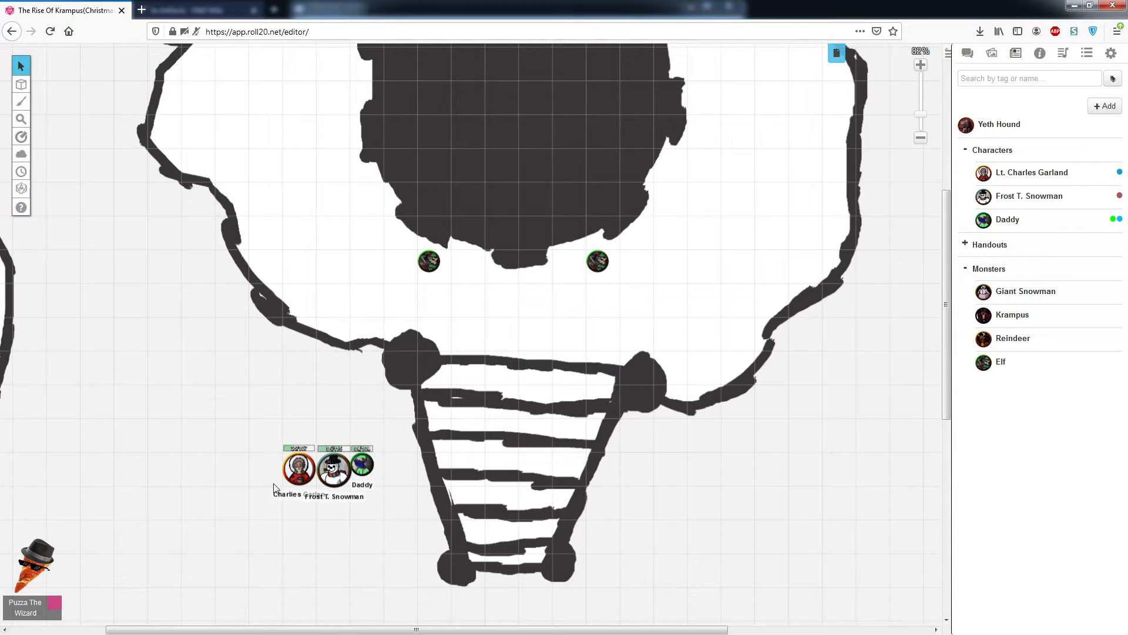
# Step: Move Frost T. Snowman's token to the left of Lt. Charles Garland's token
pyautogui.click(298, 468)
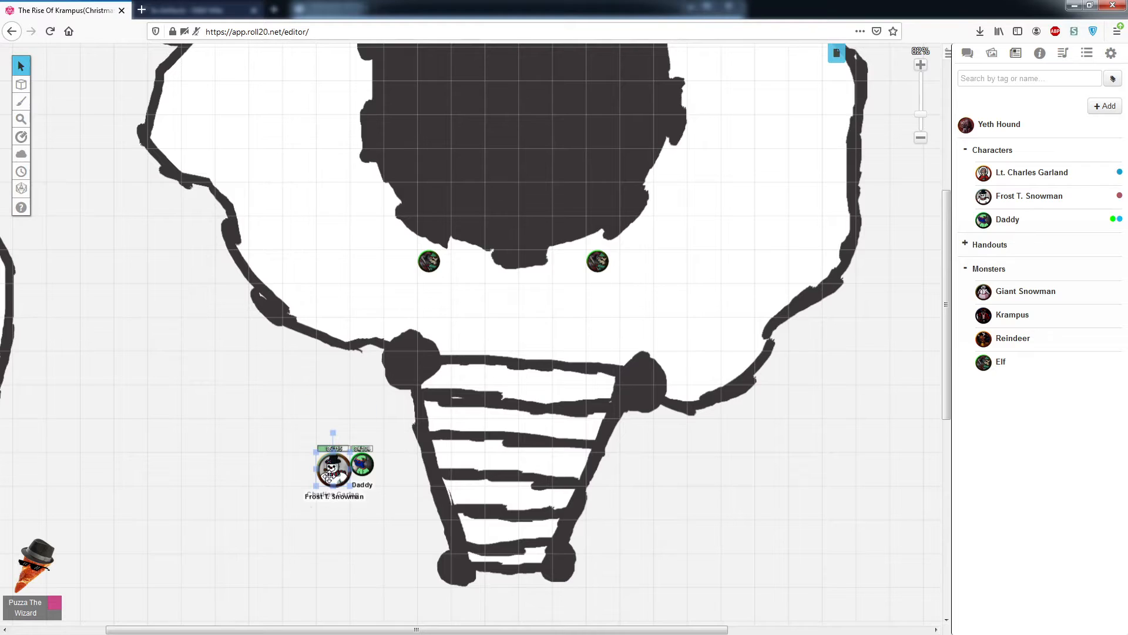
pyautogui.click(331, 471)
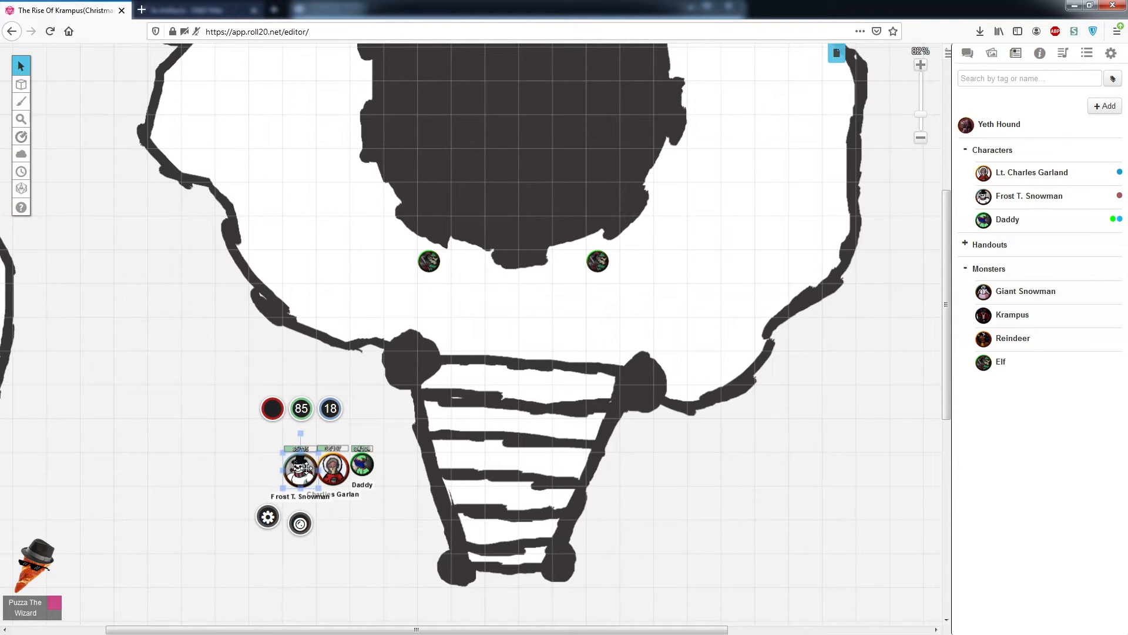
pyautogui.moveTo(224, 430)
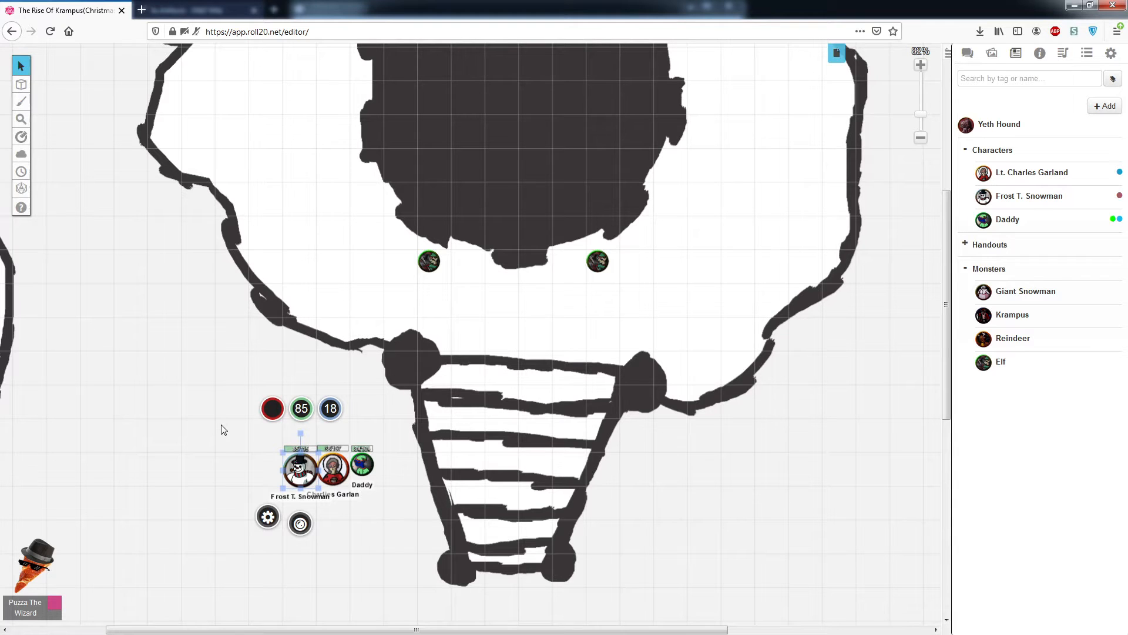
pyautogui.click(805, 89)
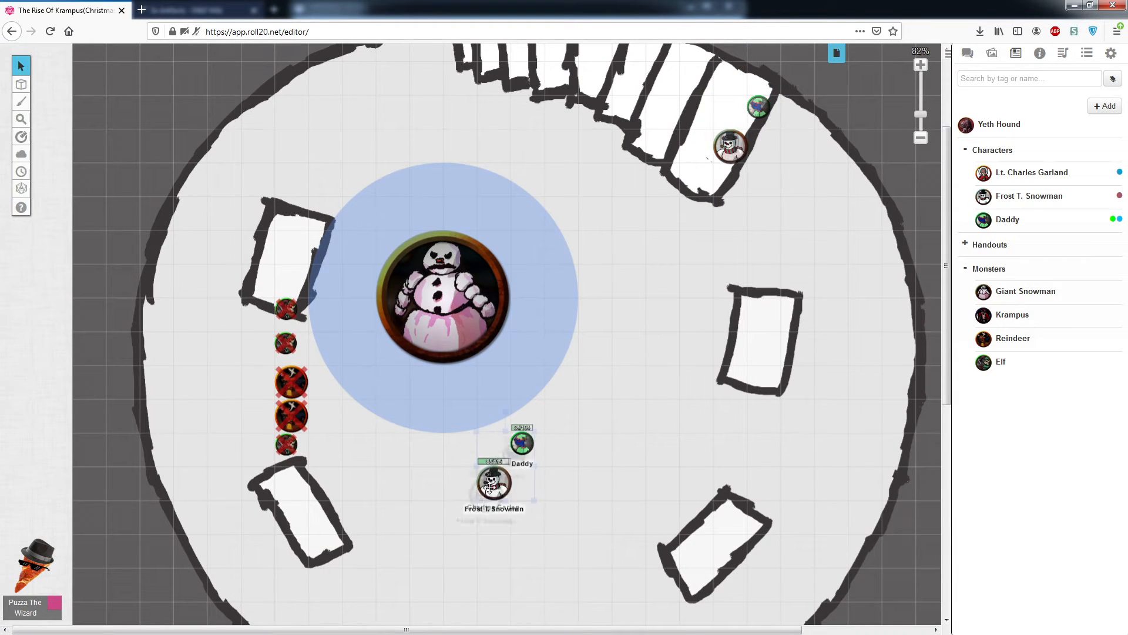
pyautogui.doubleClick(443, 295)
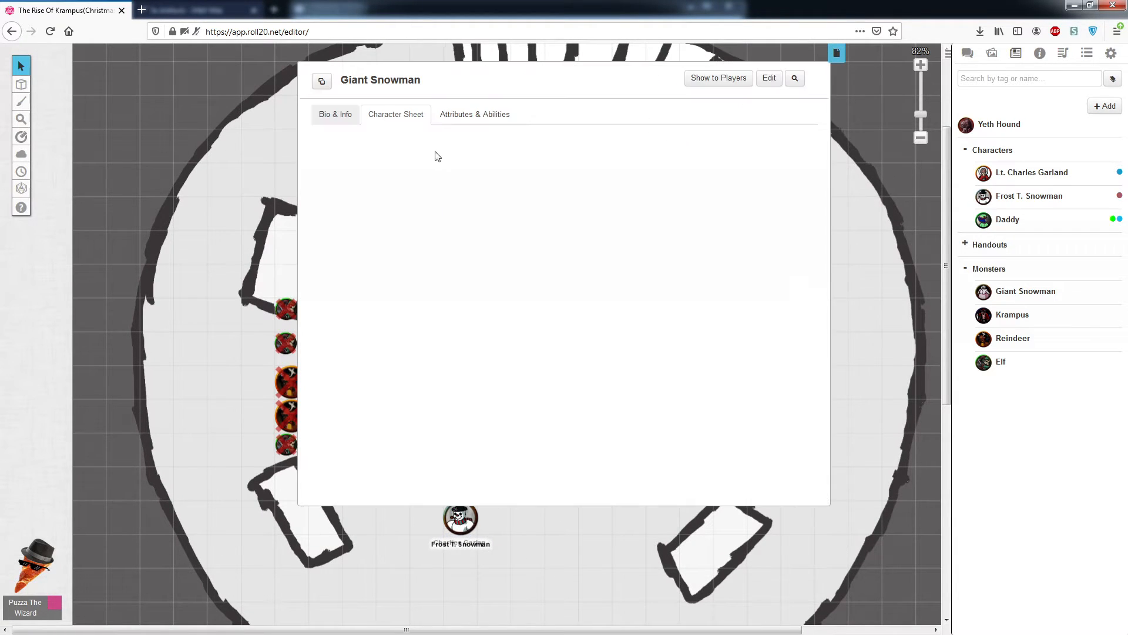
pyautogui.click(395, 113)
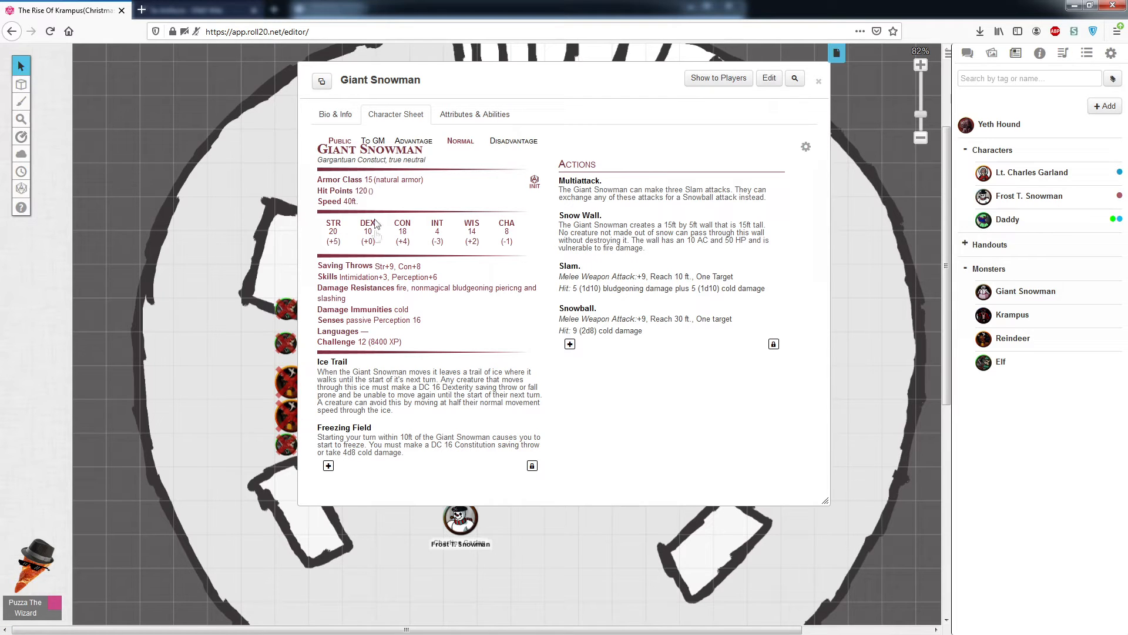
pyautogui.moveTo(388, 391)
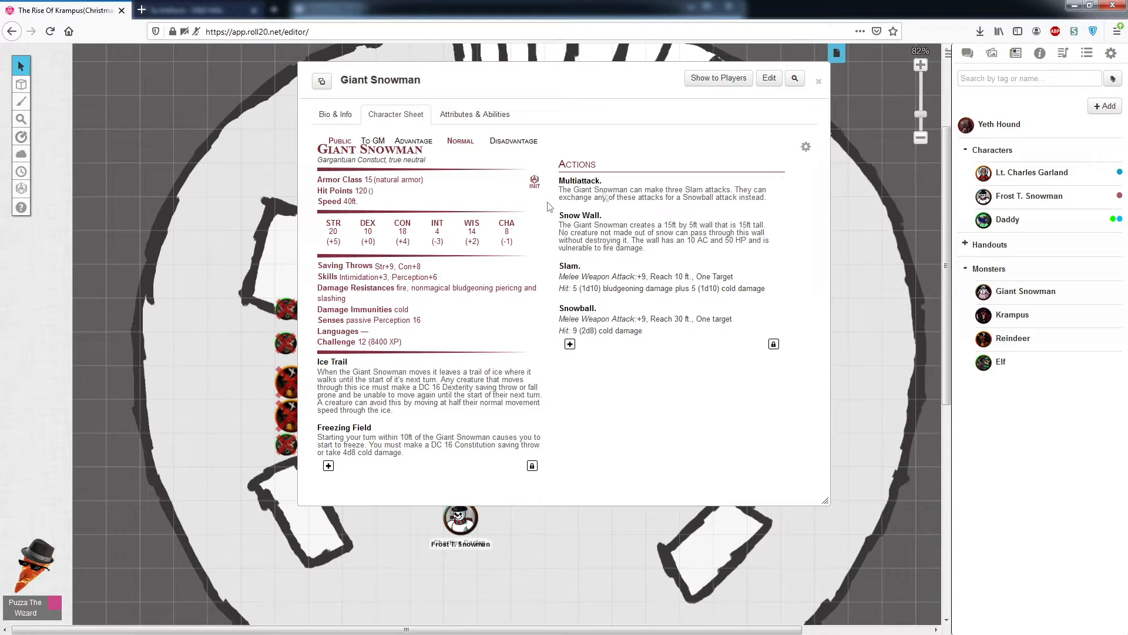
pyautogui.moveTo(574, 221)
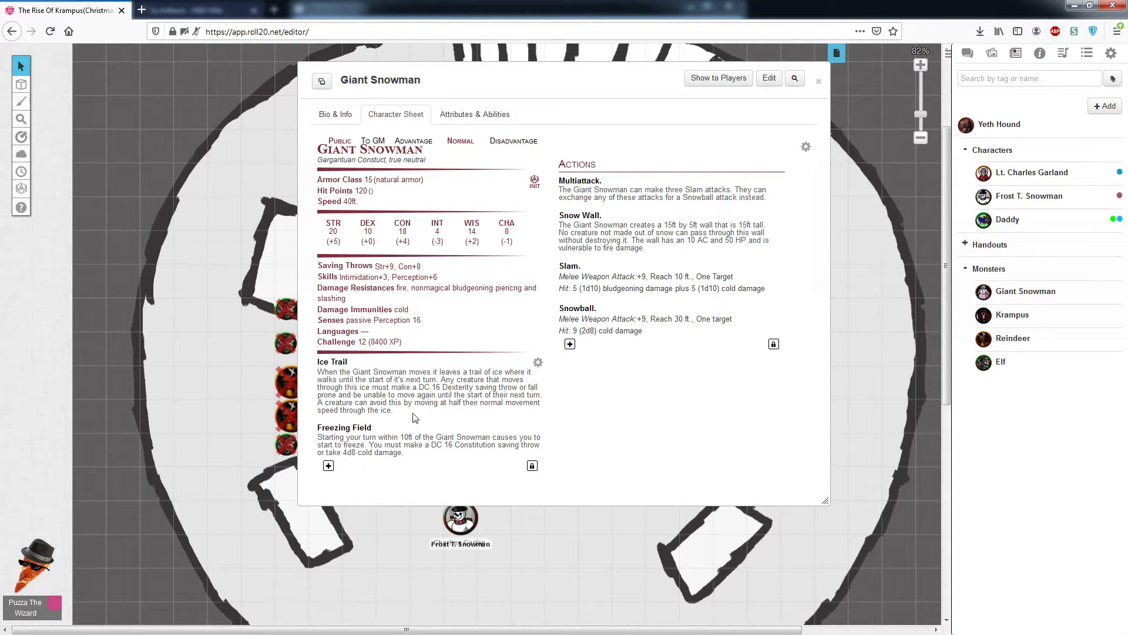
pyautogui.moveTo(420, 435)
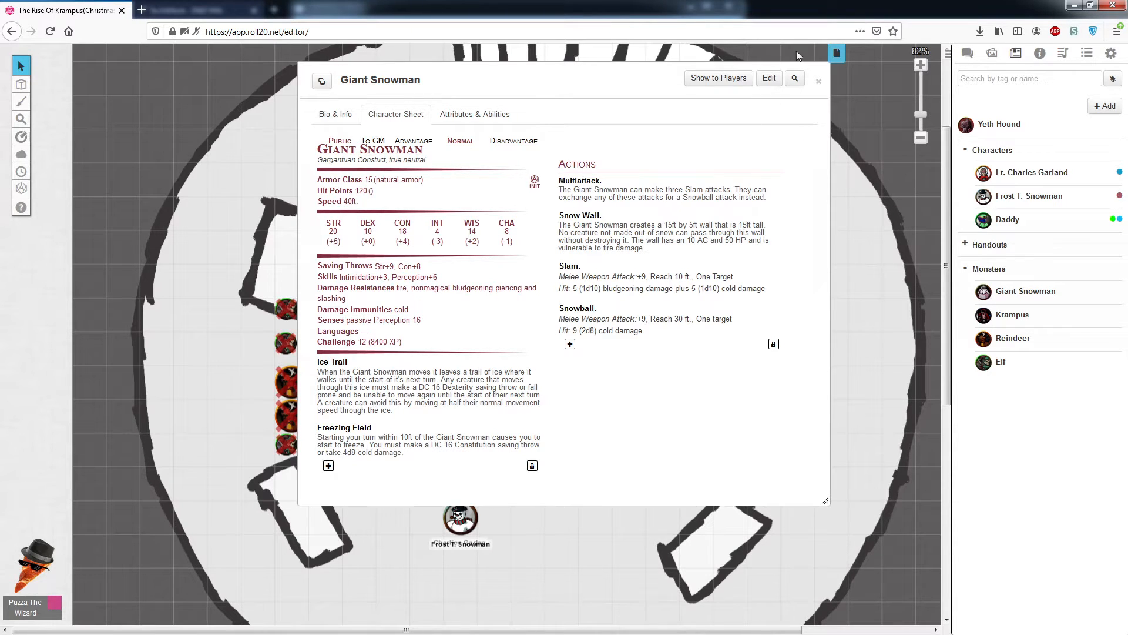
pyautogui.click(818, 80)
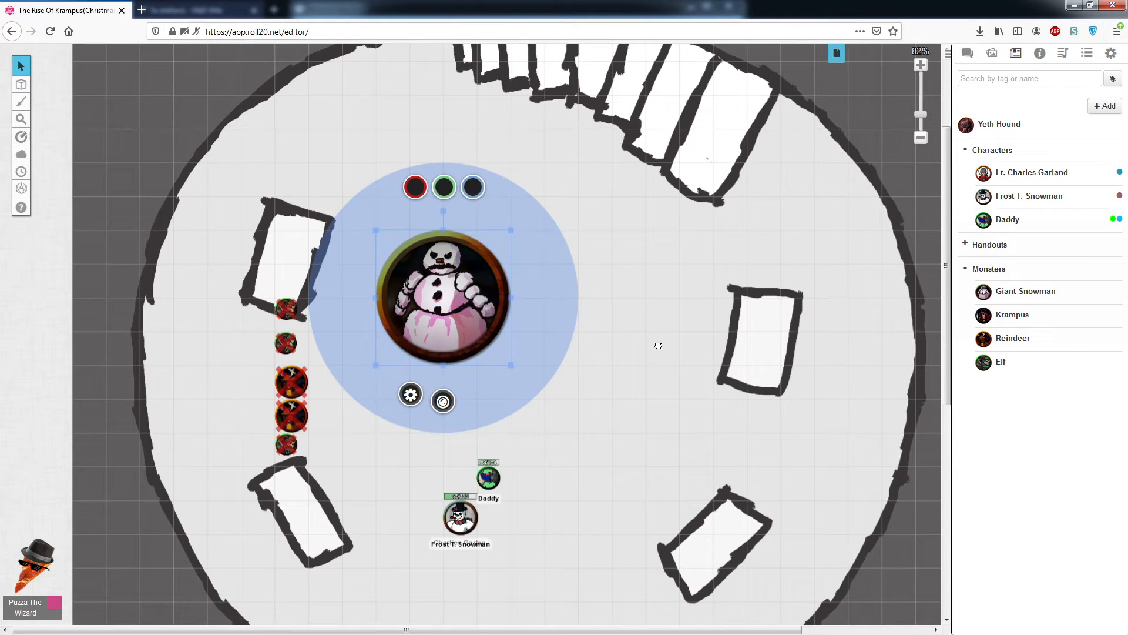
# Step: Pan the arena map and drag Daddy's token right of Frost T. Snowman below the aura
pyautogui.scroll(-3)
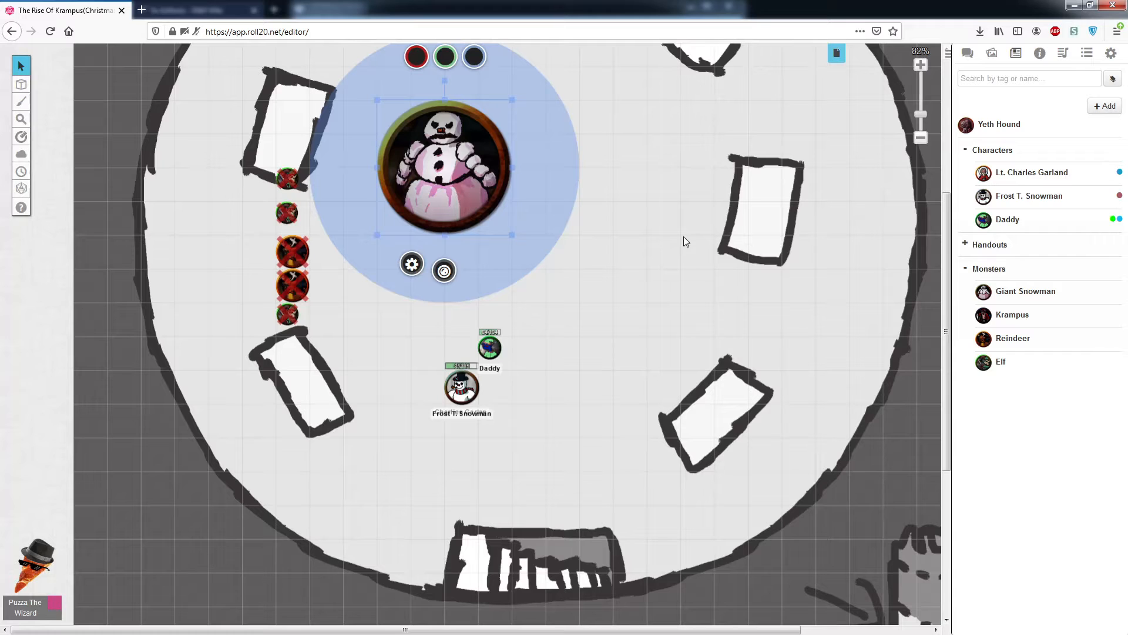
pyautogui.moveTo(702, 224)
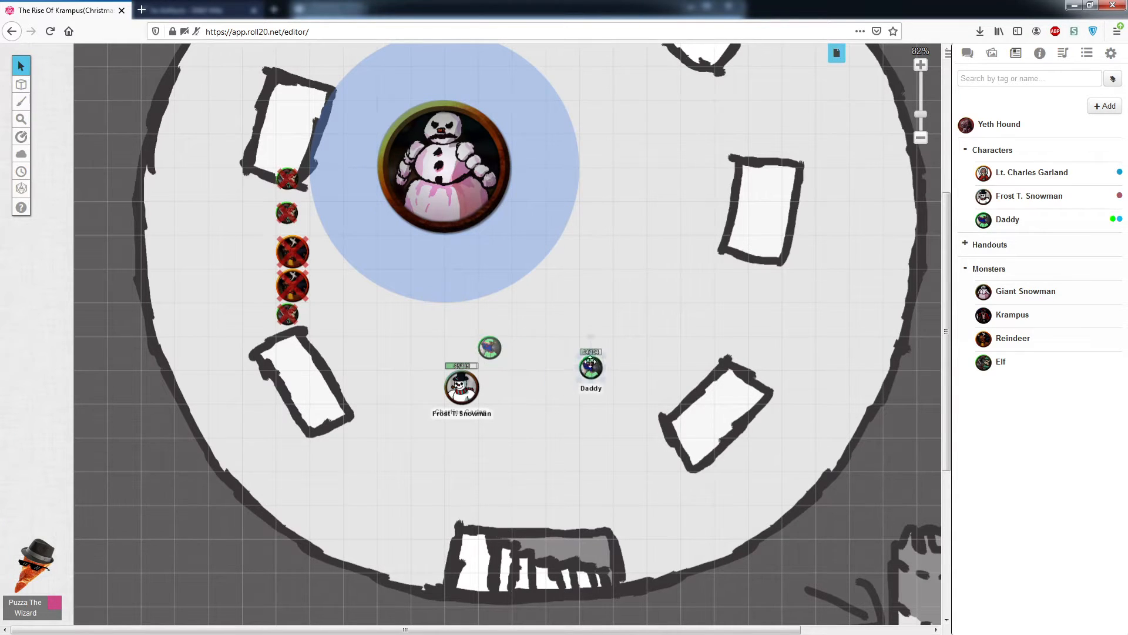
pyautogui.click(590, 364)
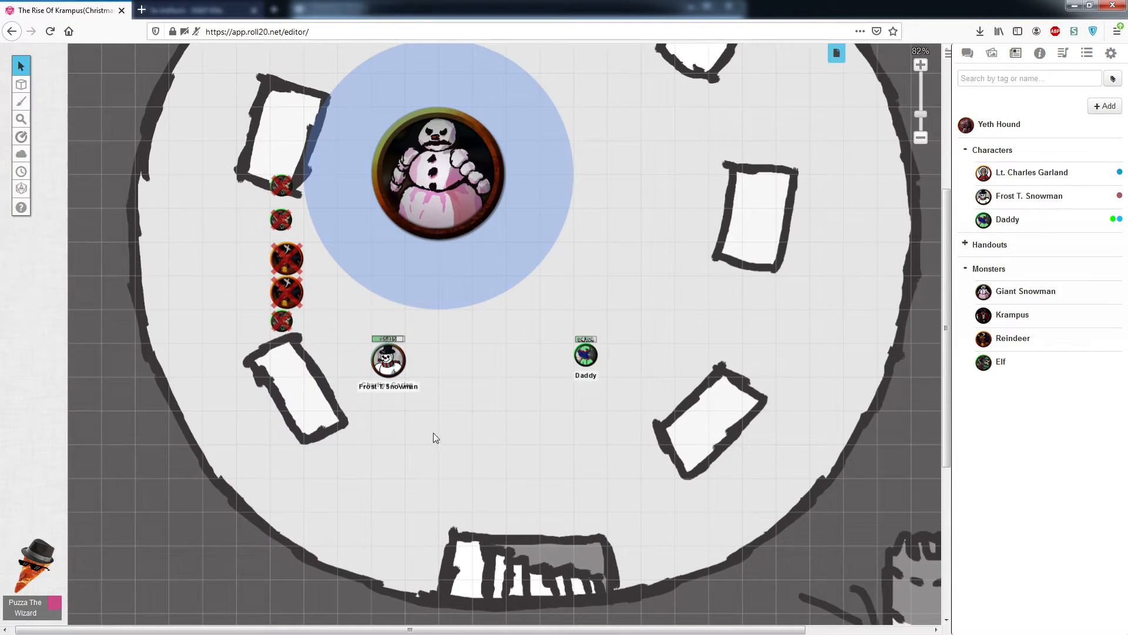
pyautogui.moveTo(388, 318)
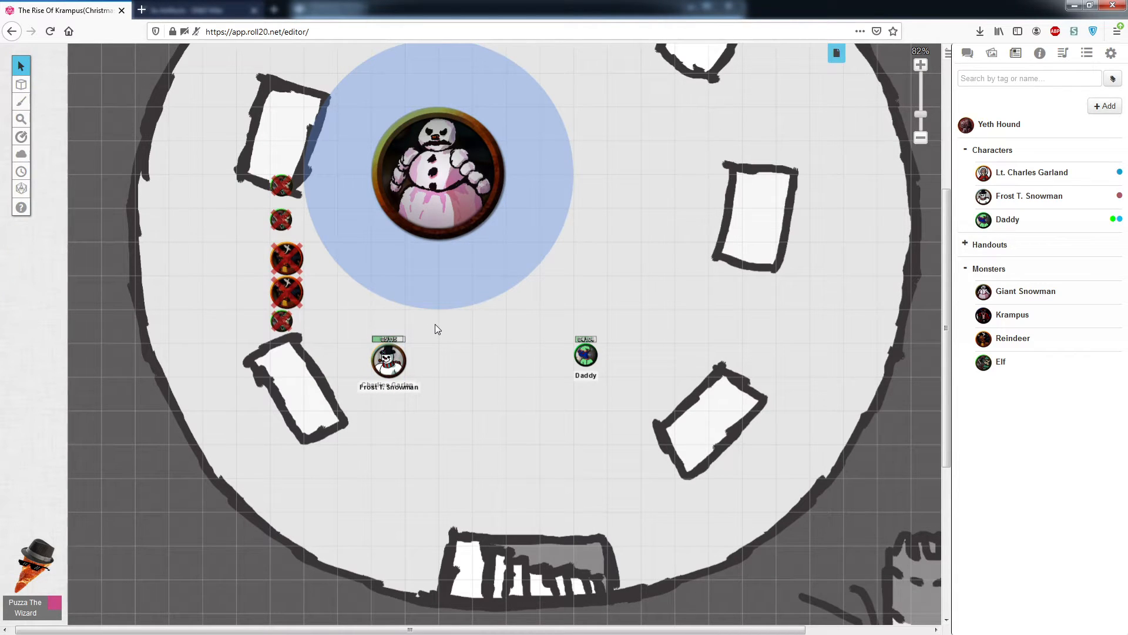
pyautogui.moveTo(388, 367)
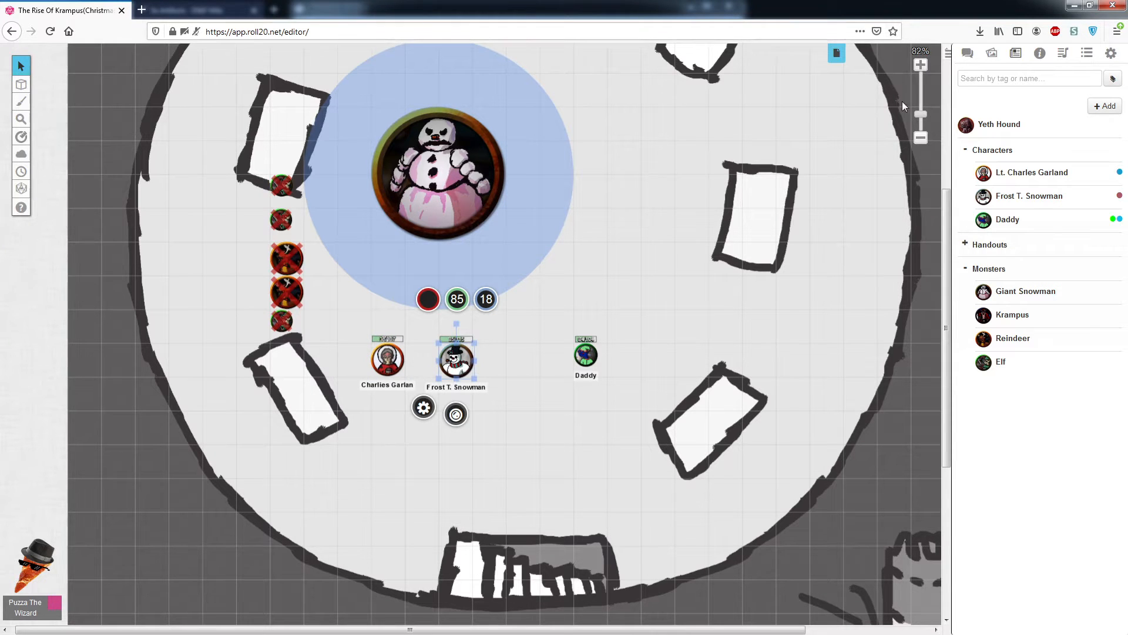
# Step: Zoom in on the three party tokens and their hit point bars below the Giant Snowman
pyautogui.scroll(3)
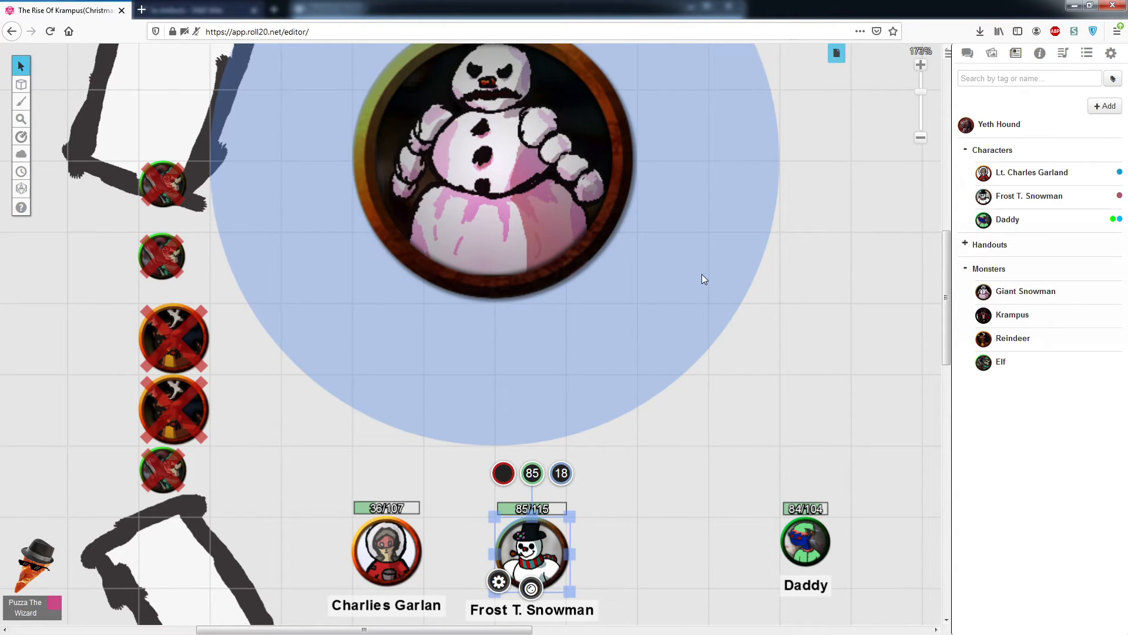
pyautogui.moveTo(414, 321)
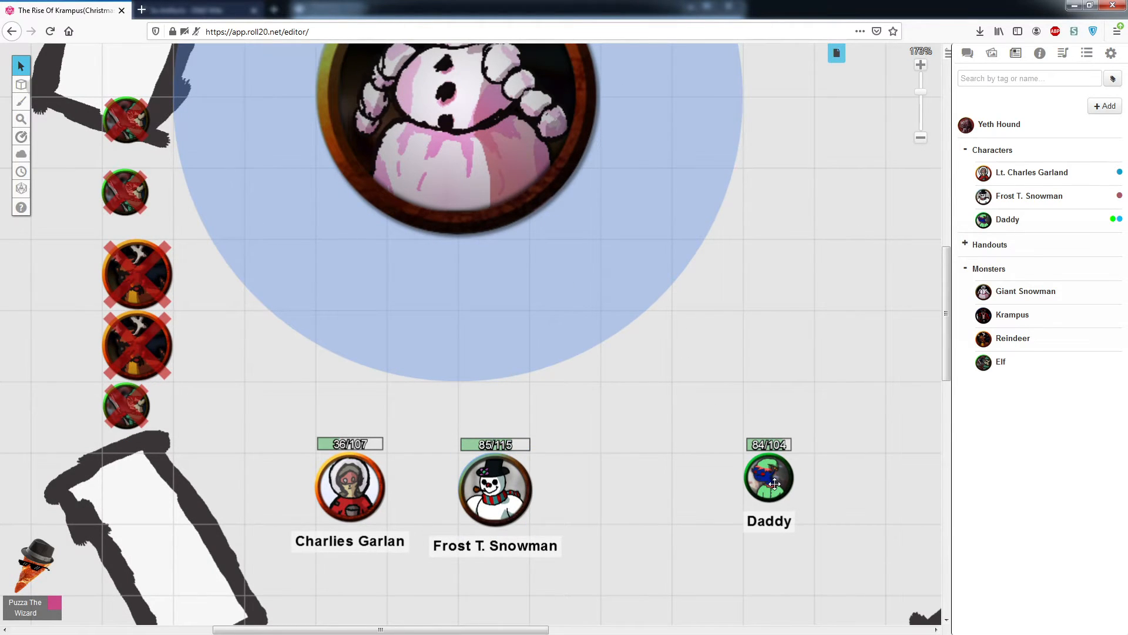
pyautogui.doubleClick(769, 481)
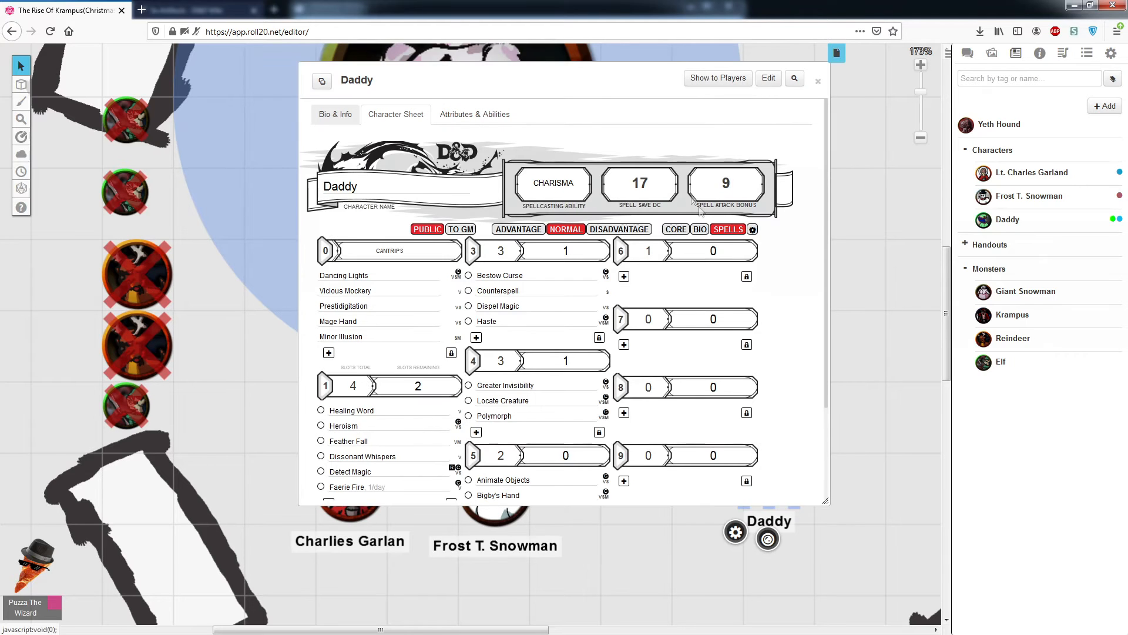
pyautogui.moveTo(442, 304)
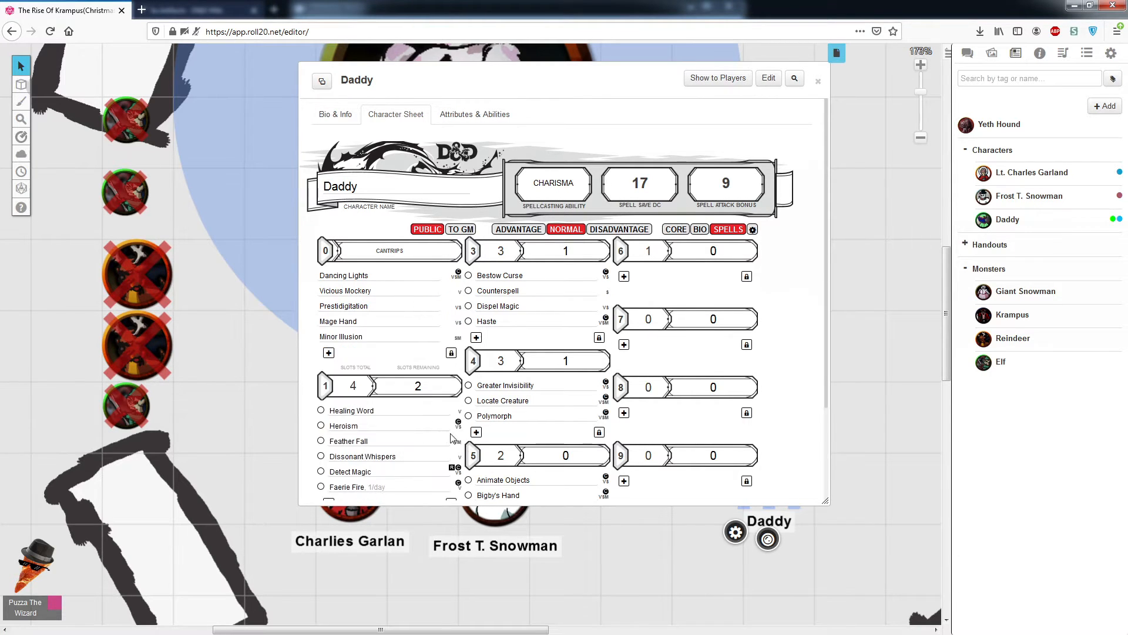
pyautogui.scroll(-3)
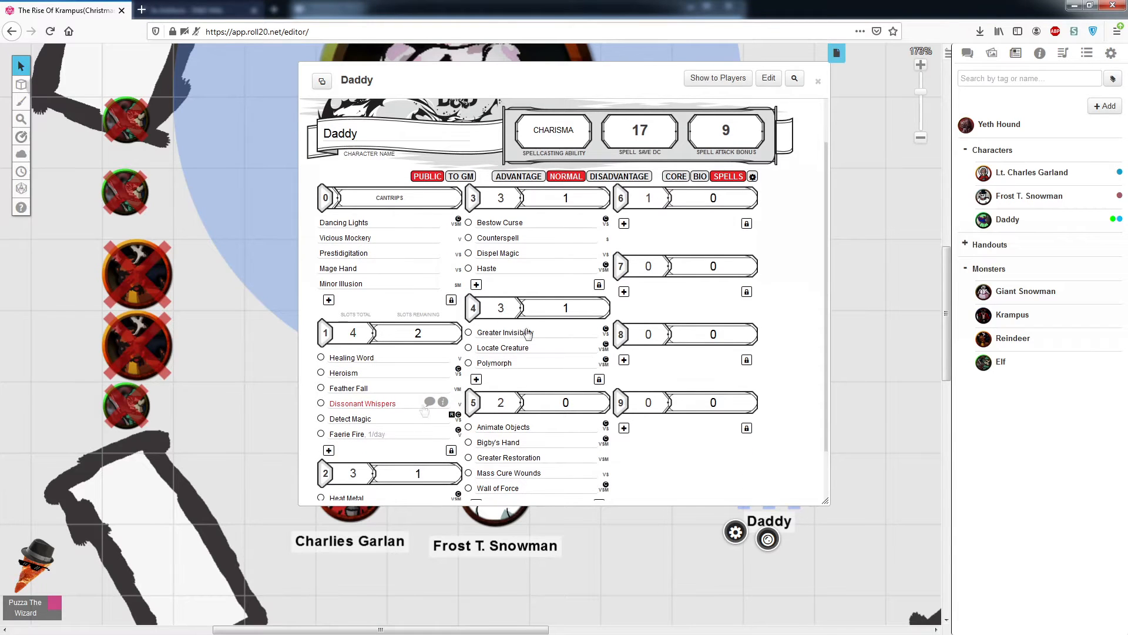
pyautogui.click(818, 81)
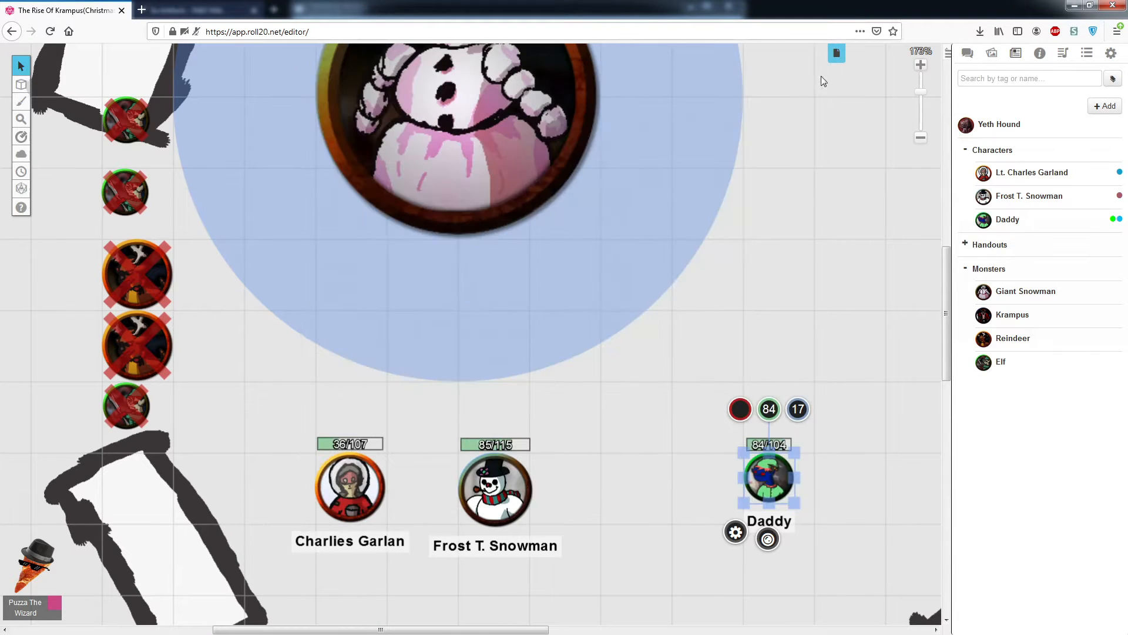
pyautogui.moveTo(756, 177)
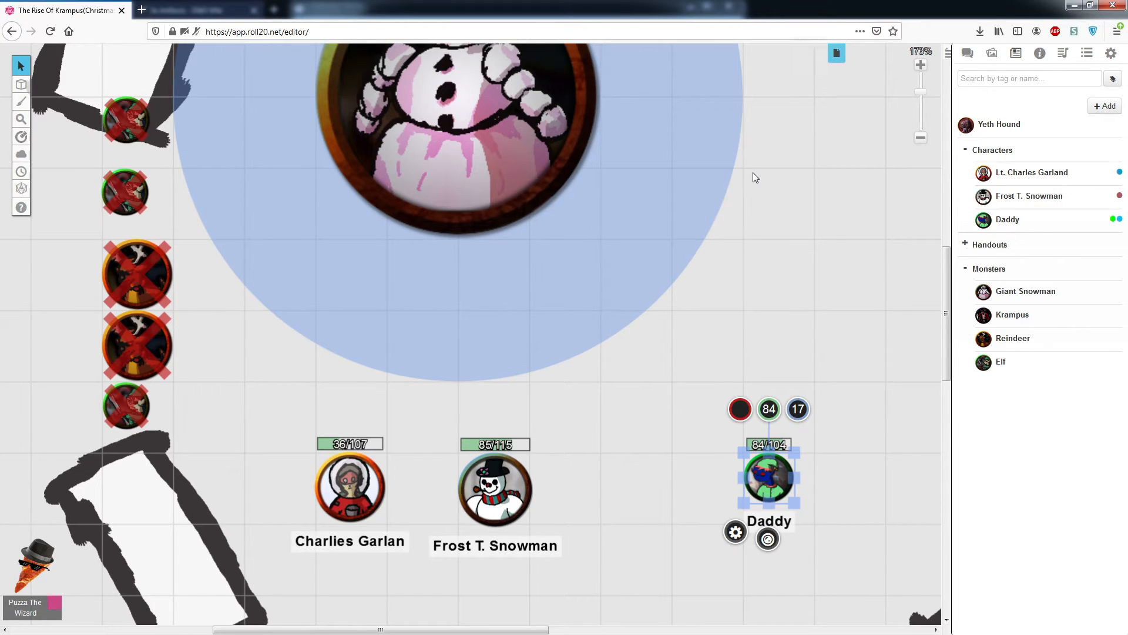
pyautogui.moveTo(609, 290)
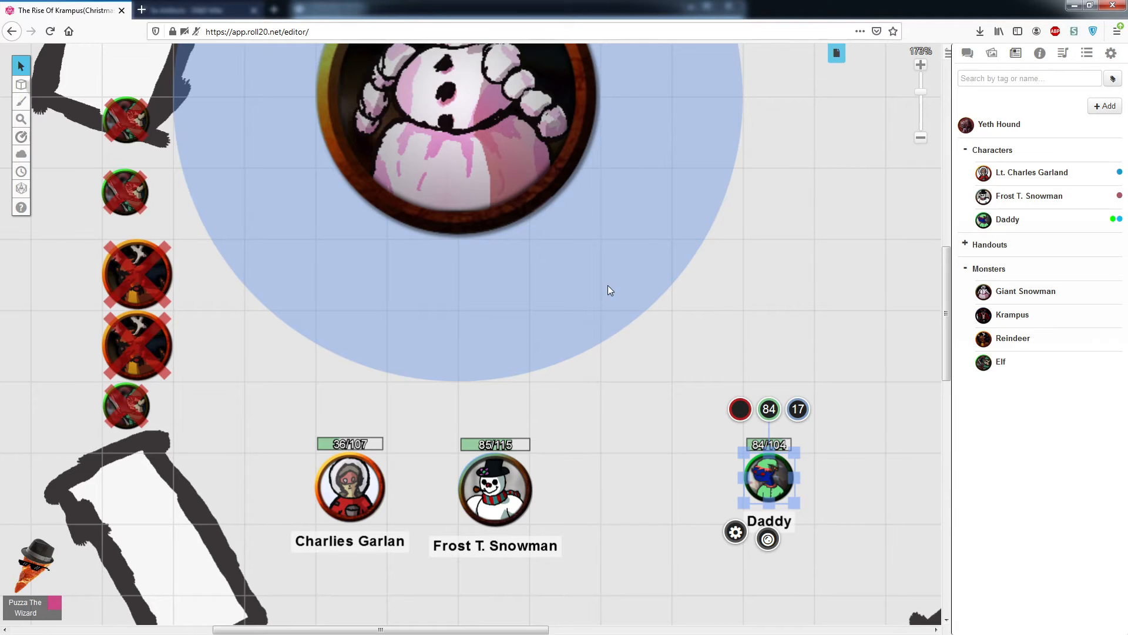
pyautogui.moveTo(853, 67)
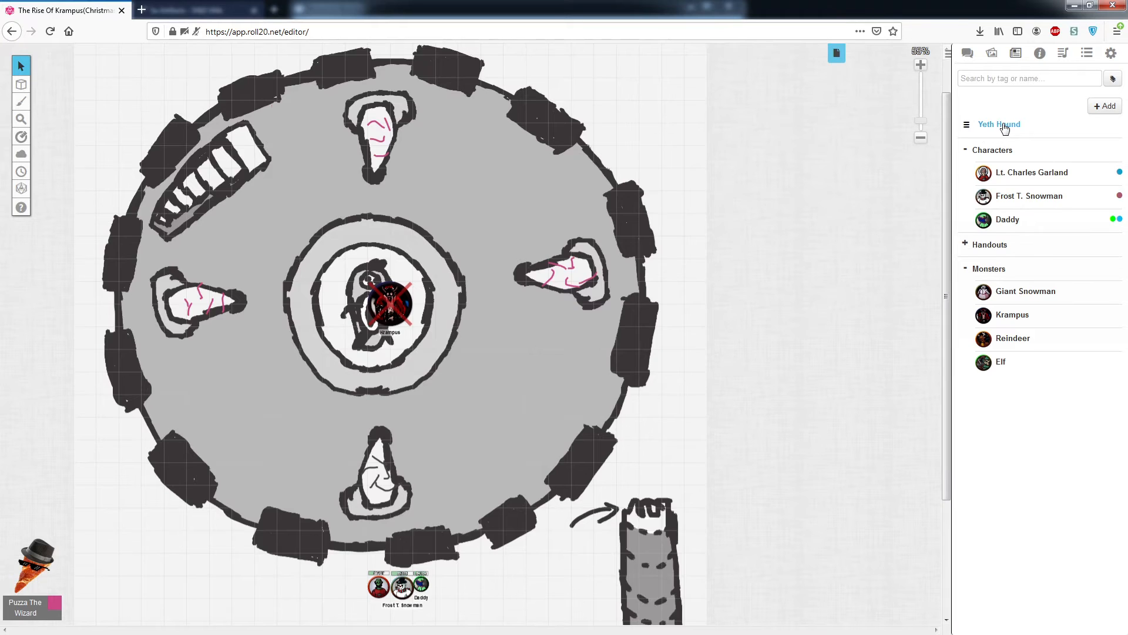
# Step: Open Krampus's character sheet to its Blight and Conjure Fey spells
pyautogui.click(389, 298)
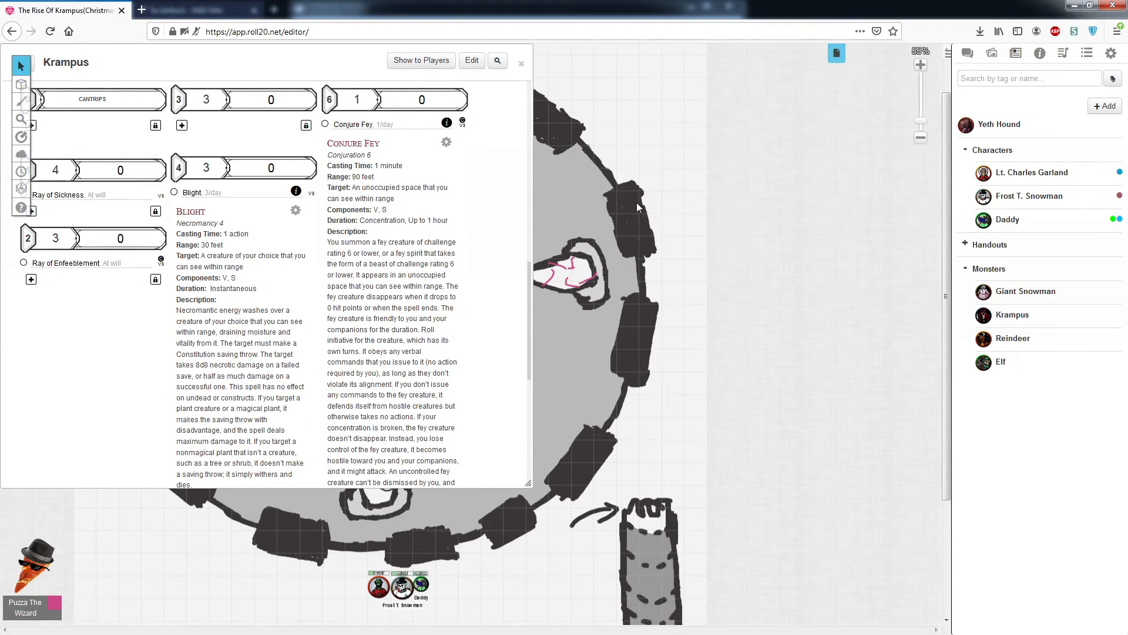
# Step: Close Krampus's sheet, move a Yeth Hound token above the central ring, and list pages
pyautogui.click(522, 63)
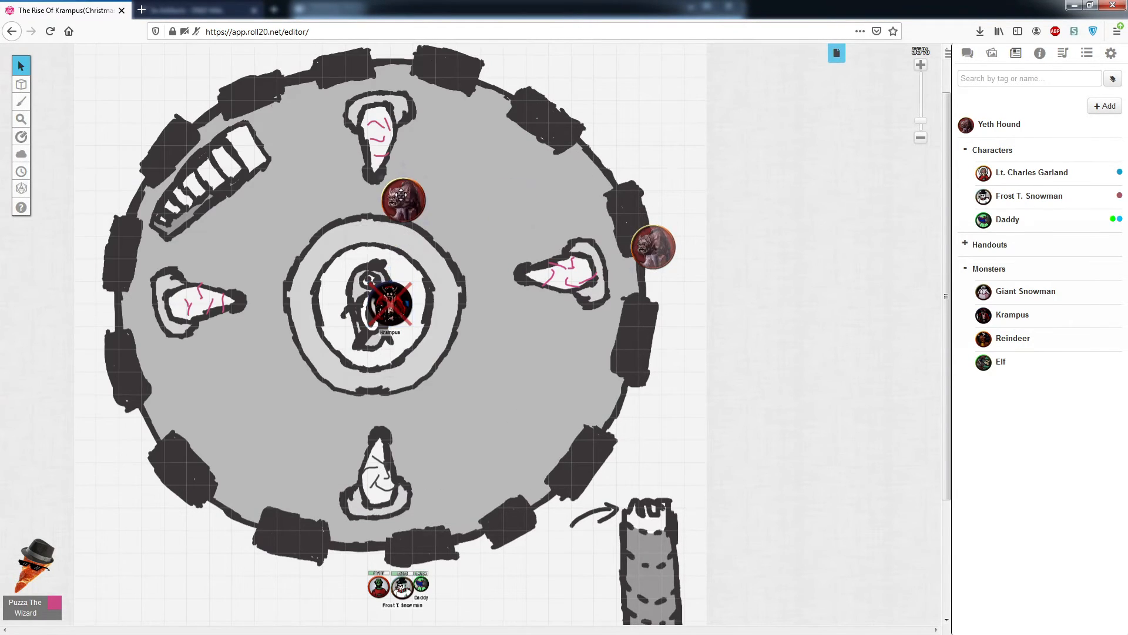
pyautogui.moveTo(401, 196); pyautogui.dragTo(412, 212)
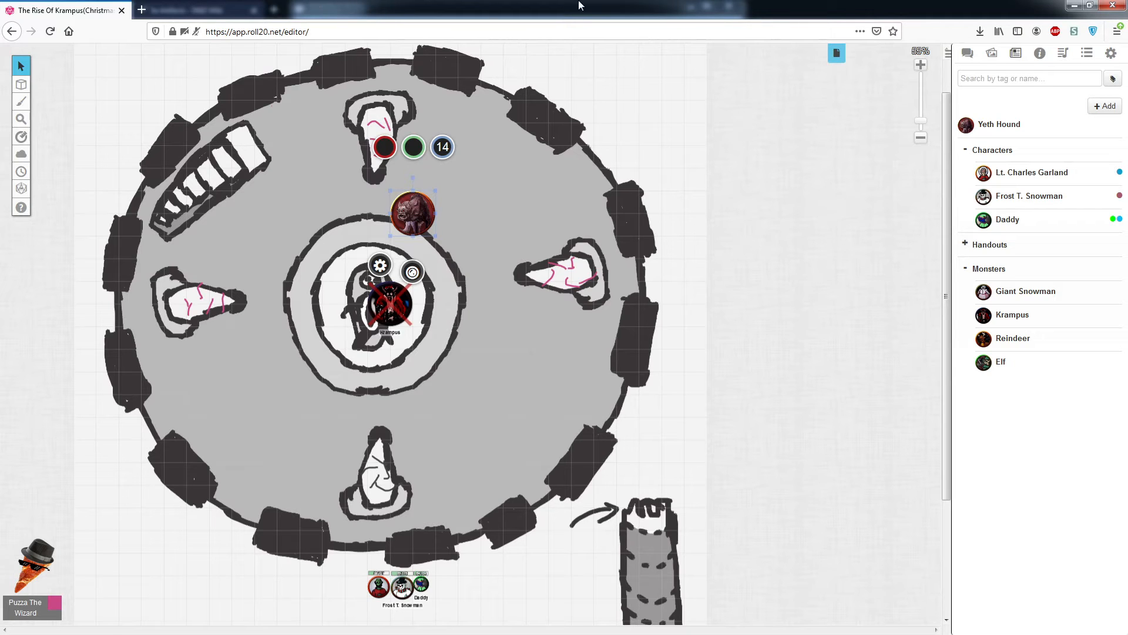
pyautogui.click(836, 54)
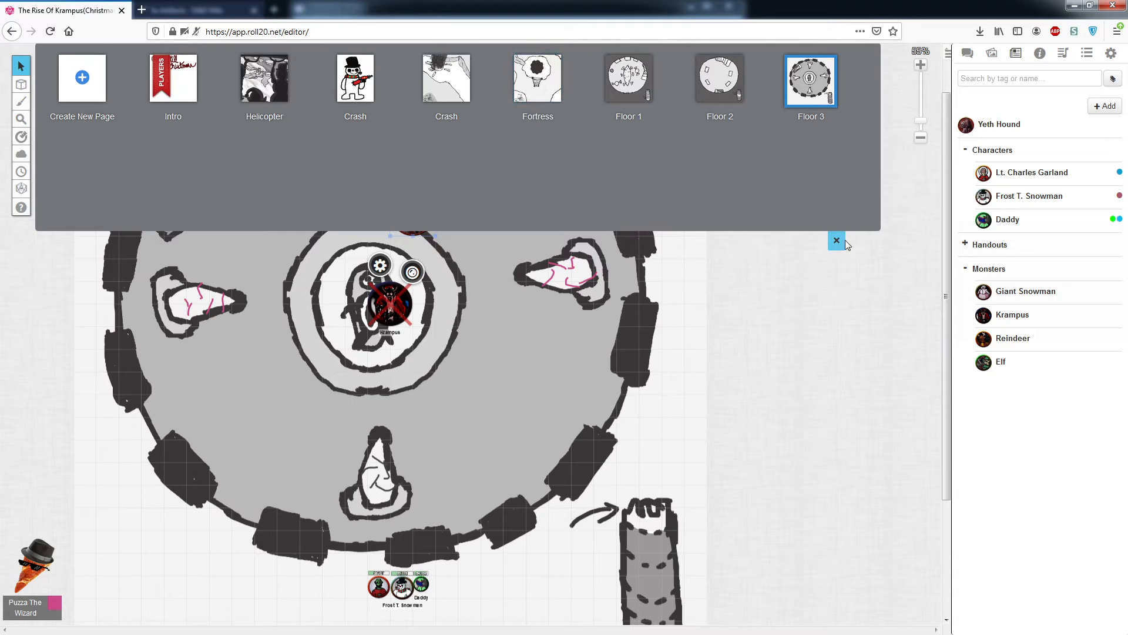
# Step: Close the page list, then open and read the Yeth Hound sheet before closing it
pyautogui.click(836, 239)
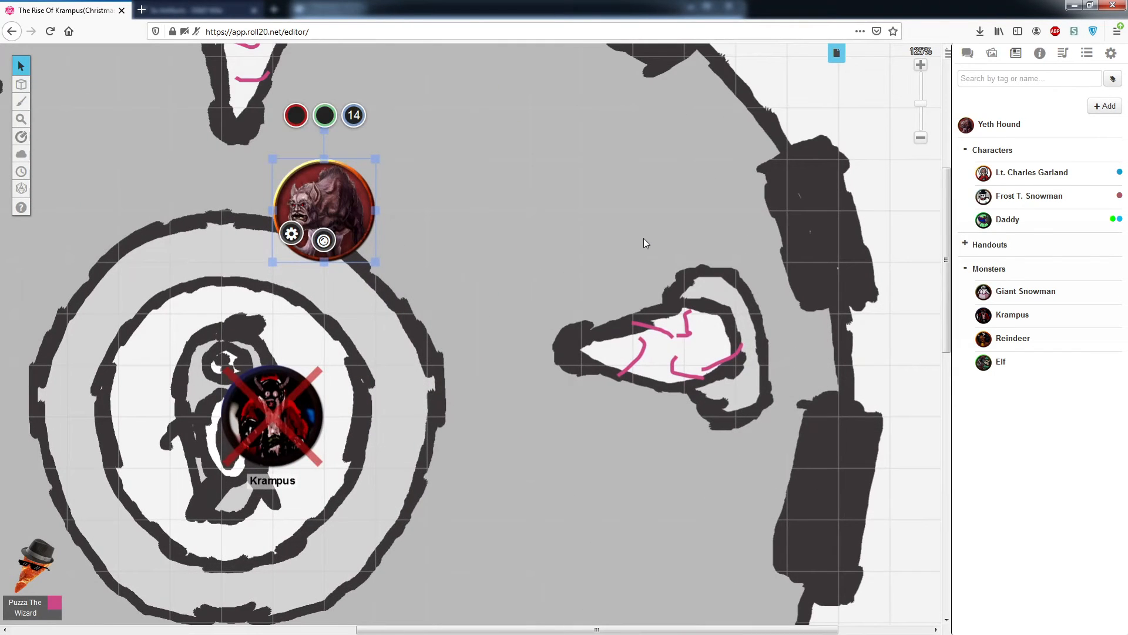
pyautogui.doubleClick(324, 208)
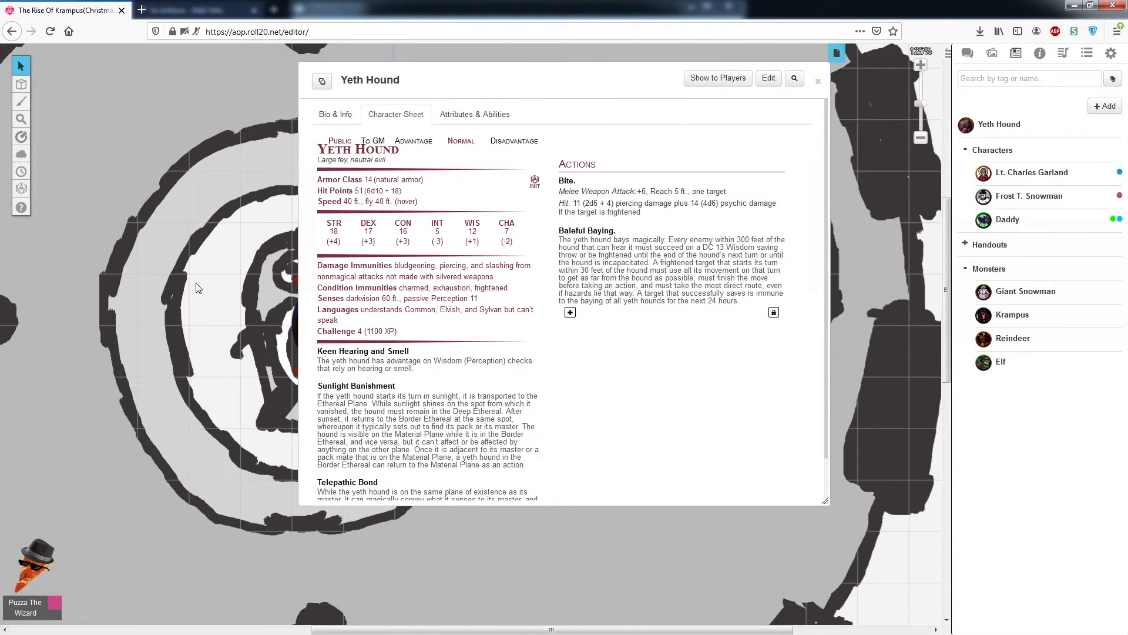
pyautogui.moveTo(712, 261)
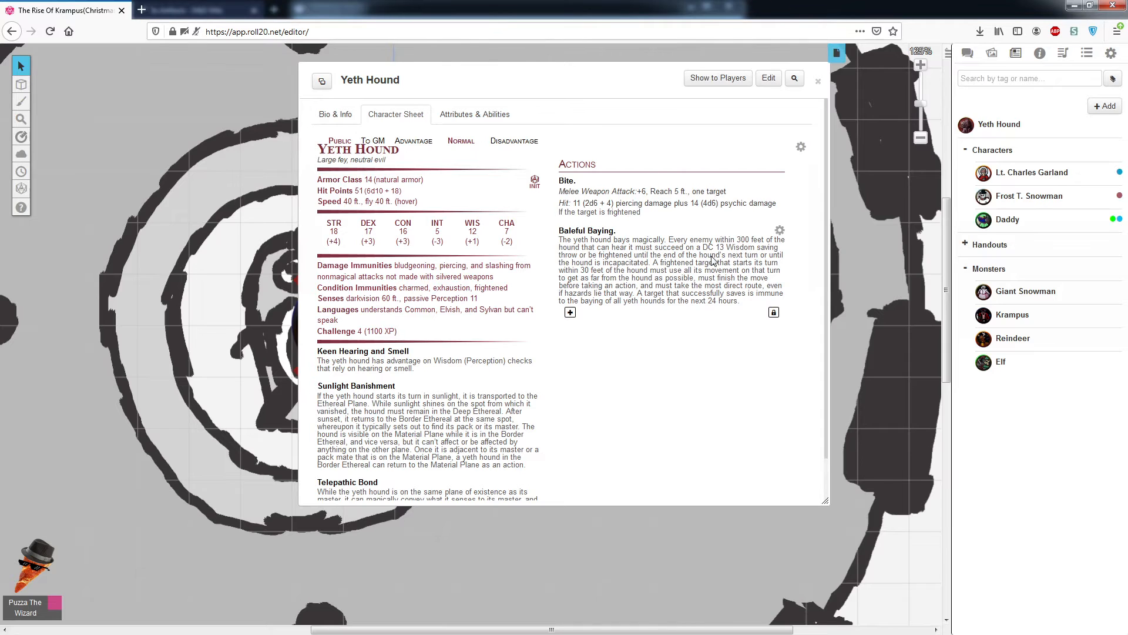
pyautogui.moveTo(708, 148)
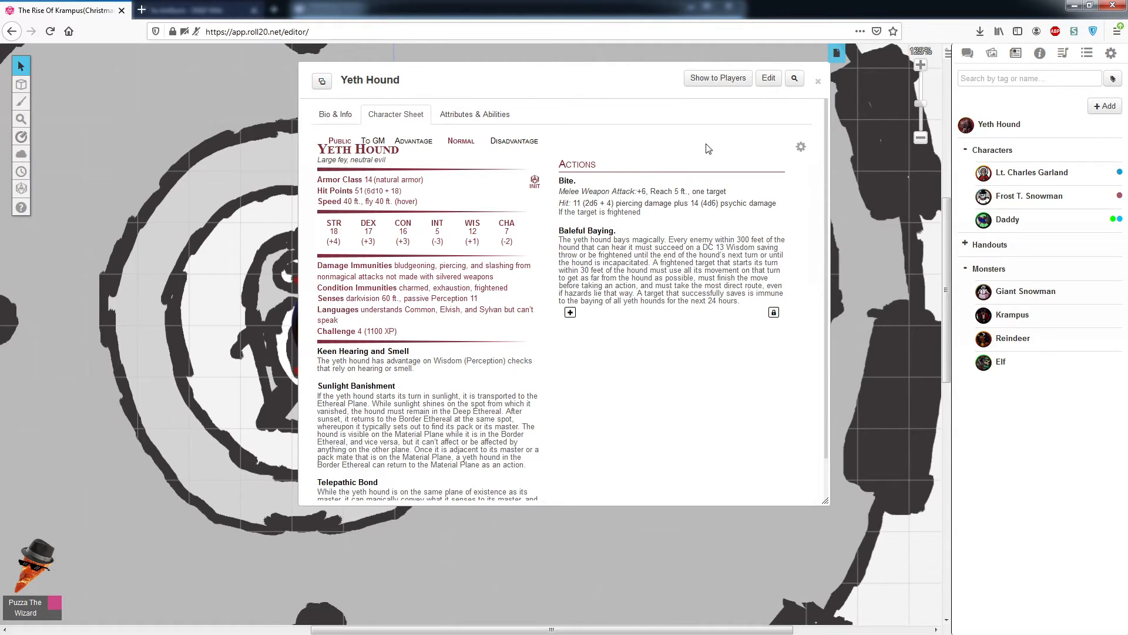
pyautogui.click(817, 80)
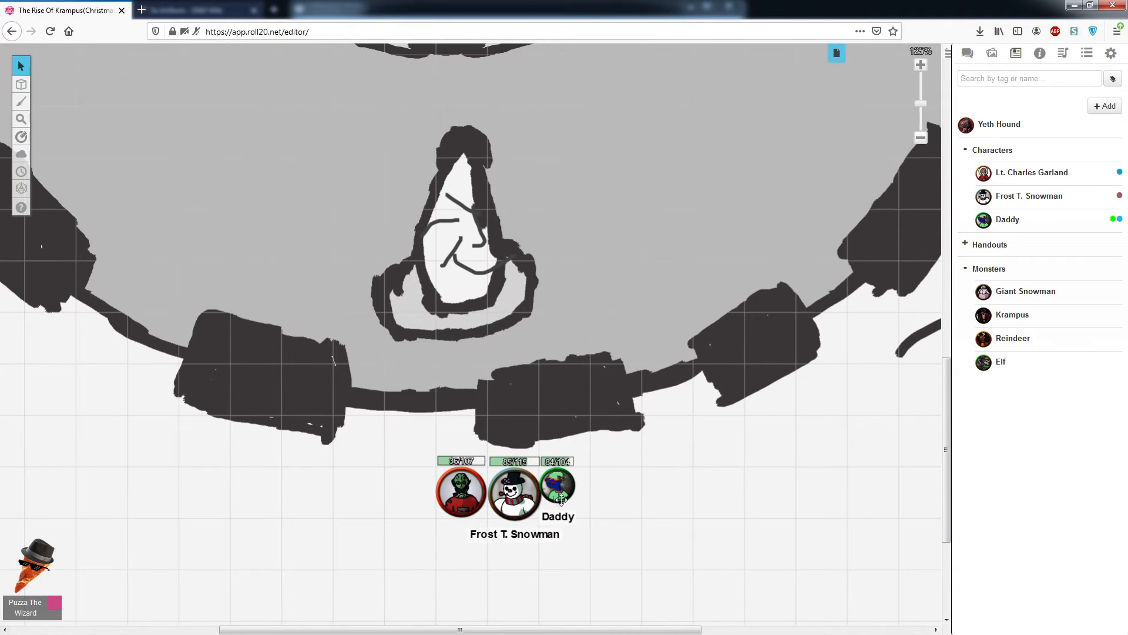
# Step: Zoom out over the Floor 3 arena, settling on the party tokens below the wall
pyautogui.scroll(-3)
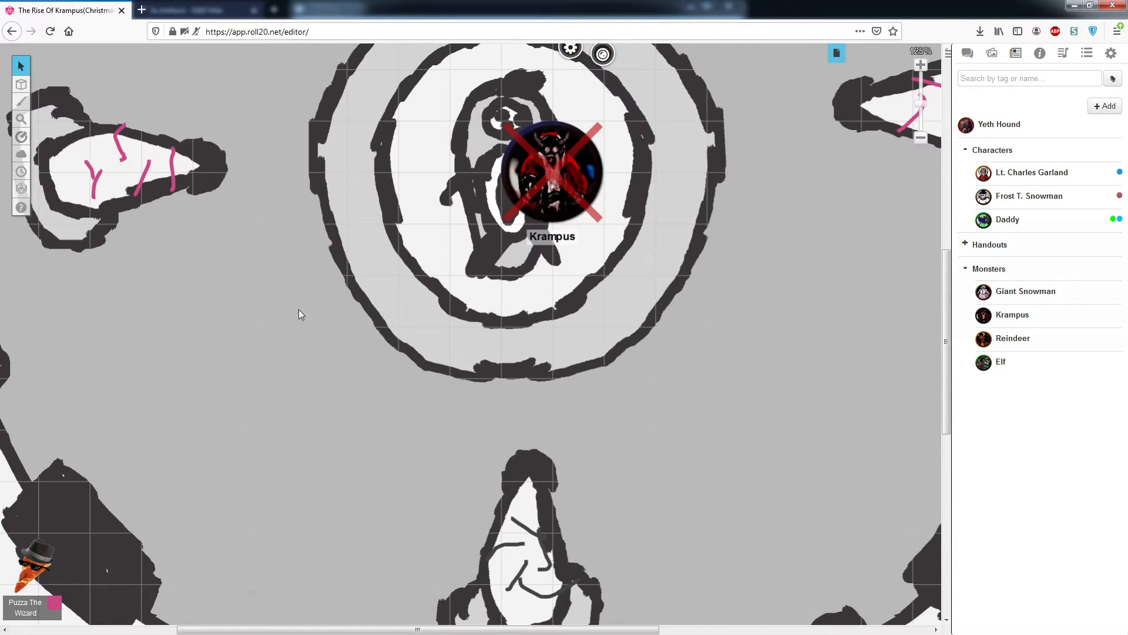
pyautogui.moveTo(420, 317)
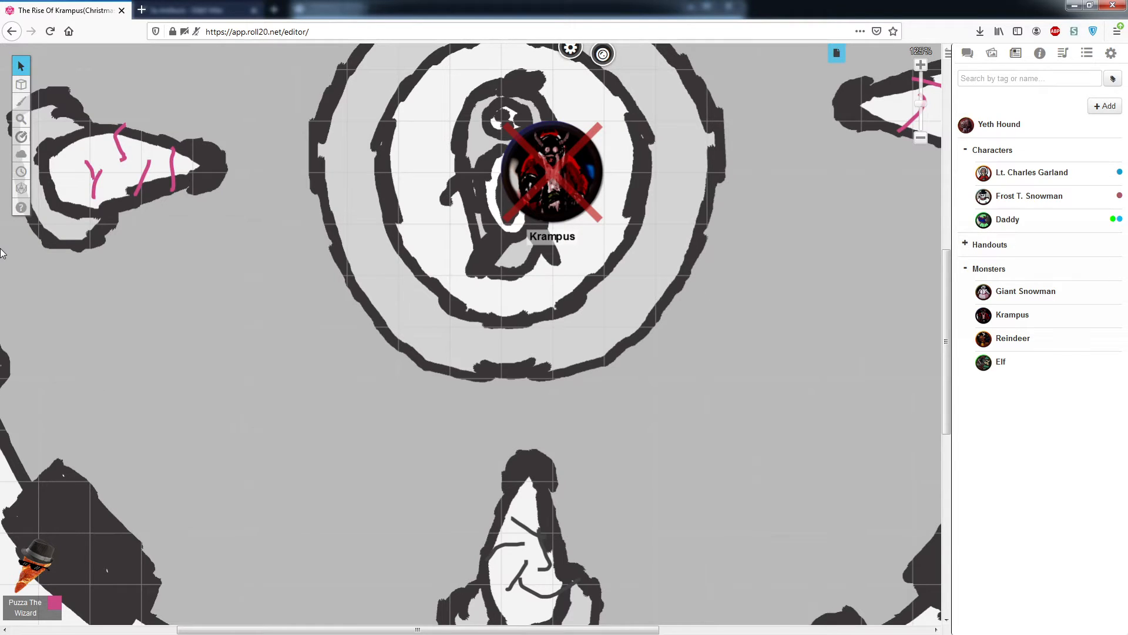
pyautogui.rightClick(552, 173)
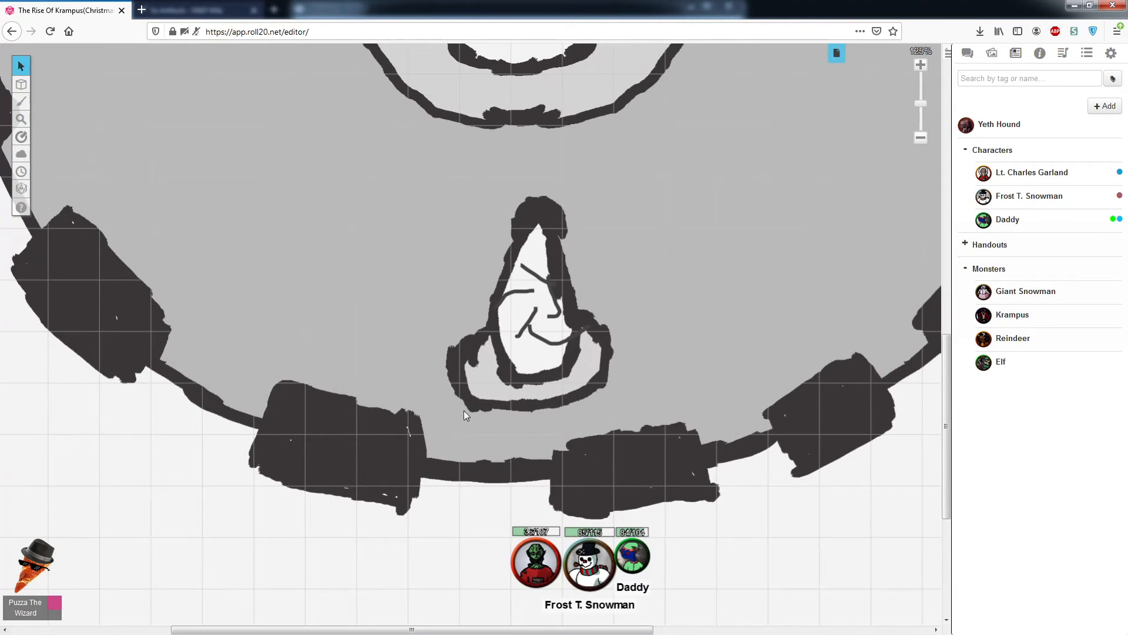
pyautogui.moveTo(655, 410)
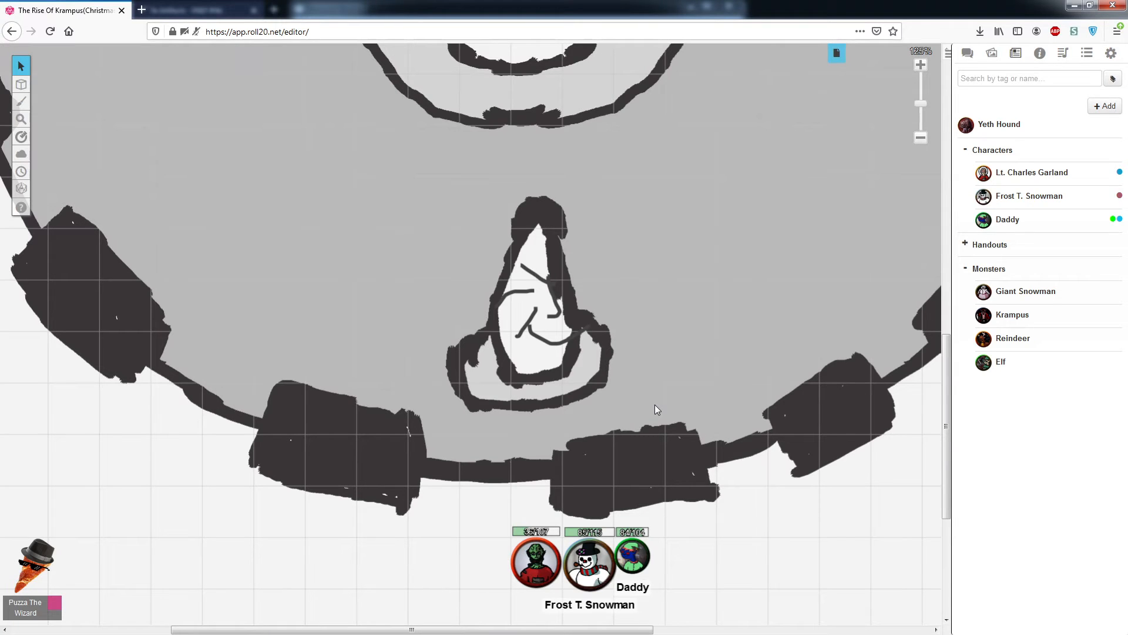
pyautogui.moveTo(928, 104)
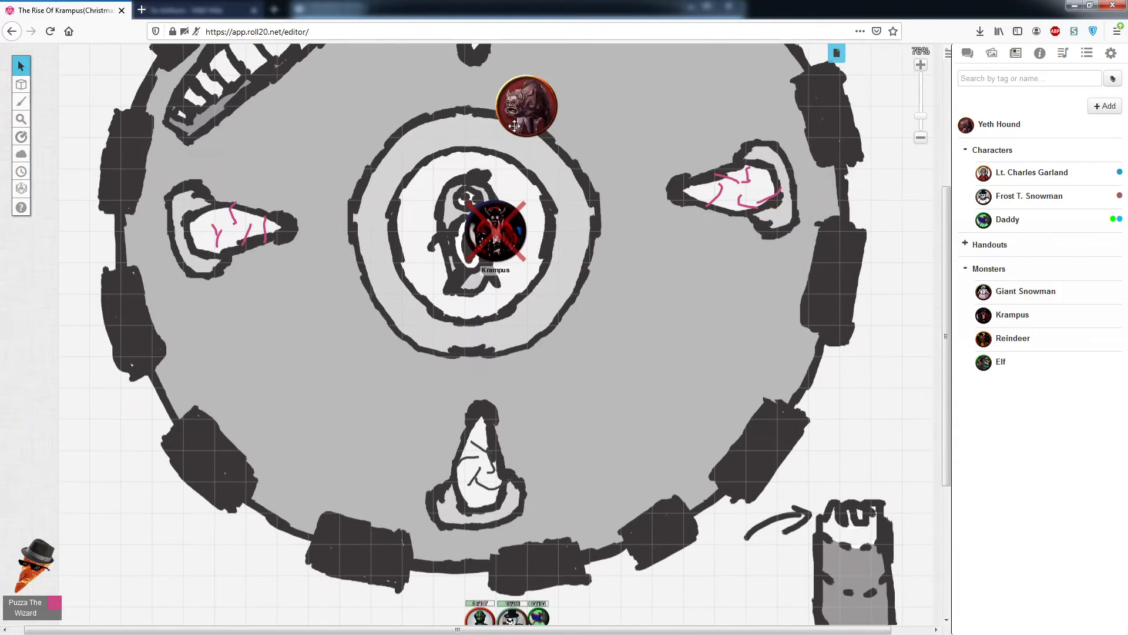
# Step: Check a party token's bubble values, deselect it, and switch to the Fortress page
pyautogui.scroll(-3)
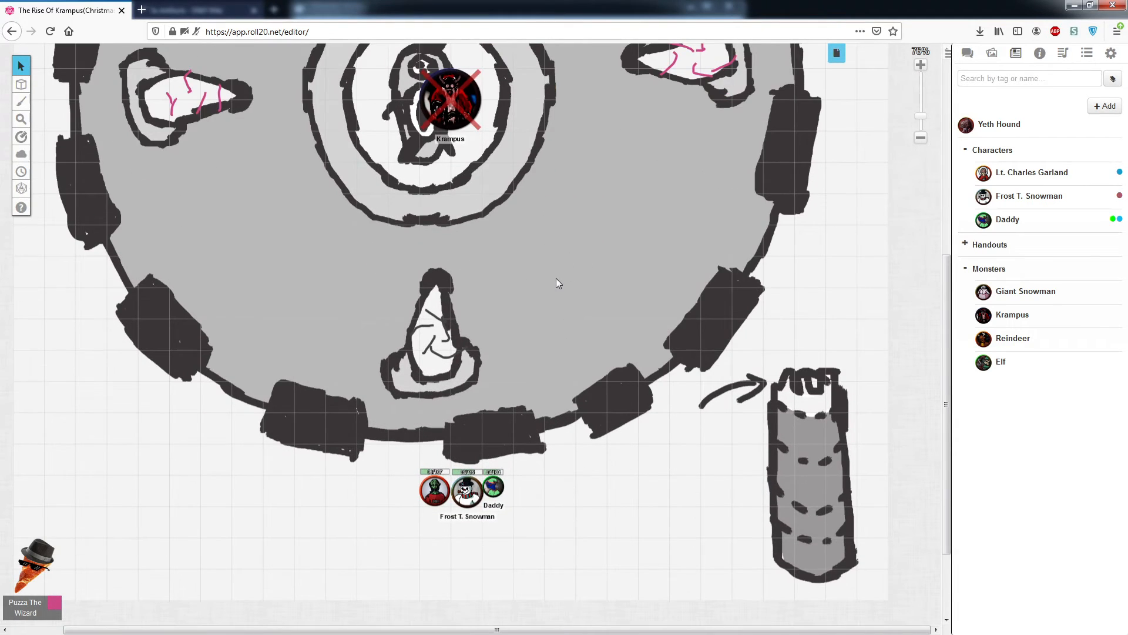
pyautogui.moveTo(549, 303)
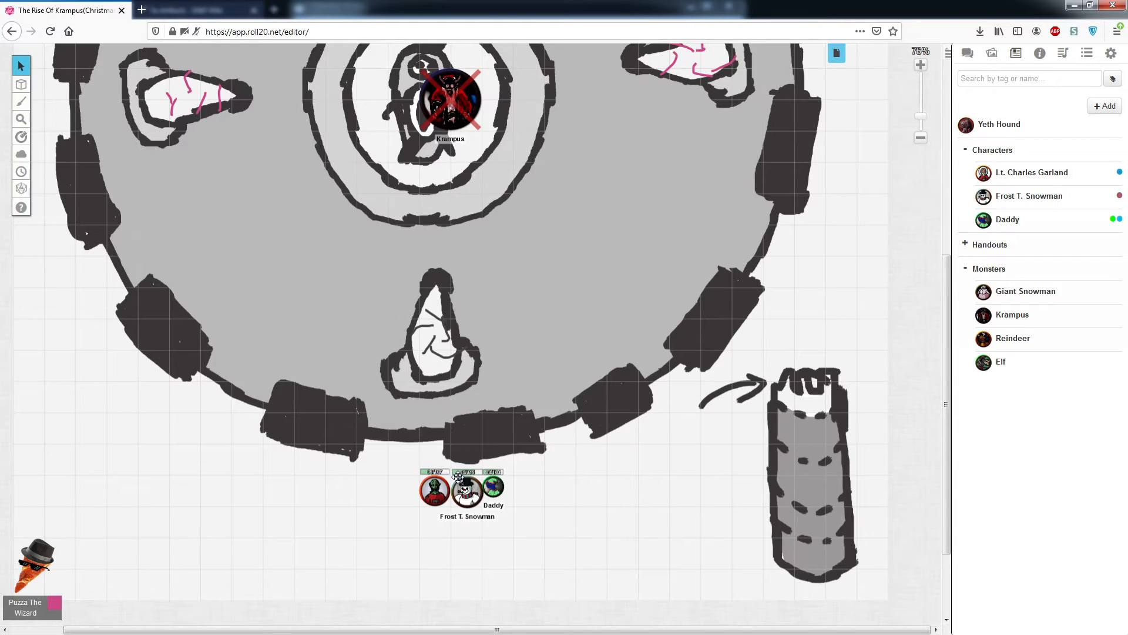
pyautogui.click(433, 489)
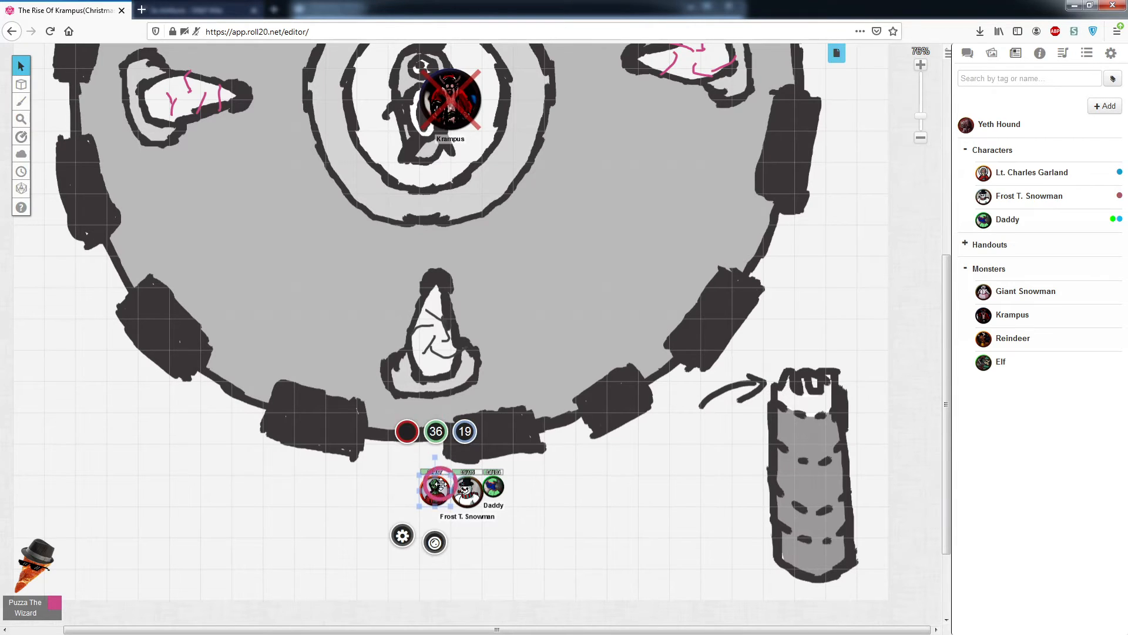
pyautogui.click(661, 464)
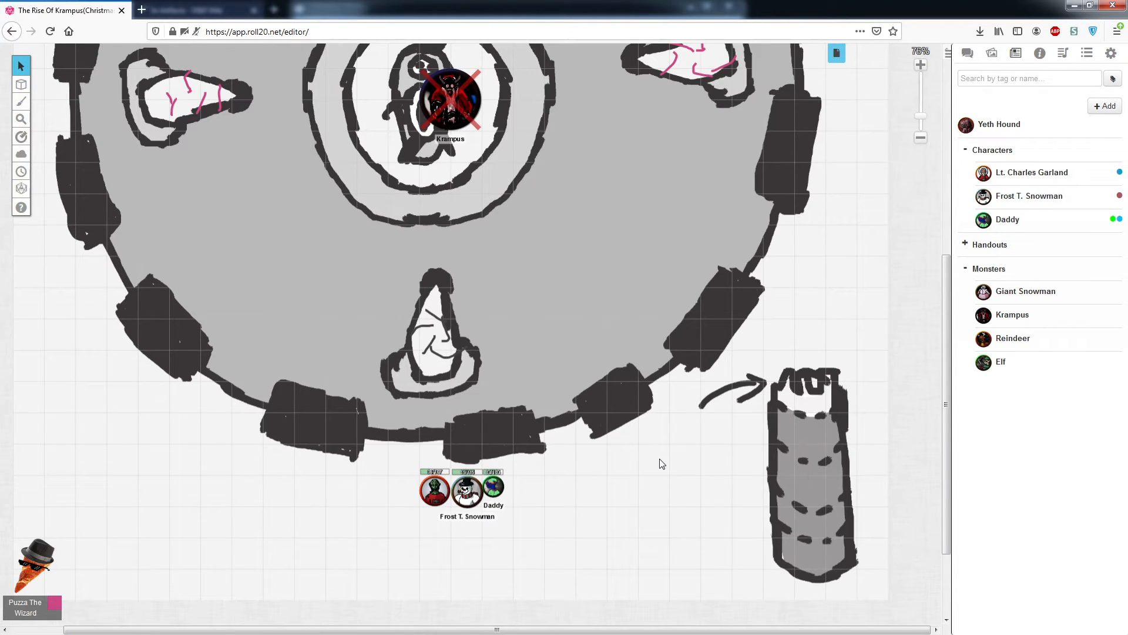
pyautogui.moveTo(606, 378)
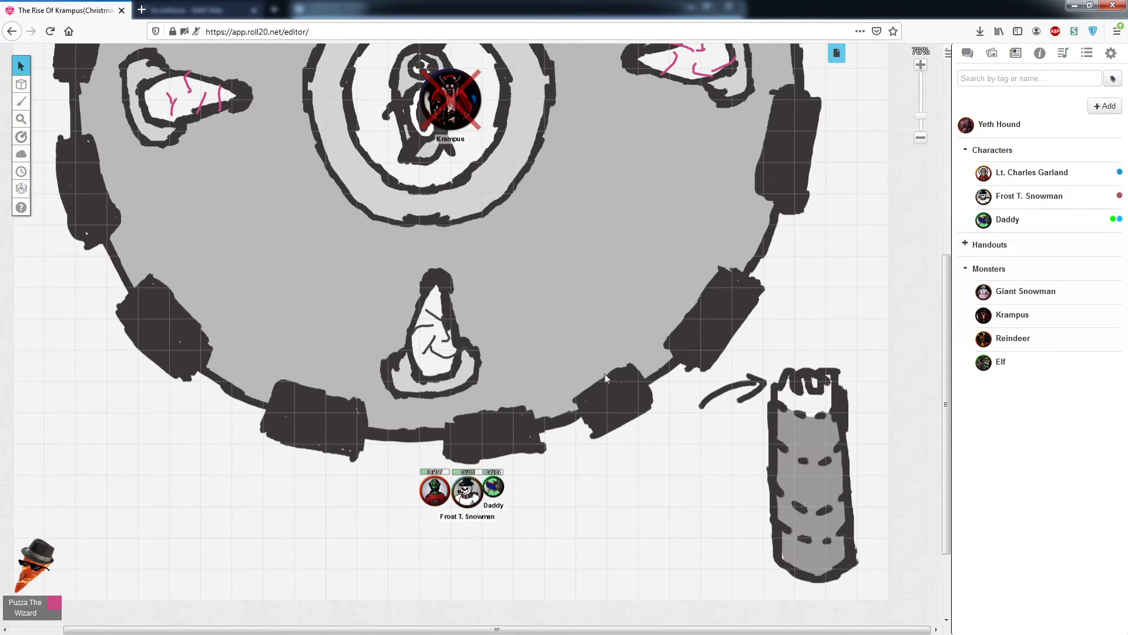
pyautogui.click(836, 52)
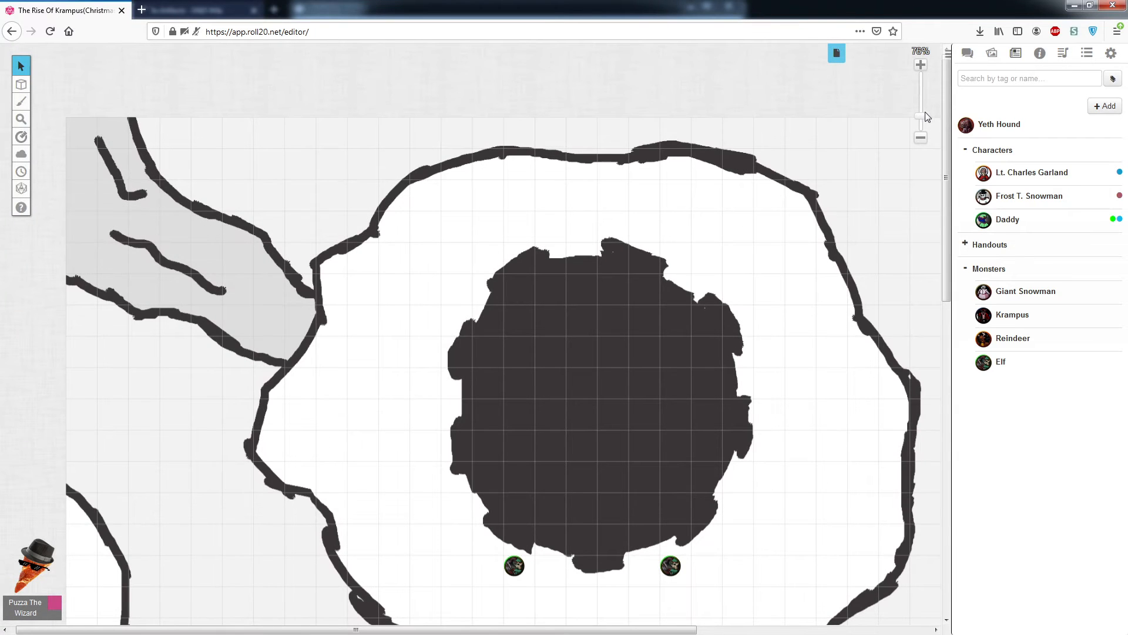
# Step: View the whole Fortress map, then load the Crash page with the blaster-holding snowman
pyautogui.click(921, 137)
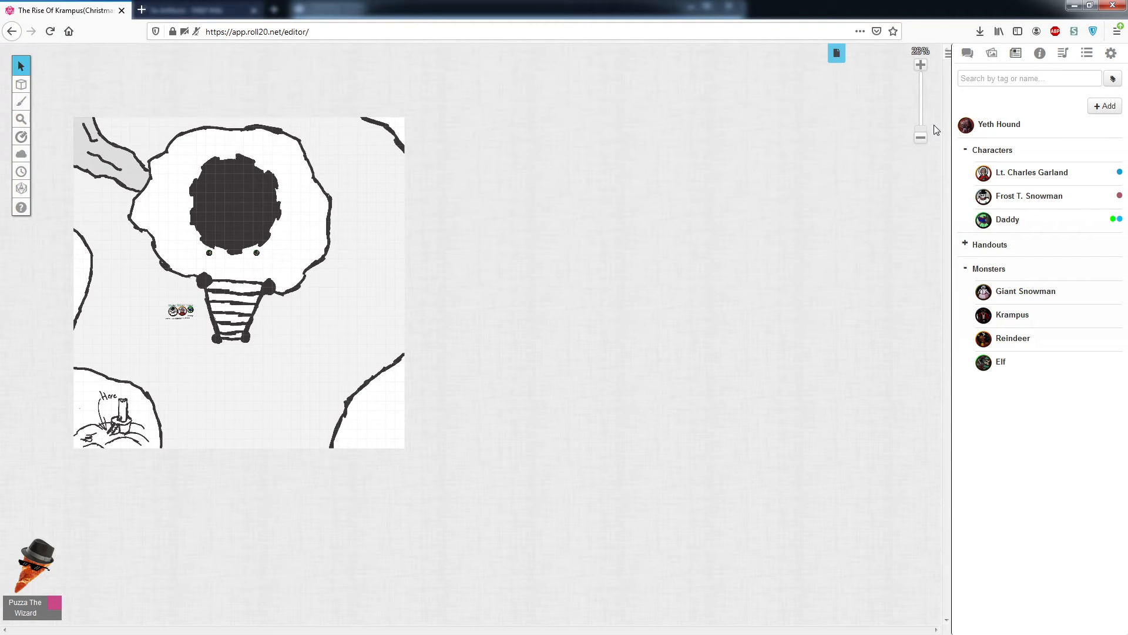
pyautogui.click(836, 52)
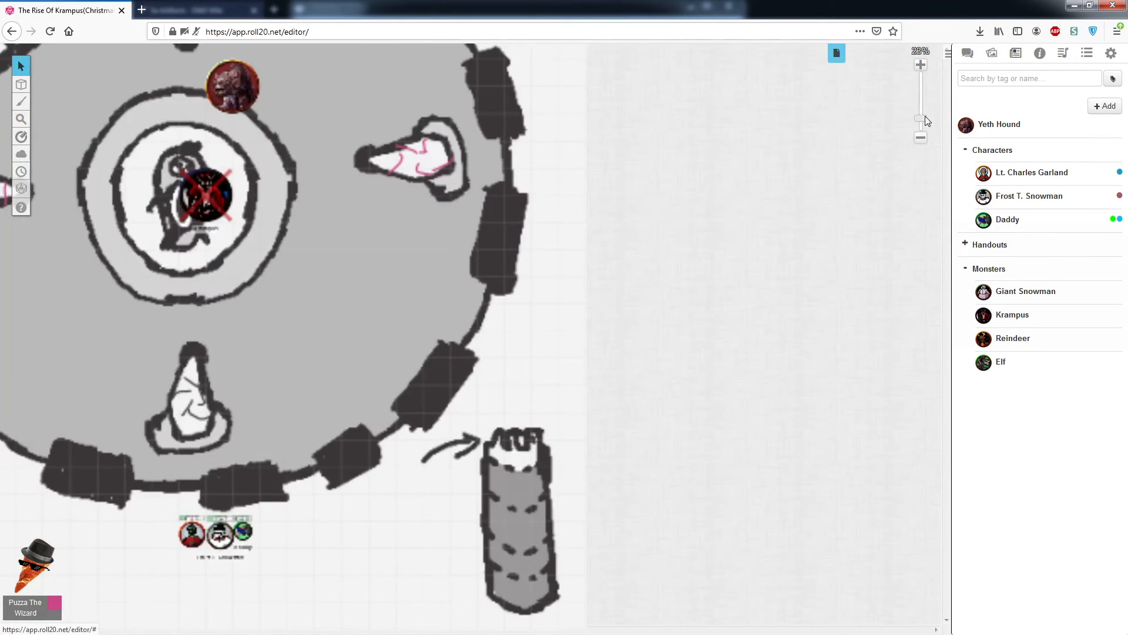
pyautogui.click(920, 65)
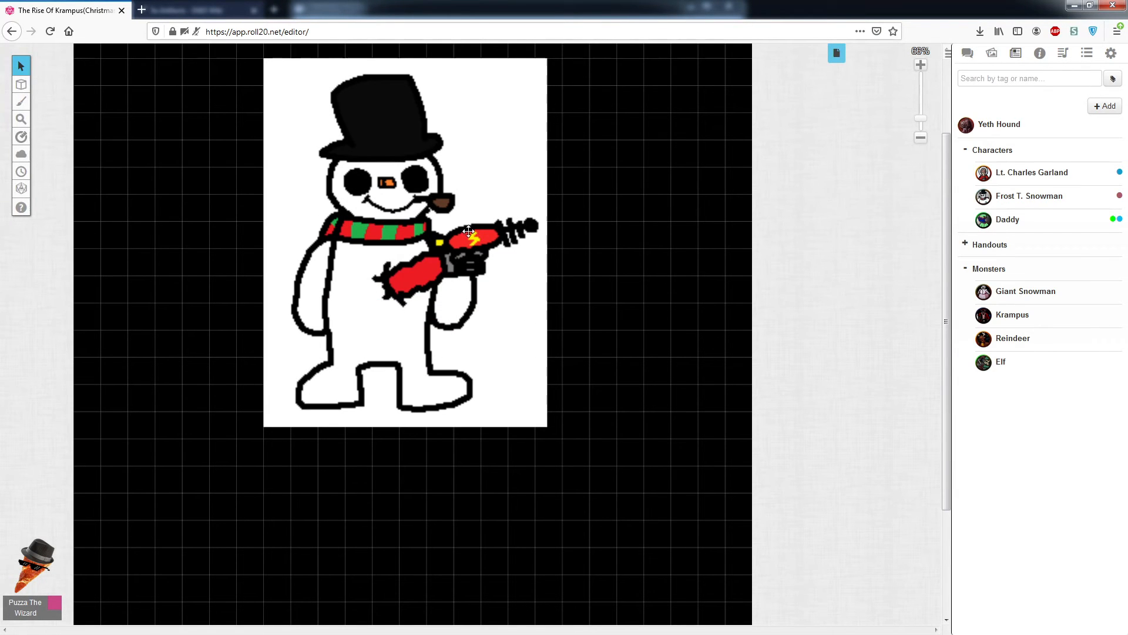
pyautogui.moveTo(710, 144)
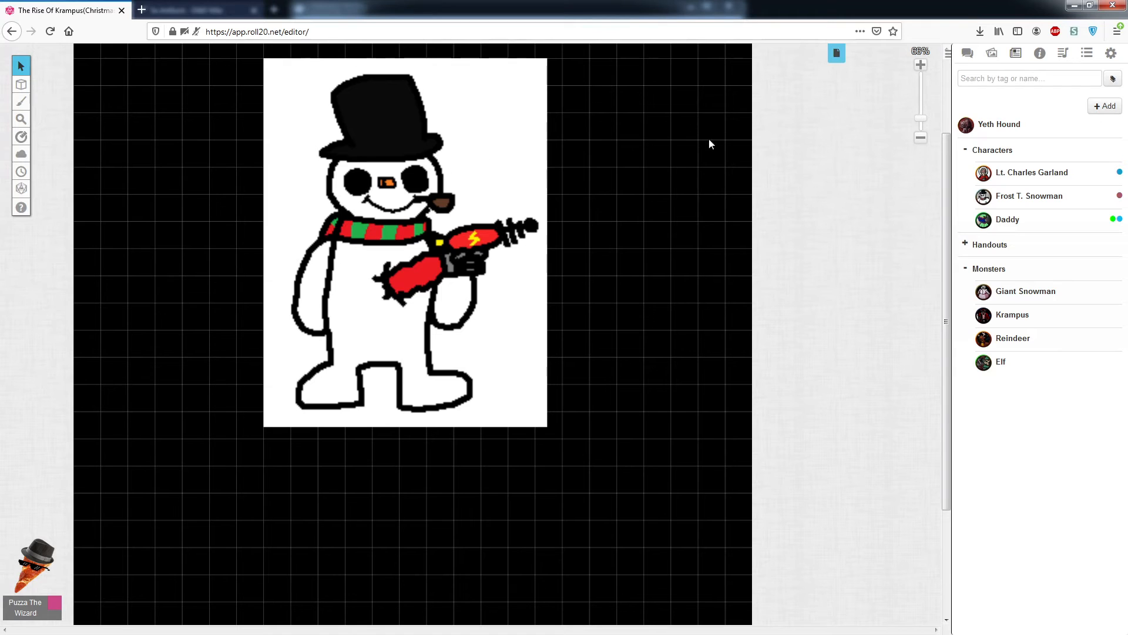
pyautogui.moveTo(836, 53)
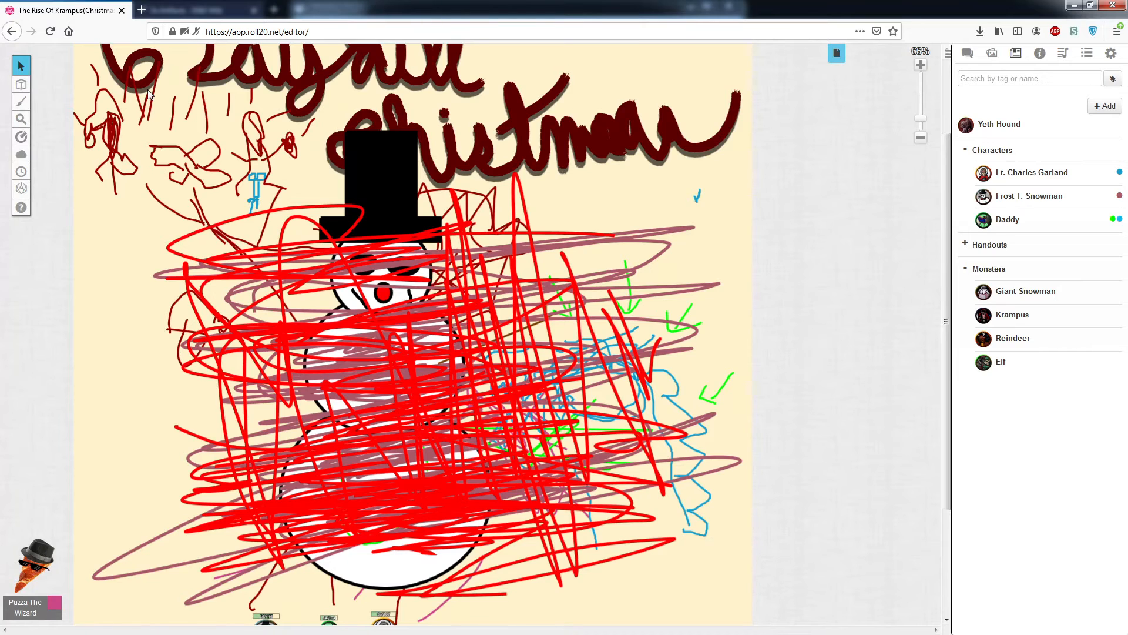
pyautogui.moveTo(1025, 291)
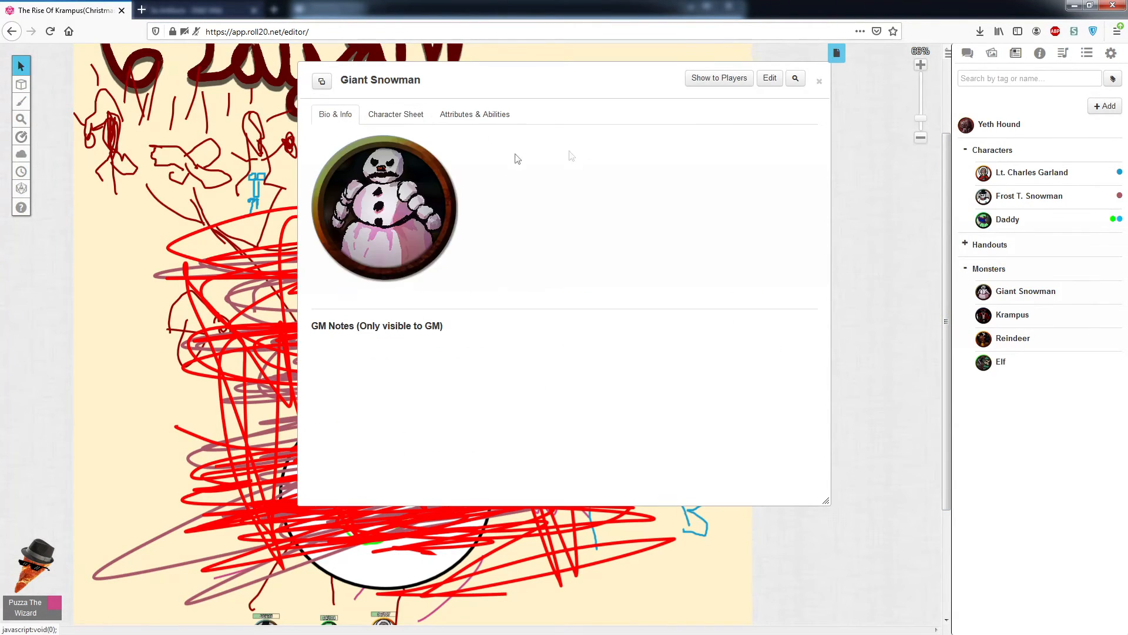
# Step: Review Krampus's stats and bio, close the Krampus and Reindeer sheets, and change page
pyautogui.click(819, 79)
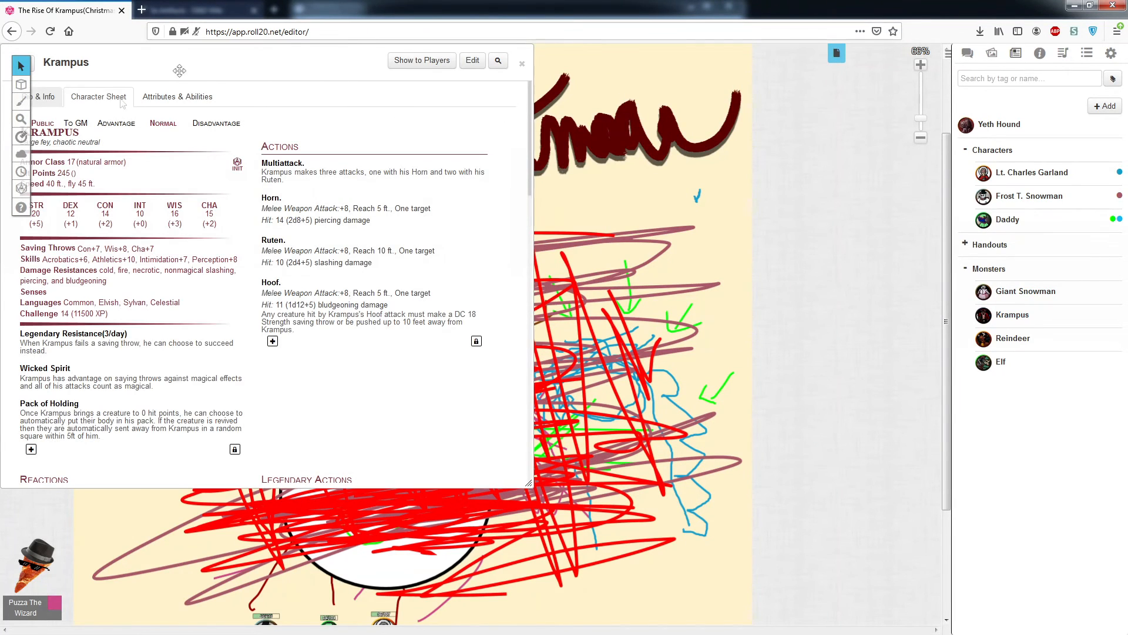
pyautogui.click(36, 97)
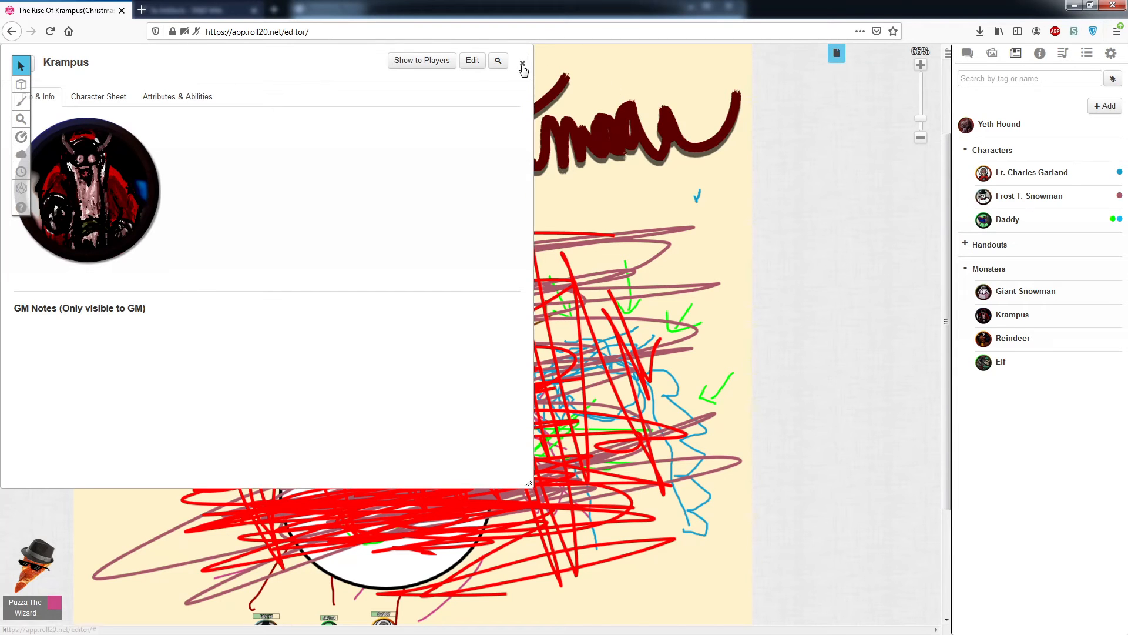
pyautogui.click(1013, 339)
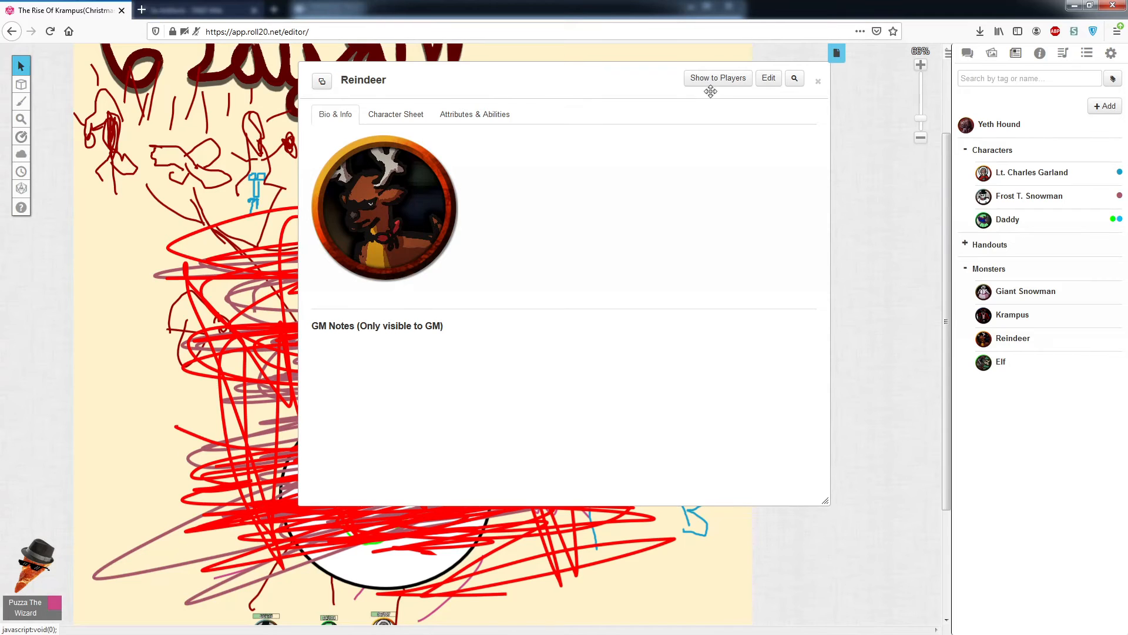
pyautogui.click(818, 80)
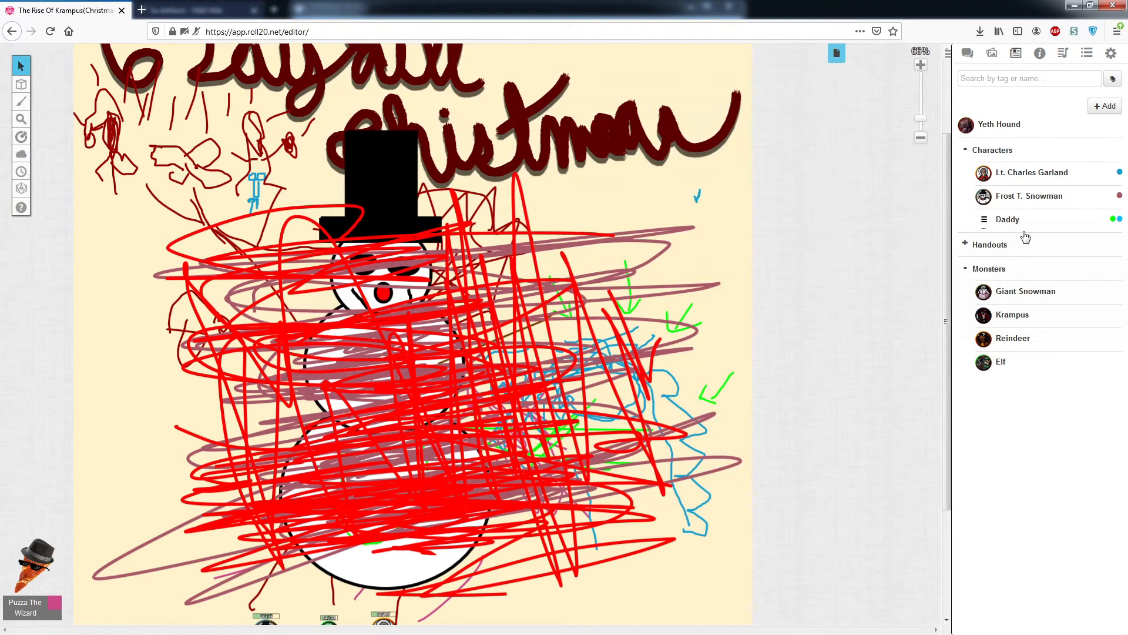
pyautogui.click(836, 52)
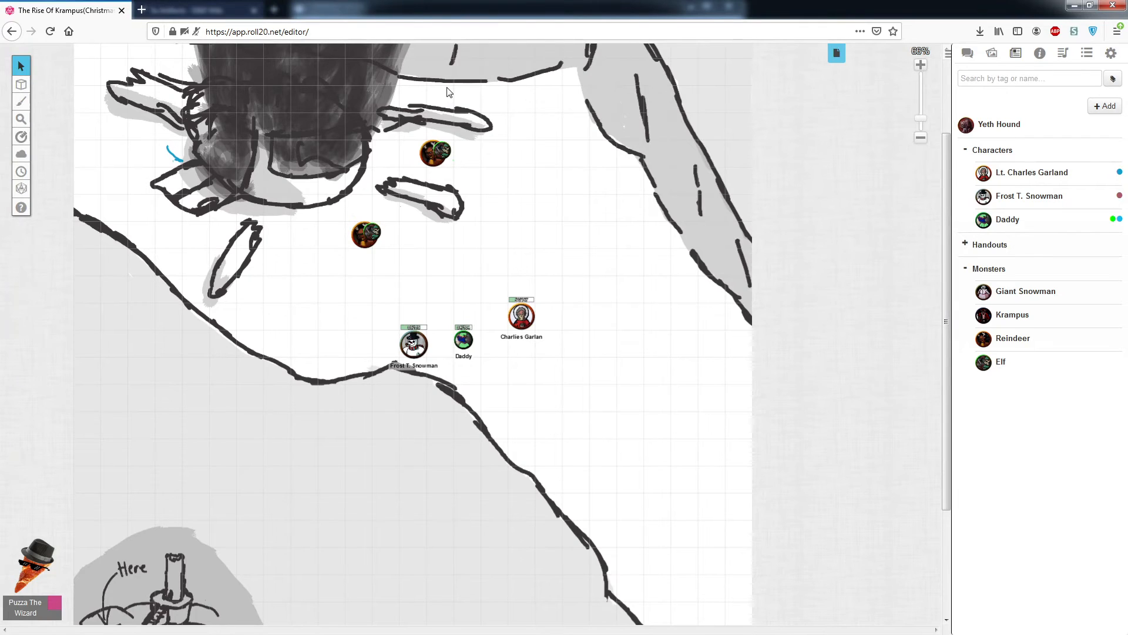
# Step: Move from the crash map through Floor 1 to the Floor 3 Krampus arena
pyautogui.scroll(-3)
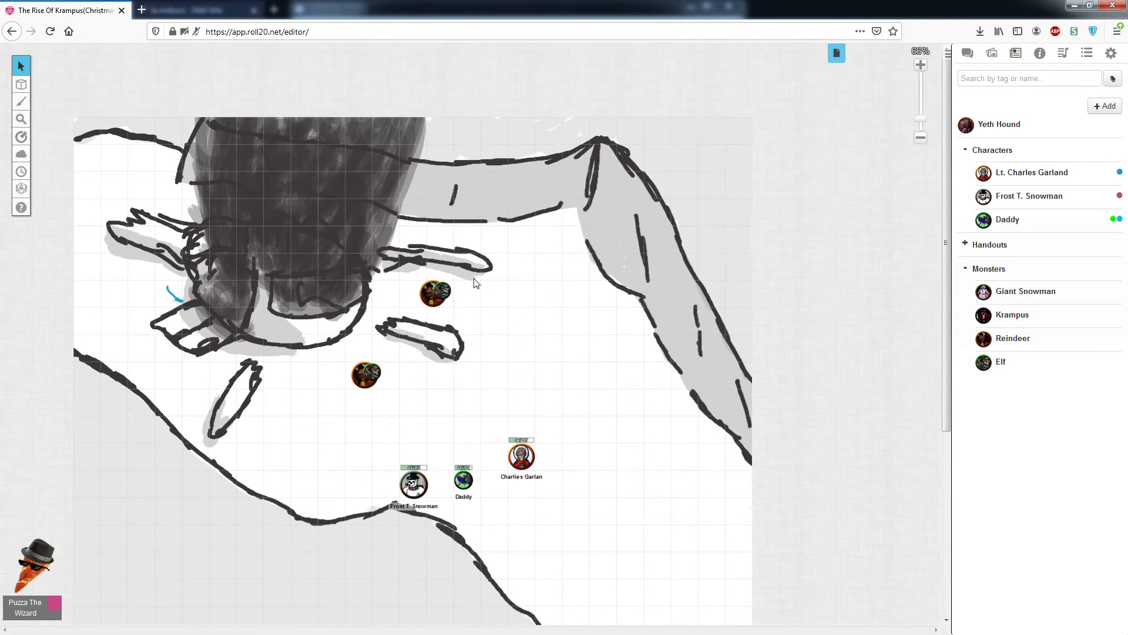
pyautogui.moveTo(461, 181)
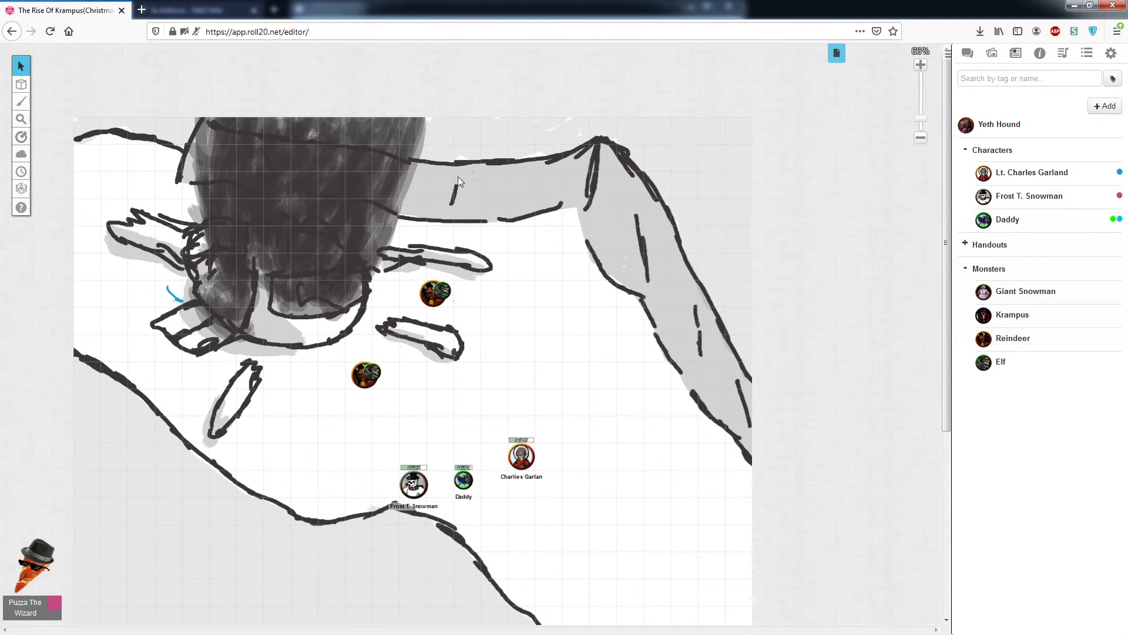
pyautogui.moveTo(609, 504)
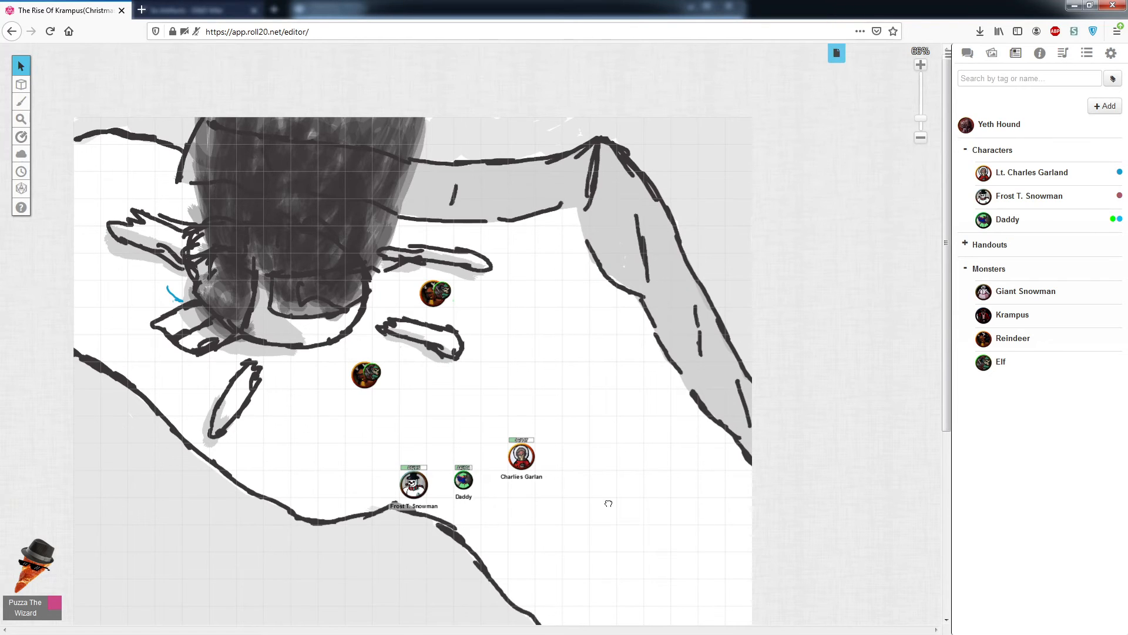
pyautogui.scroll(-3)
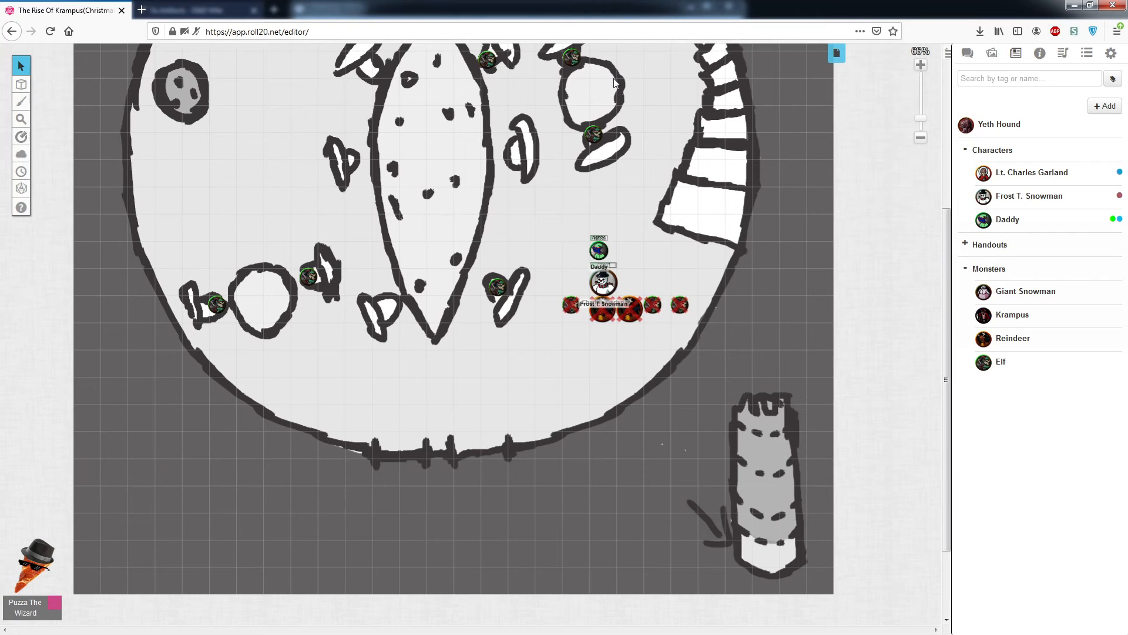
pyautogui.moveTo(836, 52)
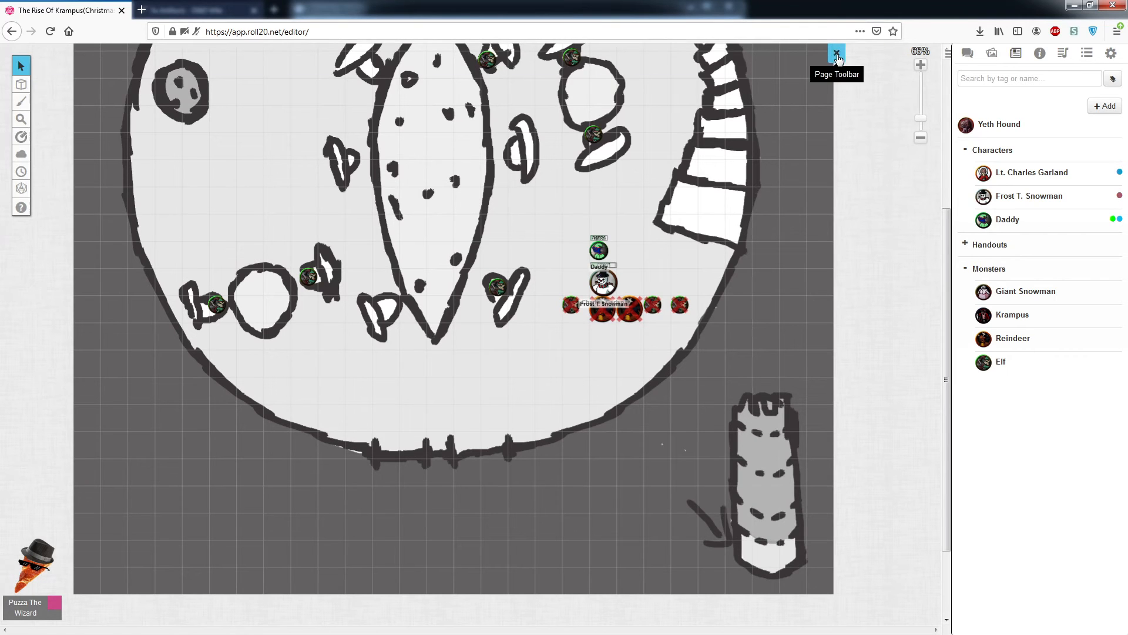
pyautogui.click(836, 53)
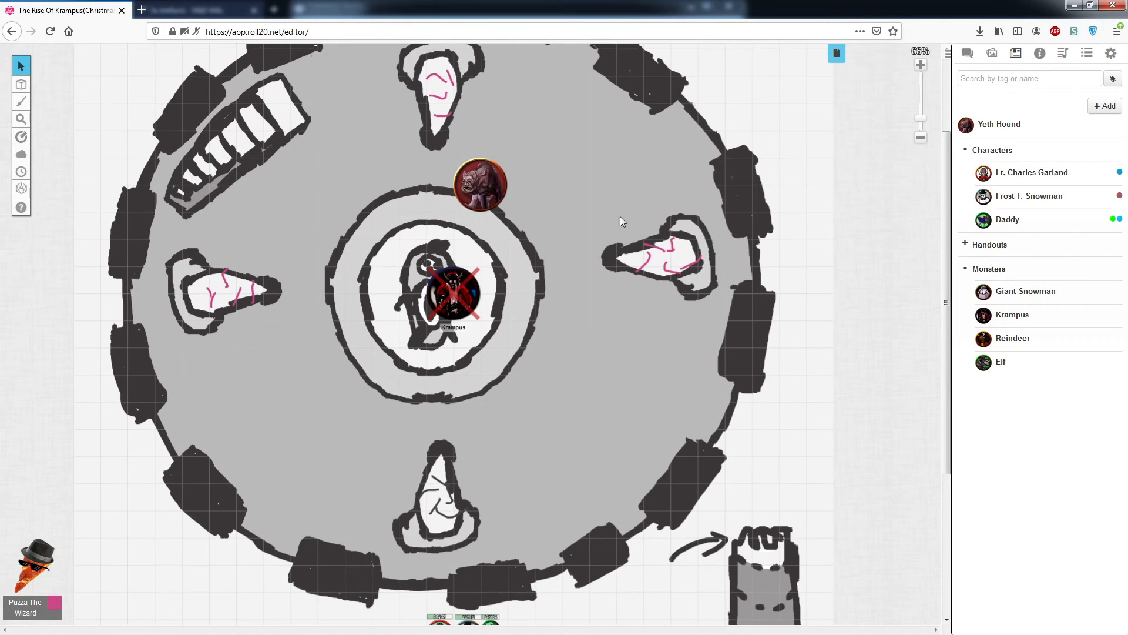
pyautogui.moveTo(629, 244)
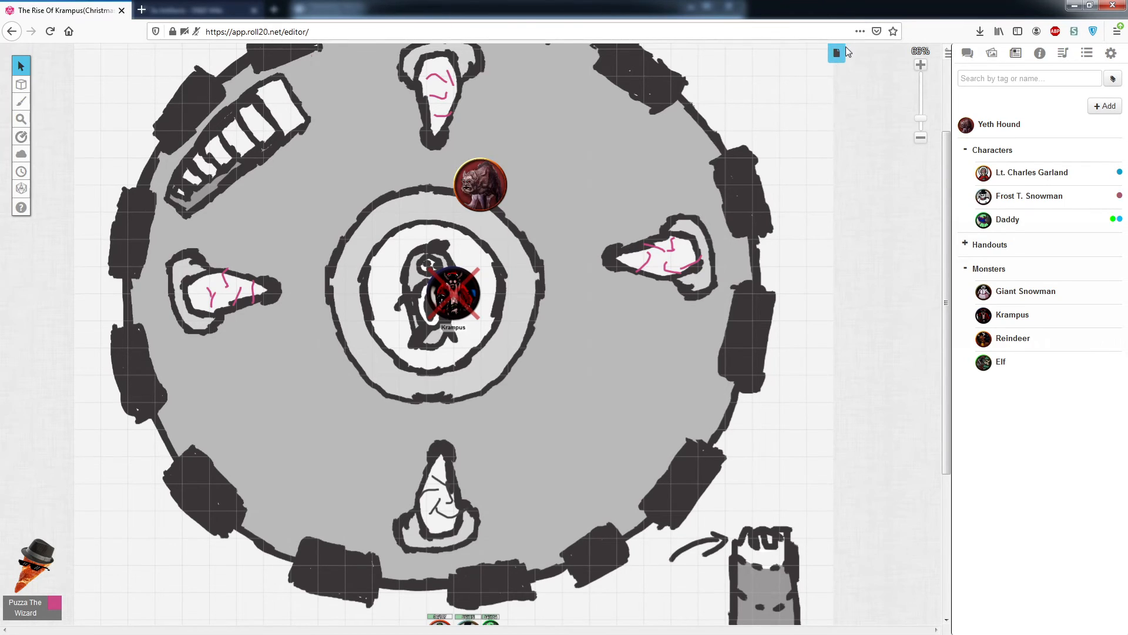
# Step: Switch to the Fortress page from the page list
pyautogui.click(836, 51)
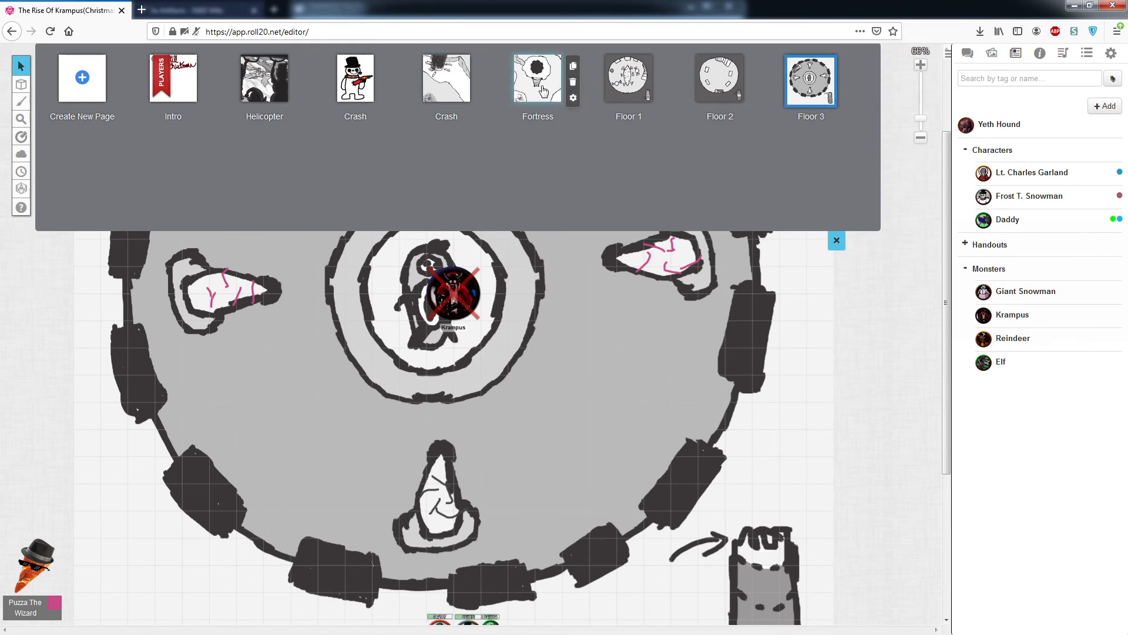
pyautogui.click(536, 78)
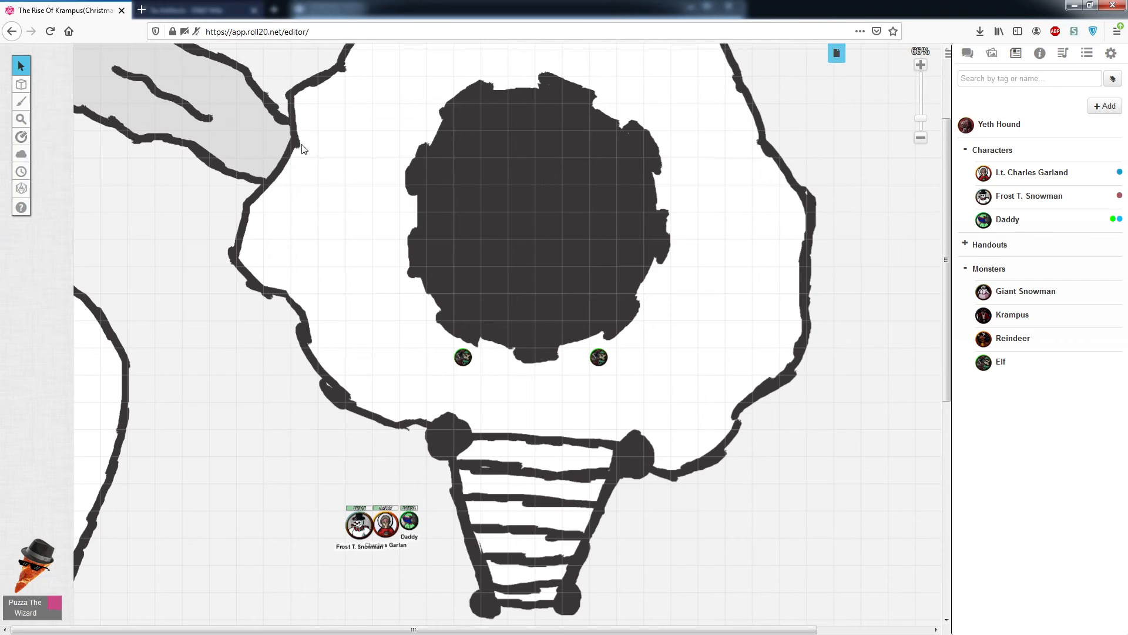
pyautogui.moveTo(278, 157)
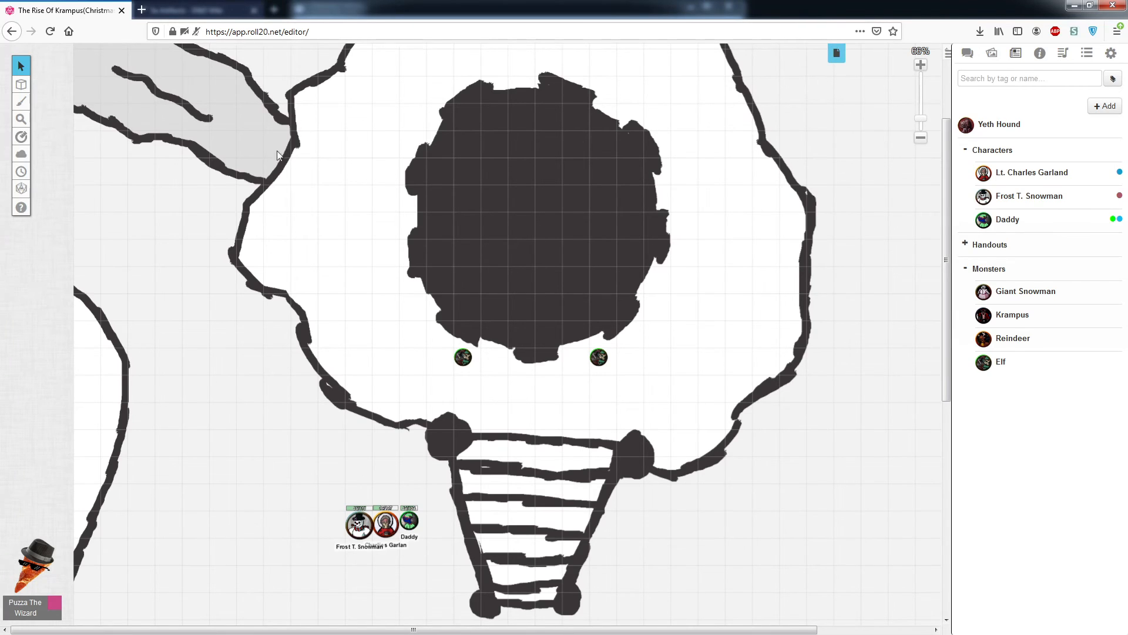
pyautogui.moveTo(198, 93)
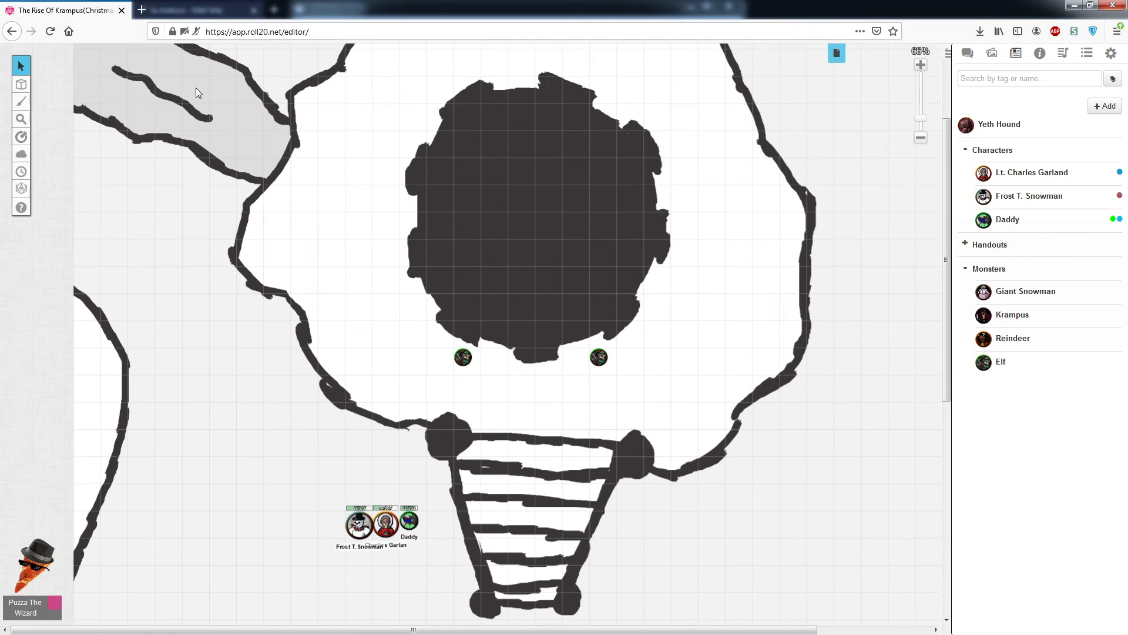
pyautogui.moveTo(837, 56)
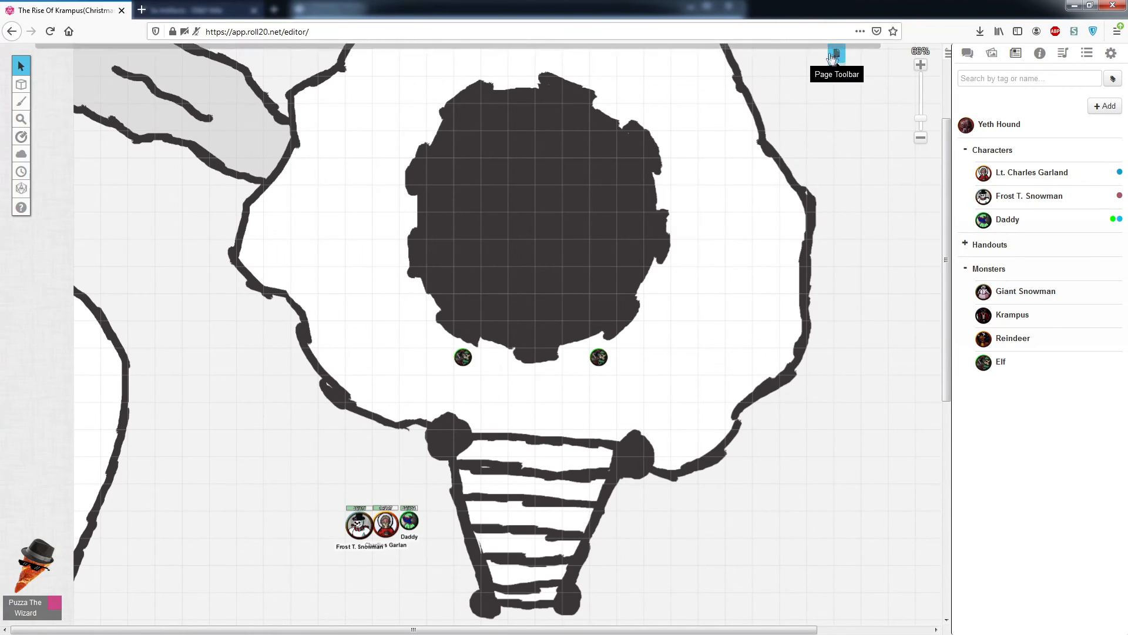
# Step: Step through Floor 1 and Floor 2 to the Floor 3 Krampus arena
pyautogui.click(836, 54)
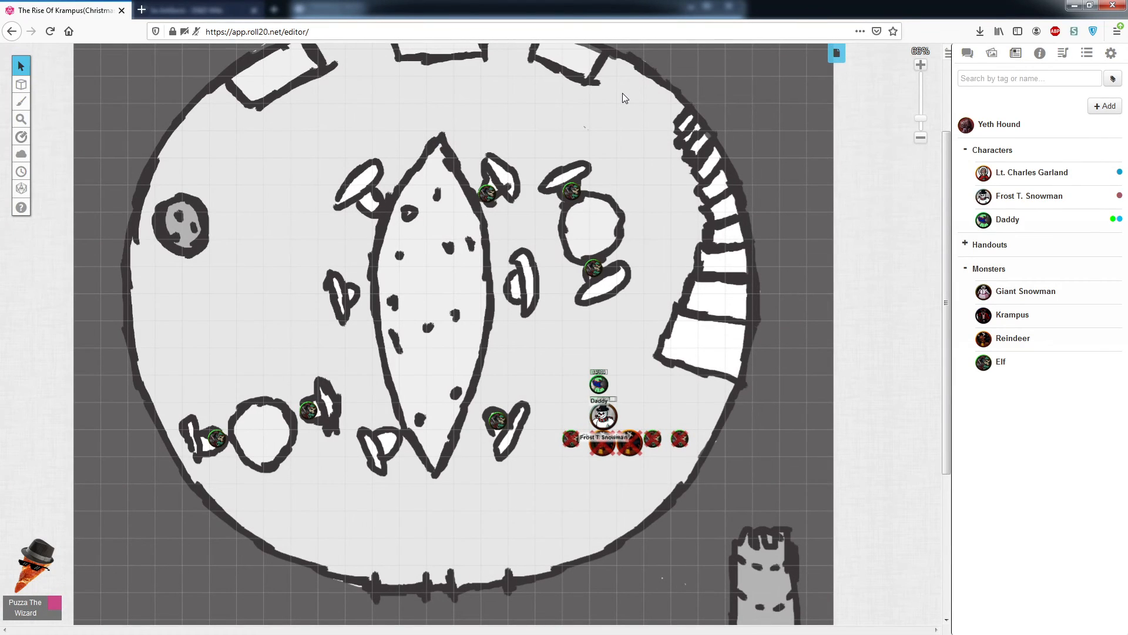
pyautogui.moveTo(843, 70)
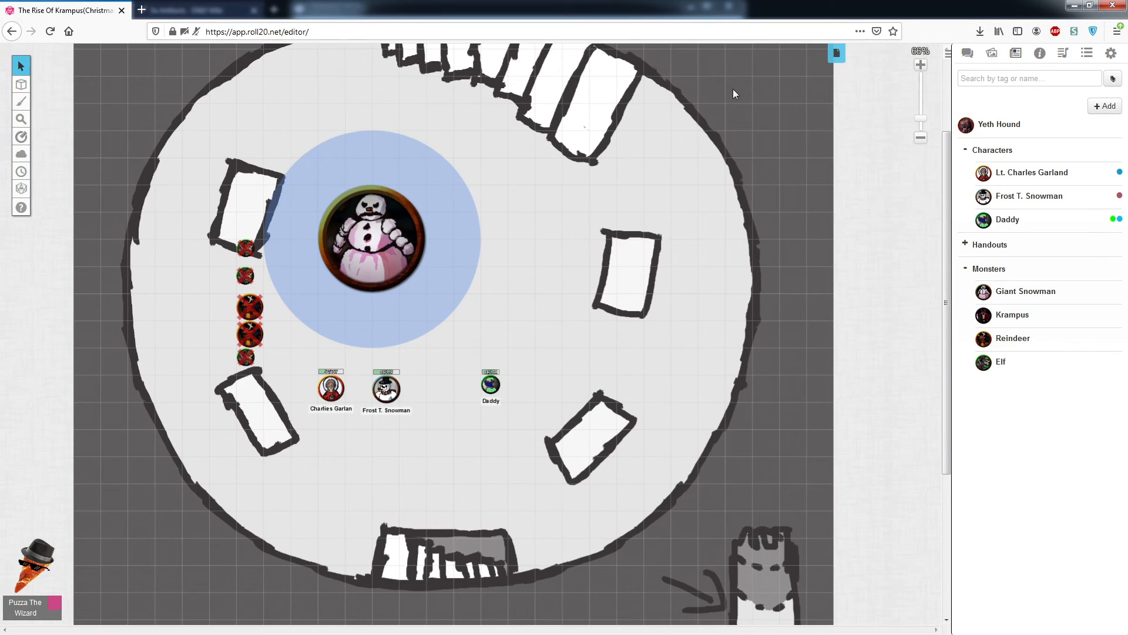
pyautogui.moveTo(836, 52)
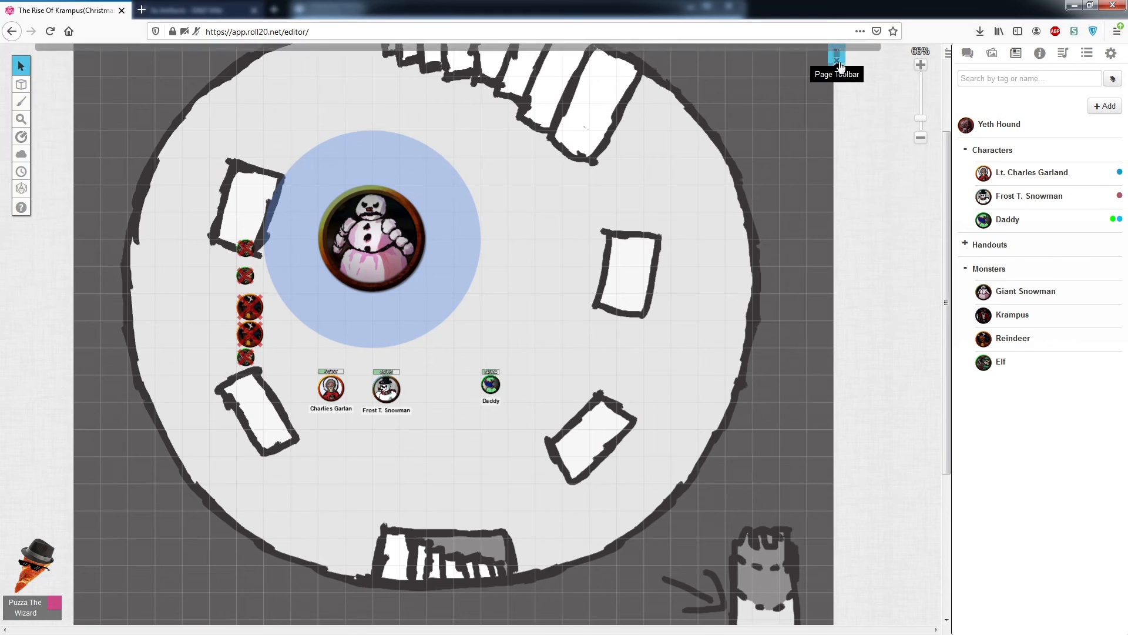
pyautogui.click(836, 53)
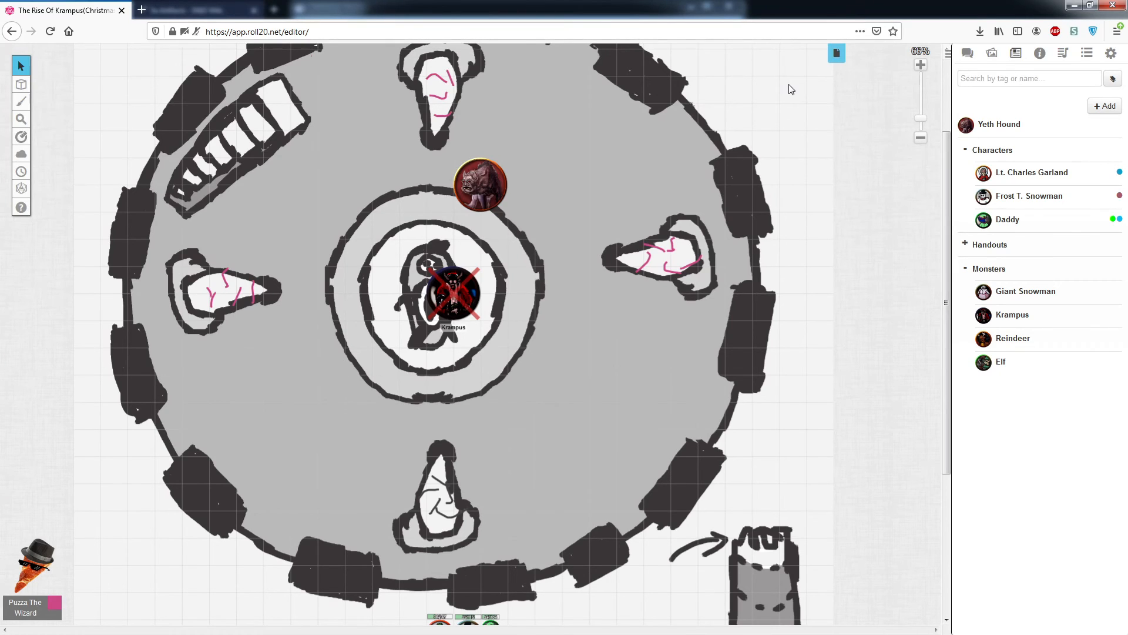
# Step: Switch to the scribbled Intro page and open Krampus's monster sheet from the Journal
pyautogui.click(836, 52)
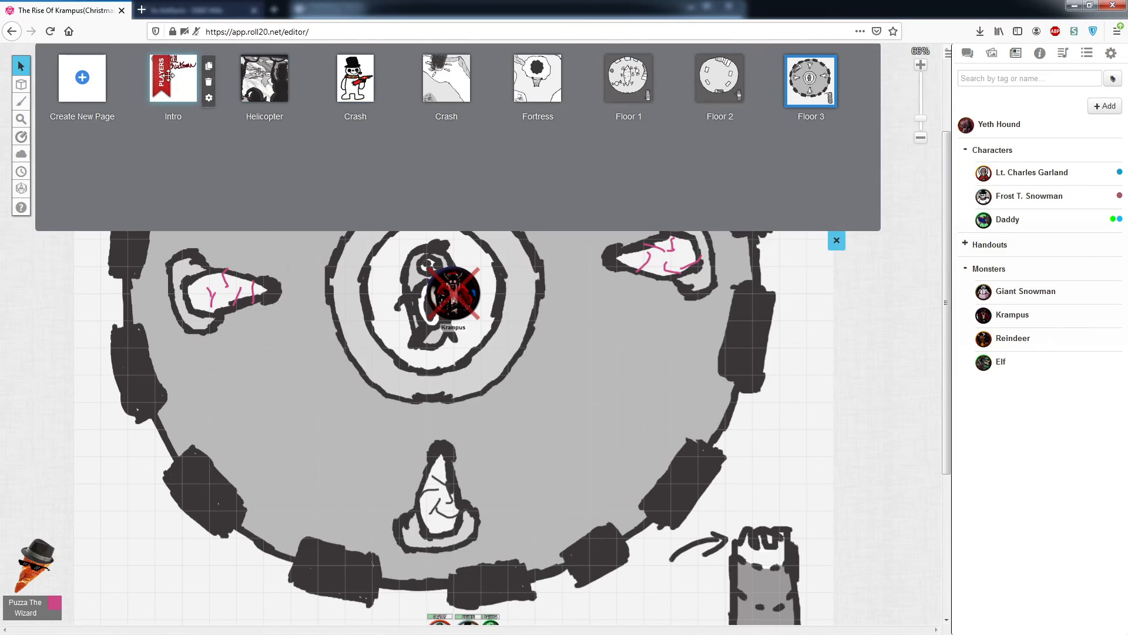
pyautogui.click(172, 78)
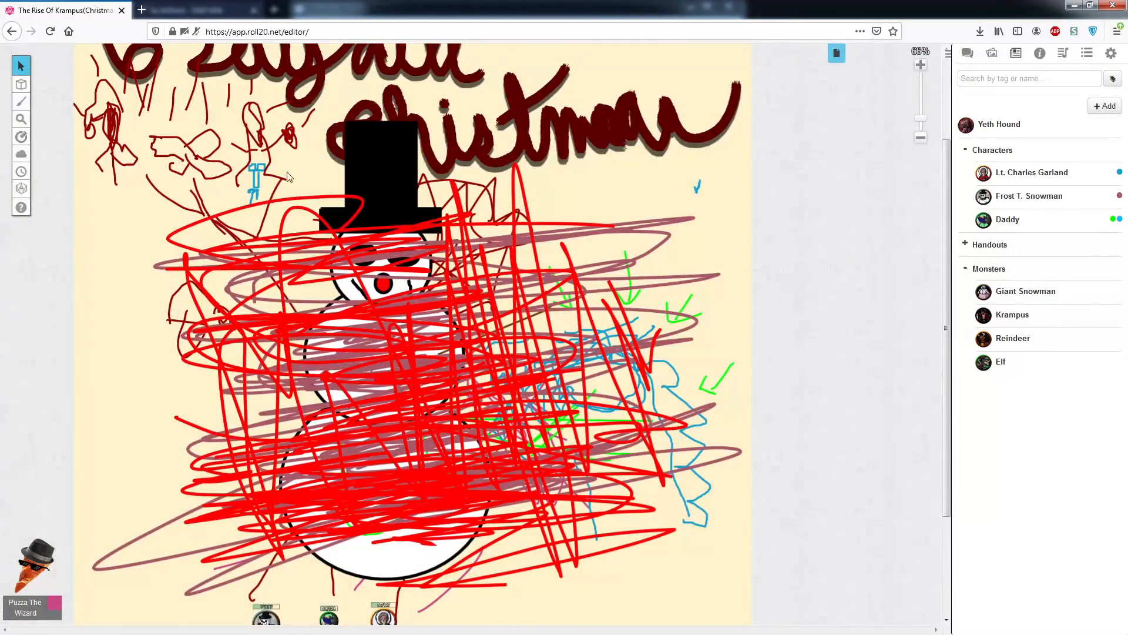
pyautogui.scroll(-3)
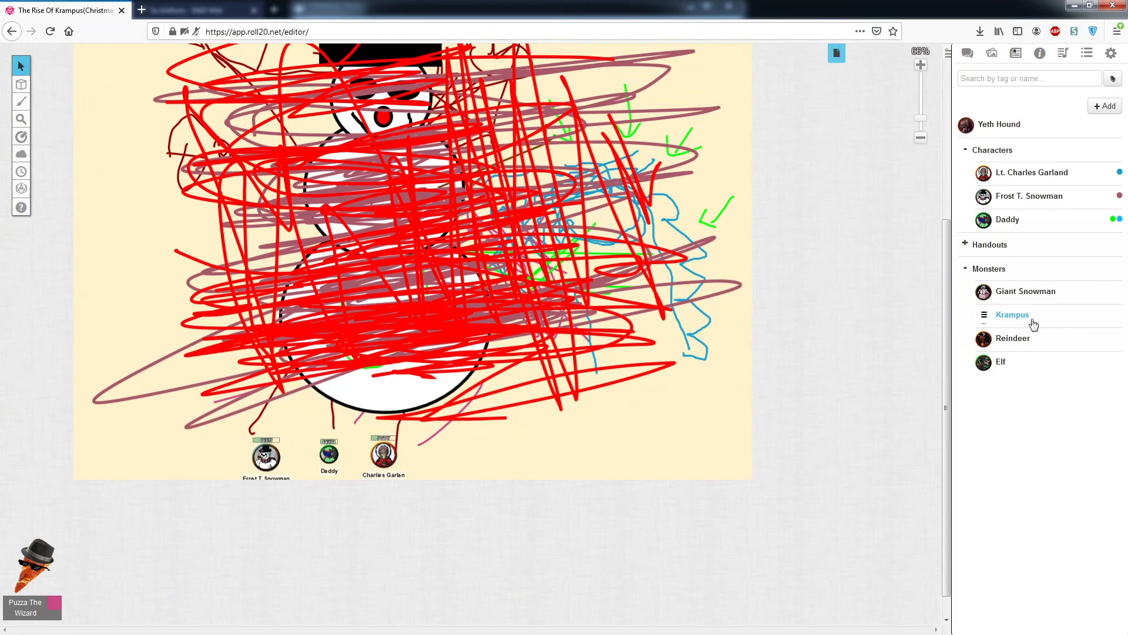
pyautogui.click(1011, 314)
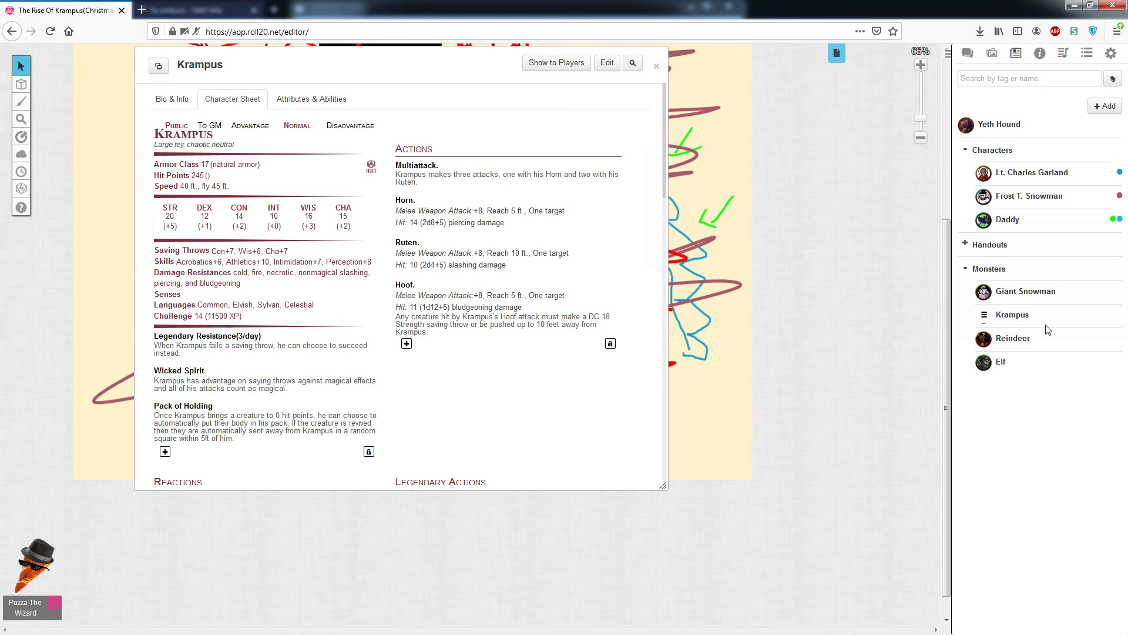
# Step: View the Giant Snowman's stat block, then read Krampus's reactions and legendary actions
pyautogui.click(1025, 291)
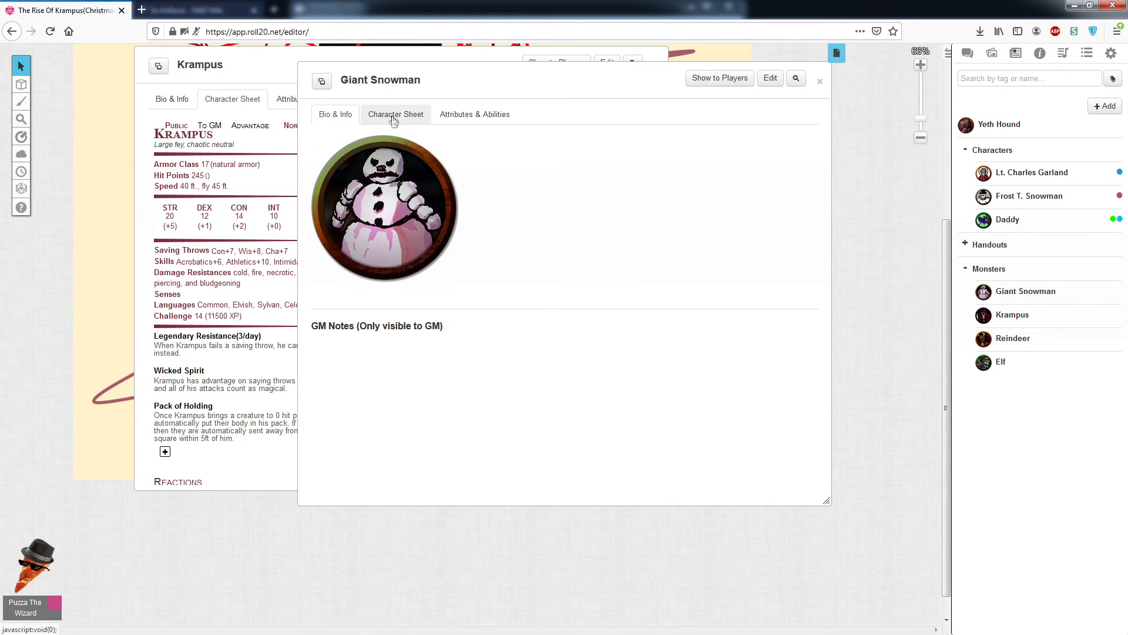
pyautogui.click(394, 113)
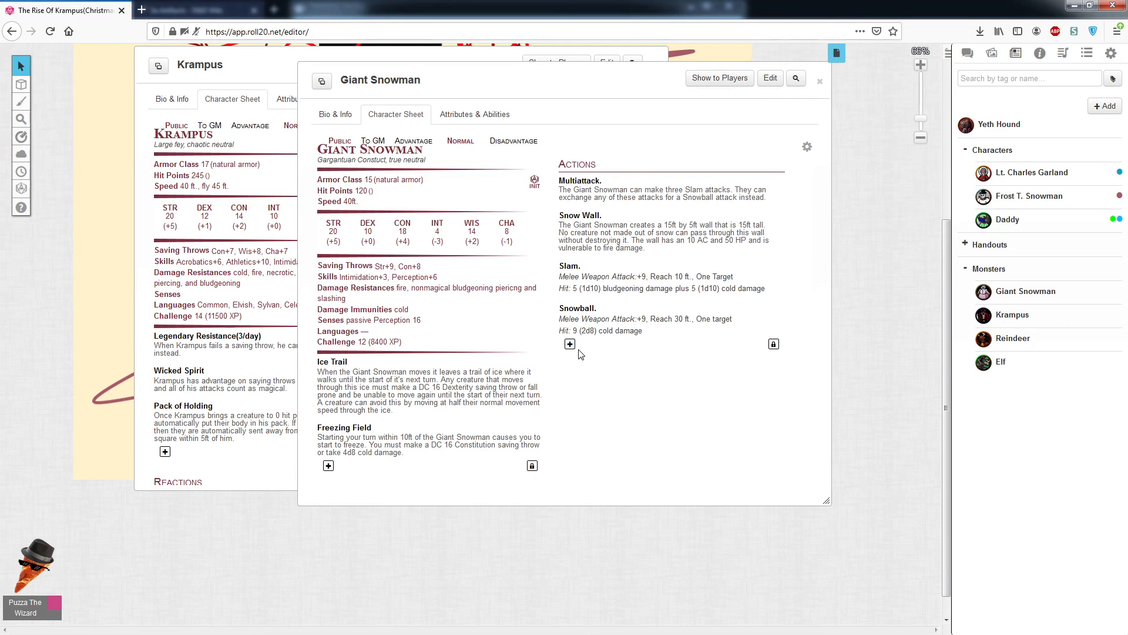
pyautogui.moveTo(401, 214)
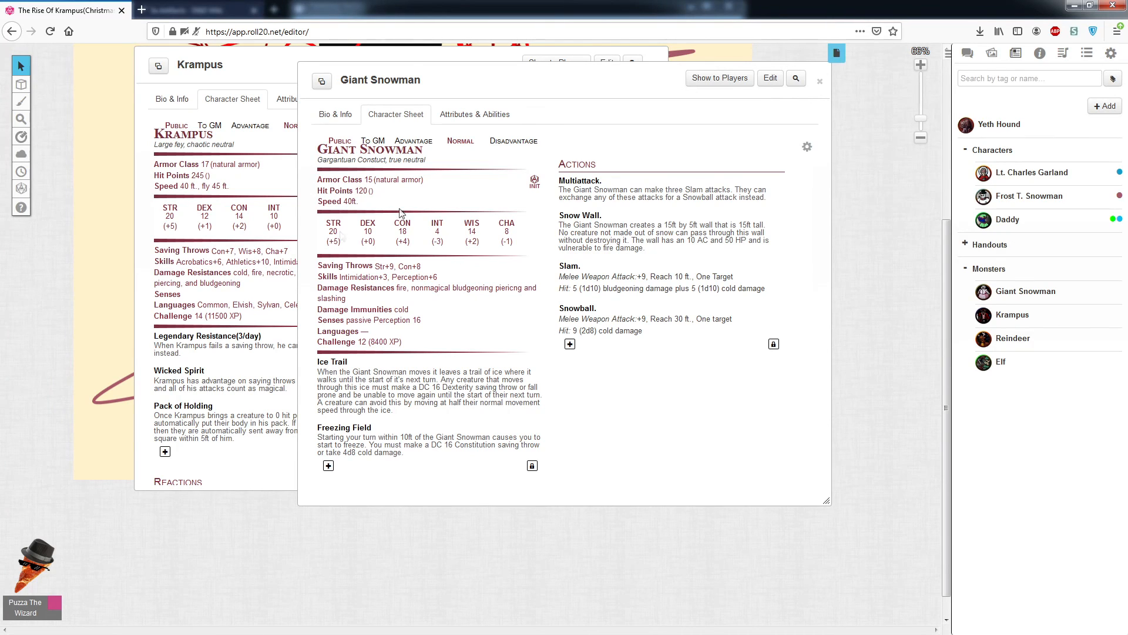
pyautogui.moveTo(382, 155)
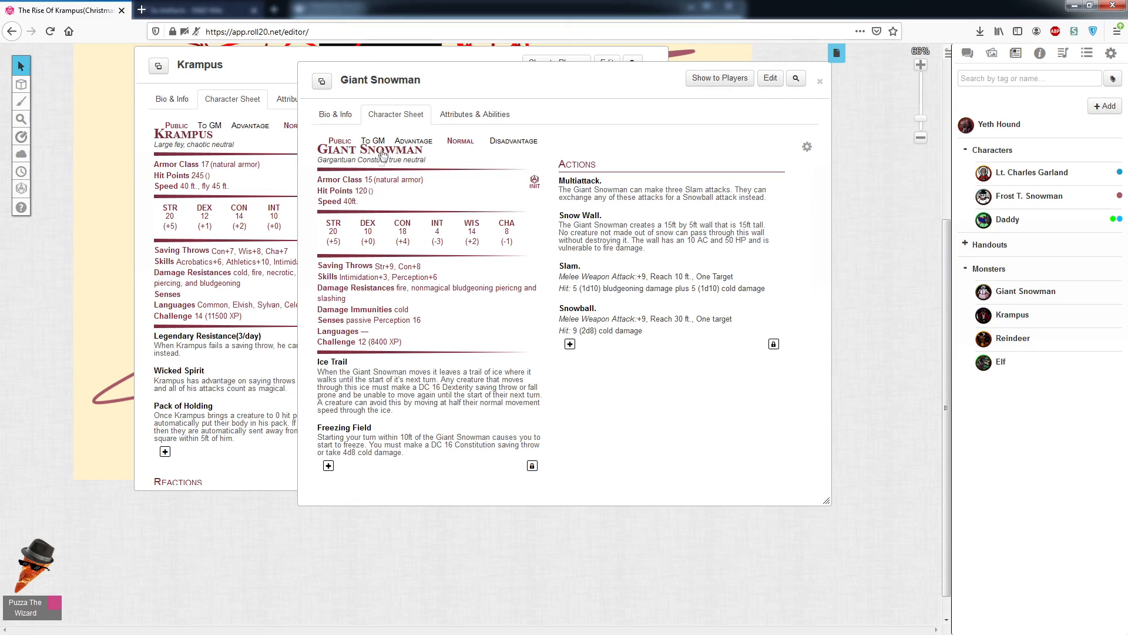
pyautogui.moveTo(335, 223)
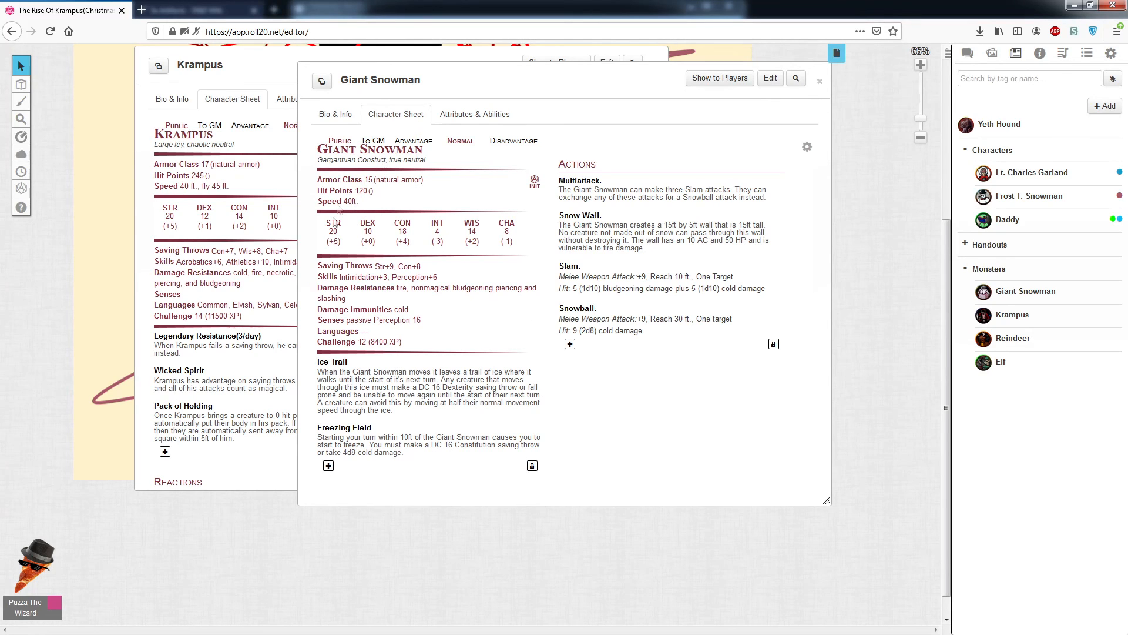
pyautogui.moveTo(507, 208)
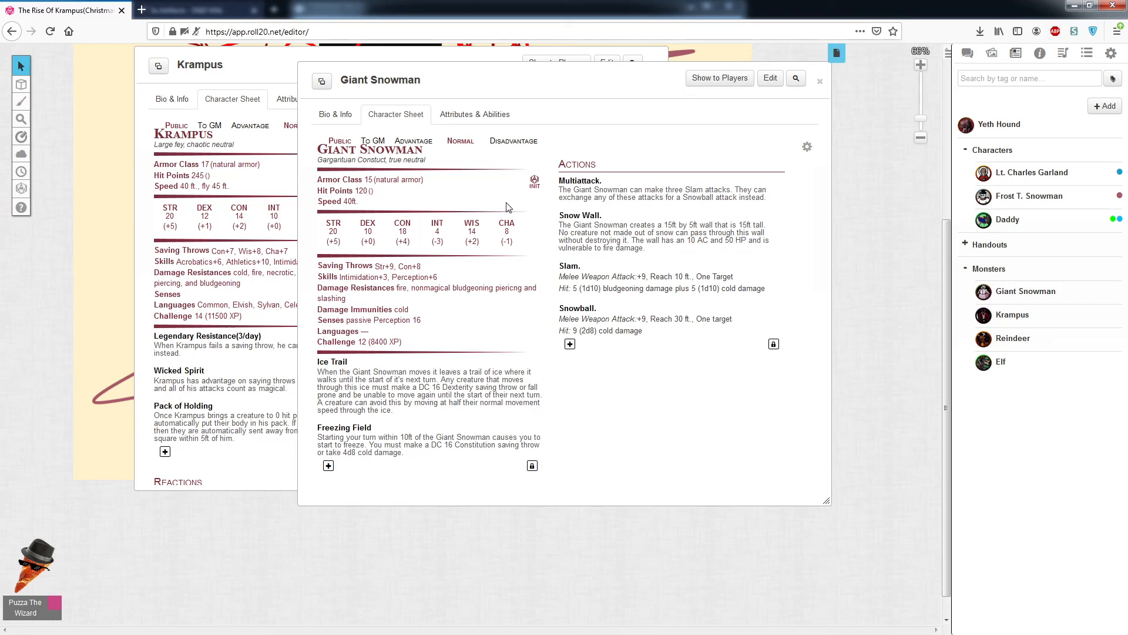
pyautogui.moveTo(627, 233)
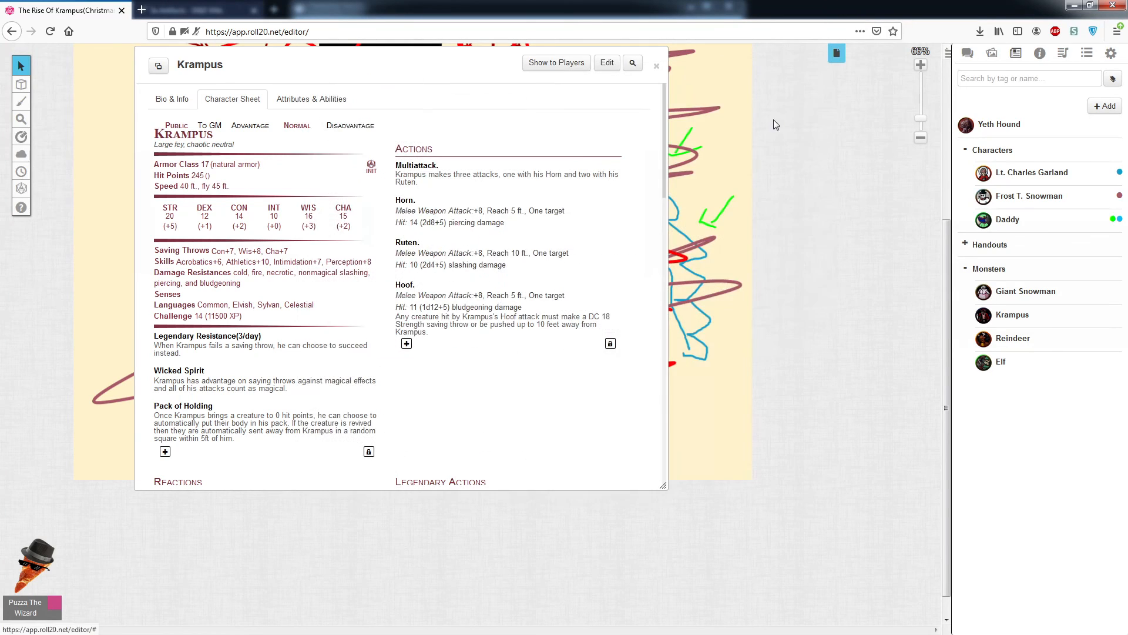
pyautogui.scroll(-3)
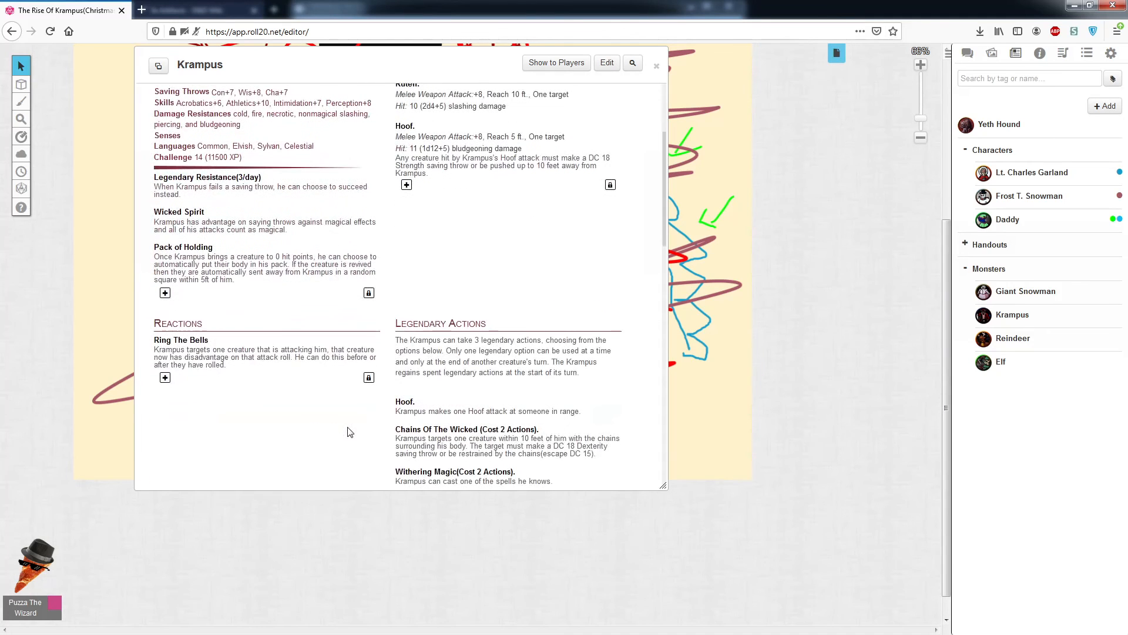
pyautogui.scroll(-3)
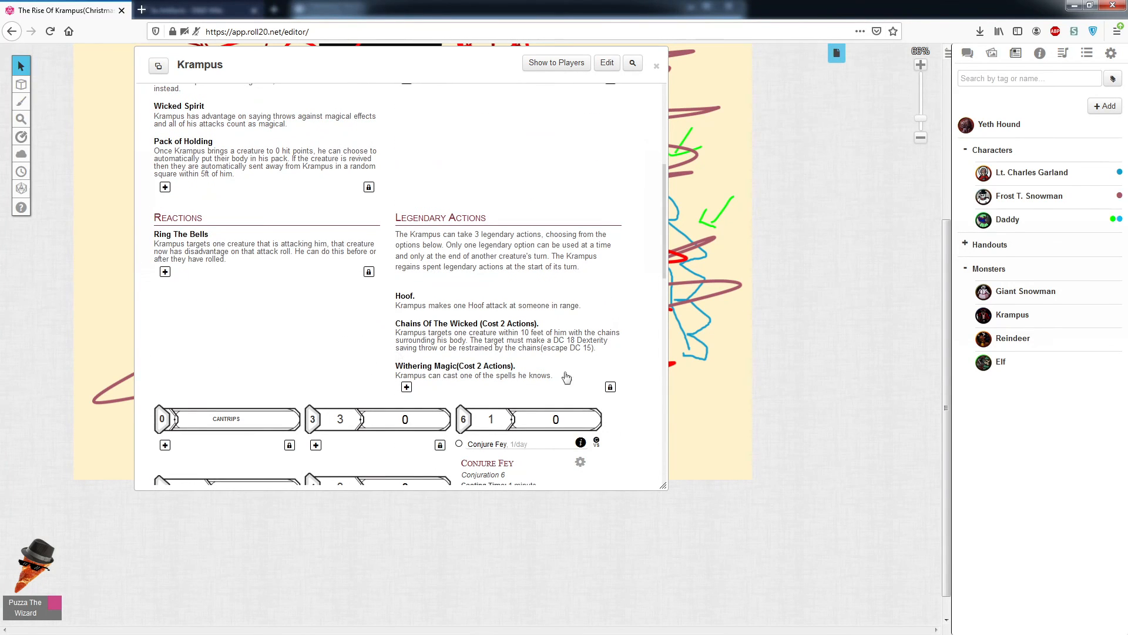
pyautogui.moveTo(468, 173)
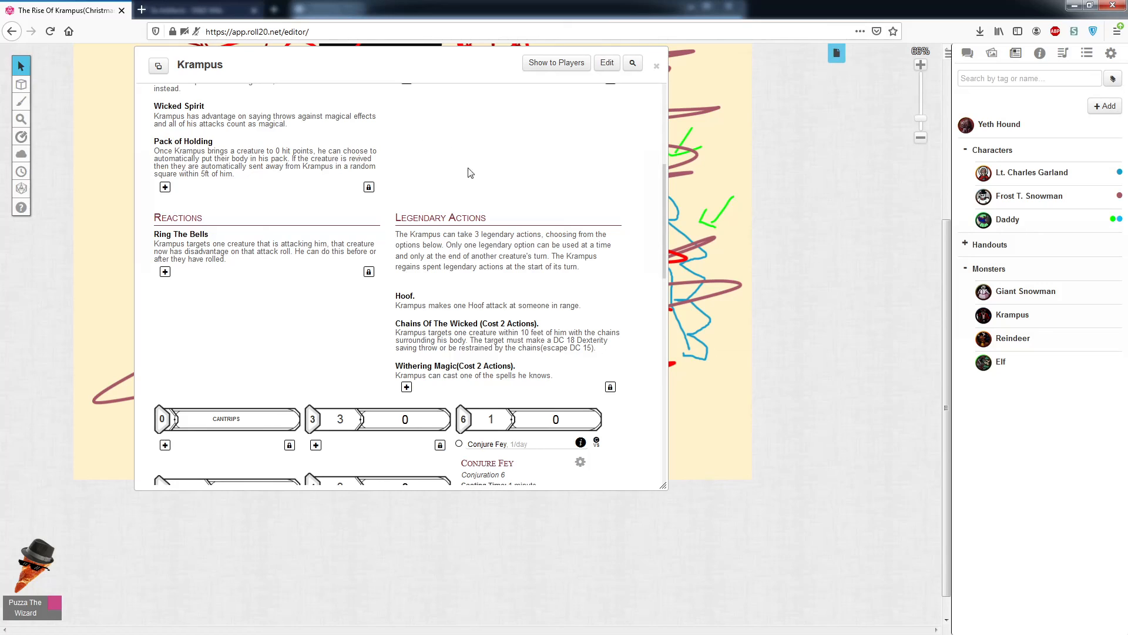
pyautogui.scroll(3)
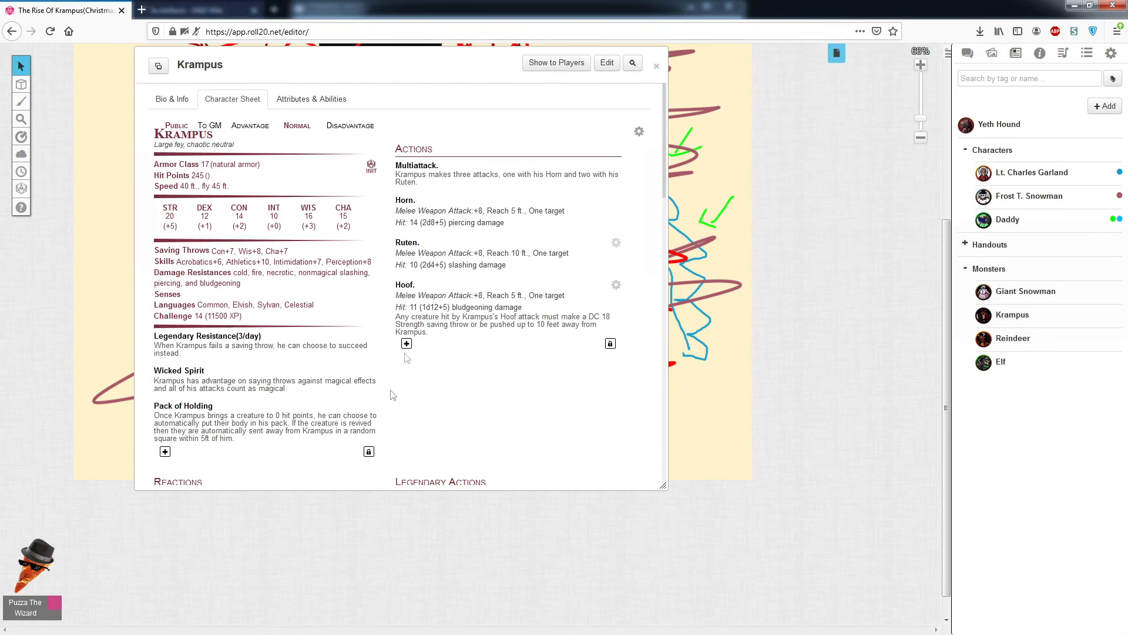
# Step: Close Krampus's character sheet to reveal the snowman drawing and Christmas lettering
pyautogui.click(656, 66)
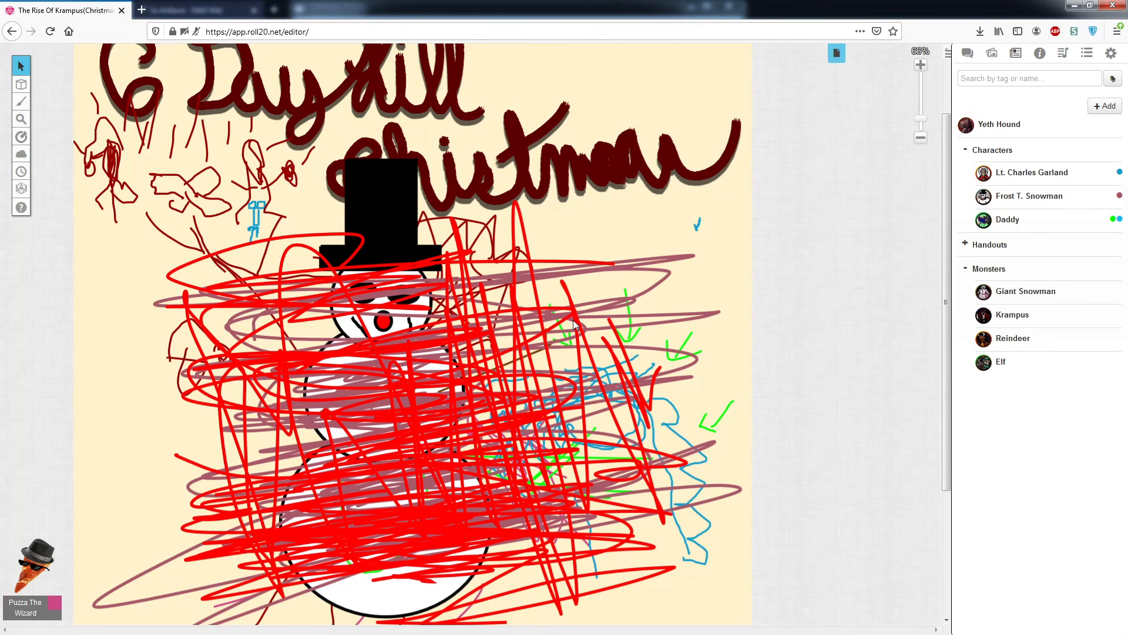
pyautogui.moveTo(712, 211)
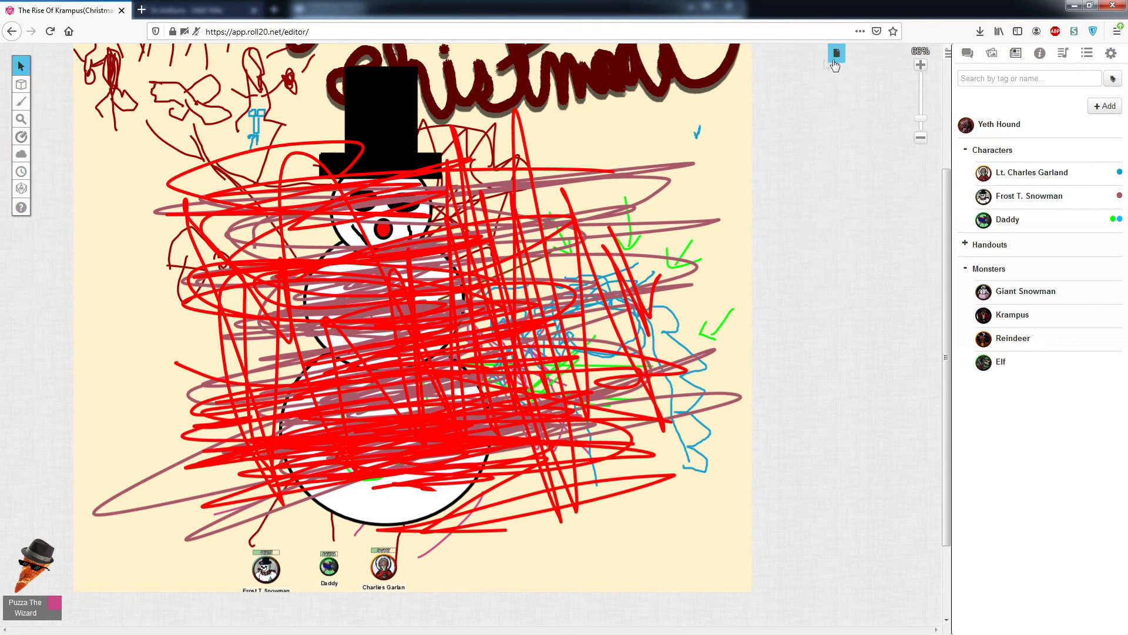
# Step: Glance at the page list without switching, then zoom out to show the entire 'Kill Christmas' Intro page
pyautogui.click(836, 54)
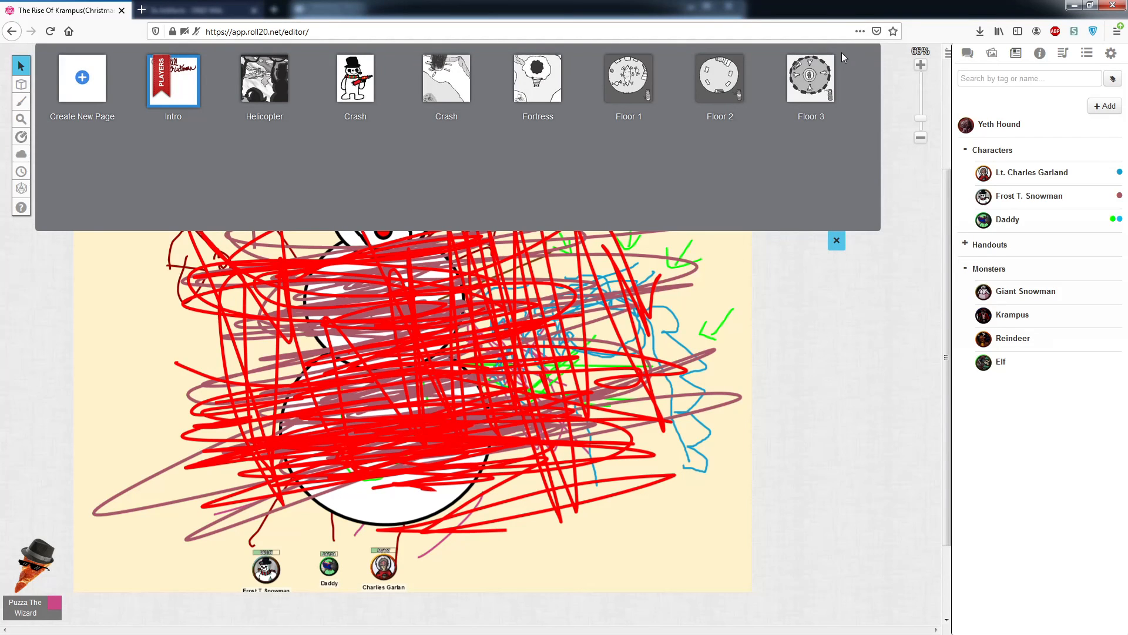
pyautogui.moveTo(218, 68)
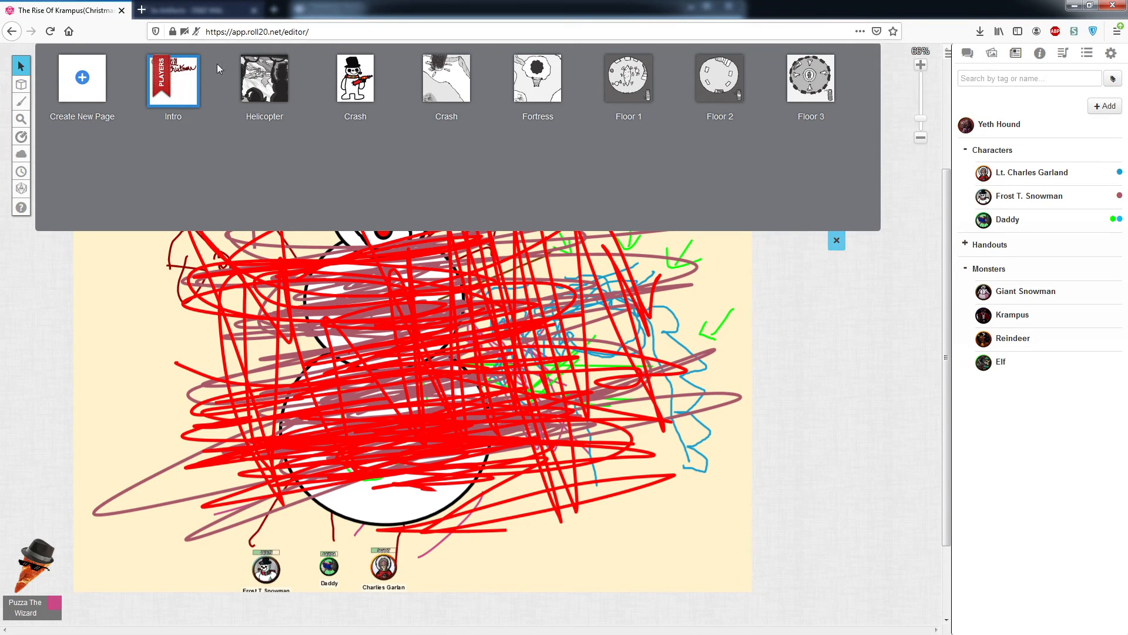
pyautogui.moveTo(354, 79)
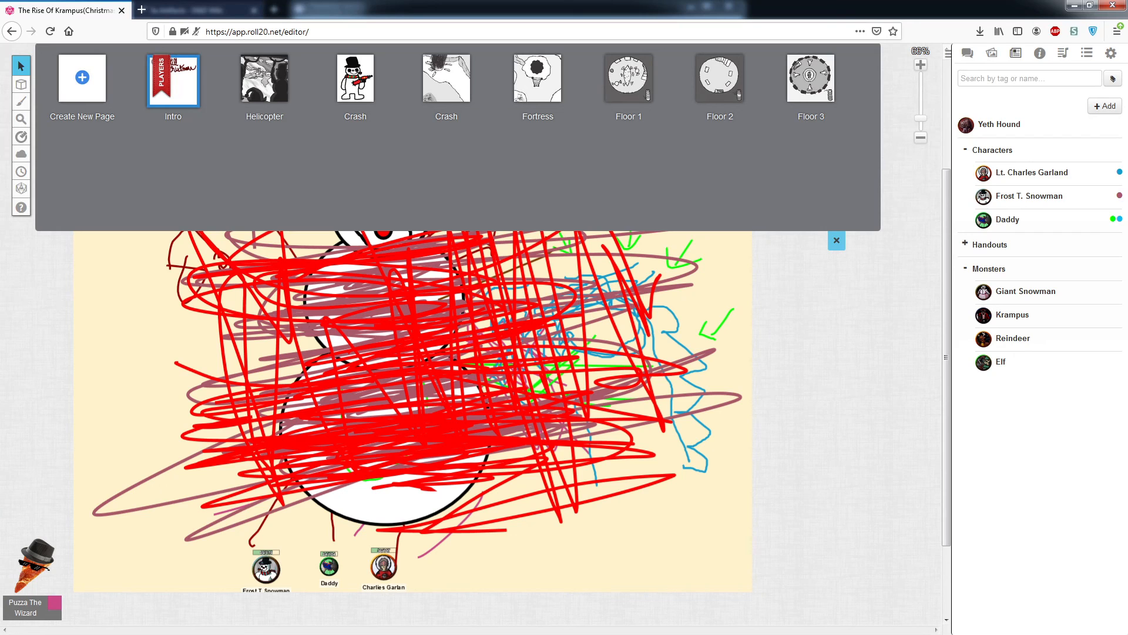
pyautogui.moveTo(836, 240)
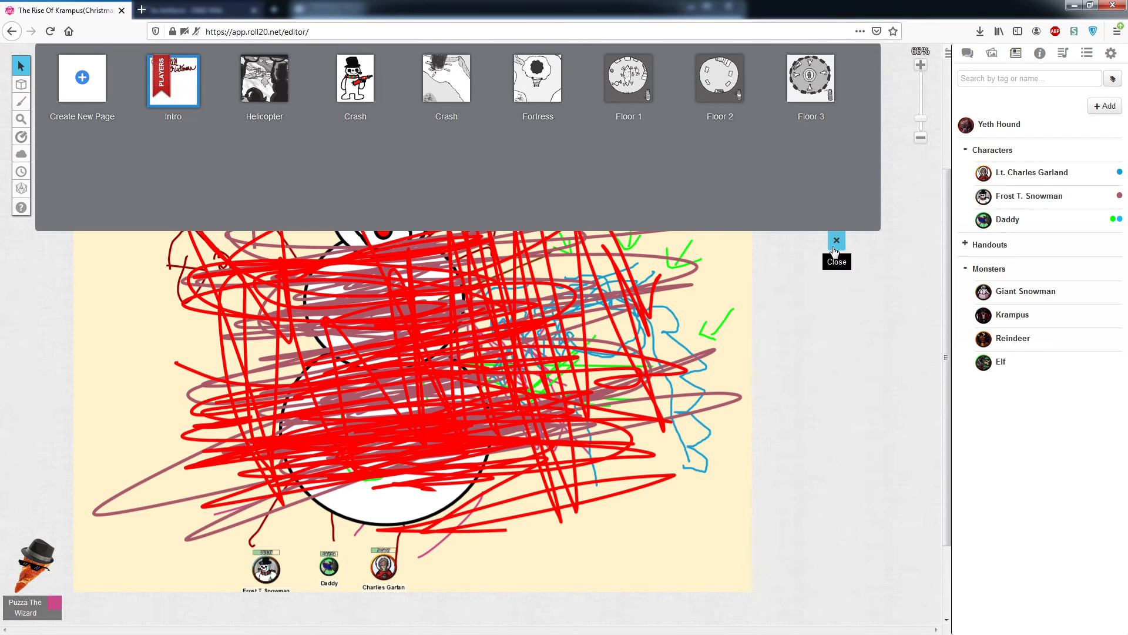
pyautogui.click(836, 239)
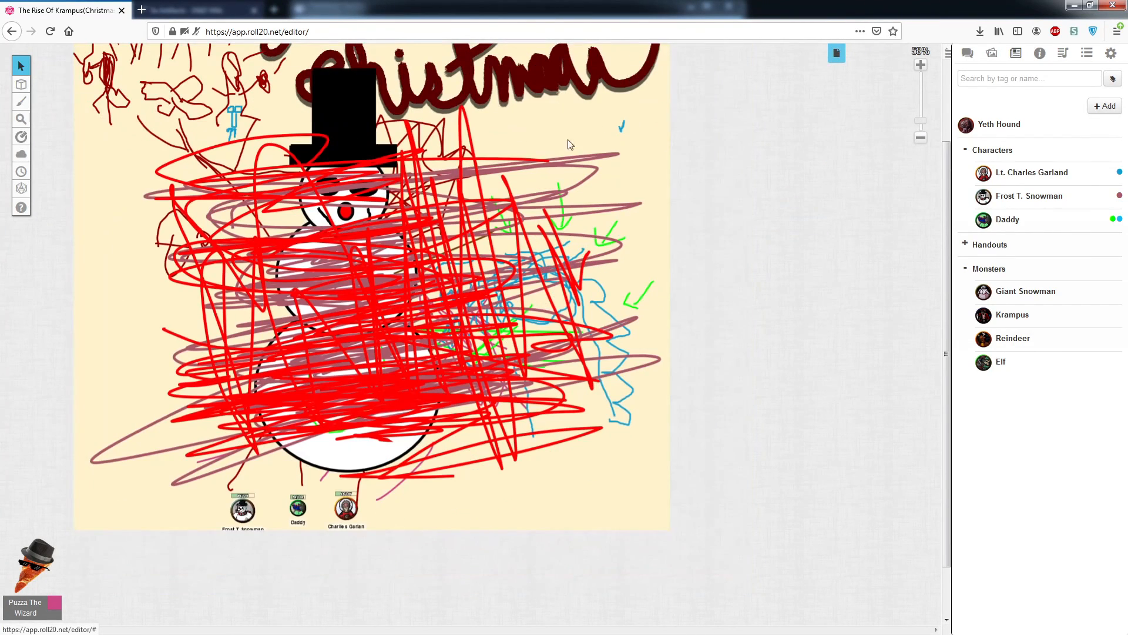
pyautogui.scroll(-3)
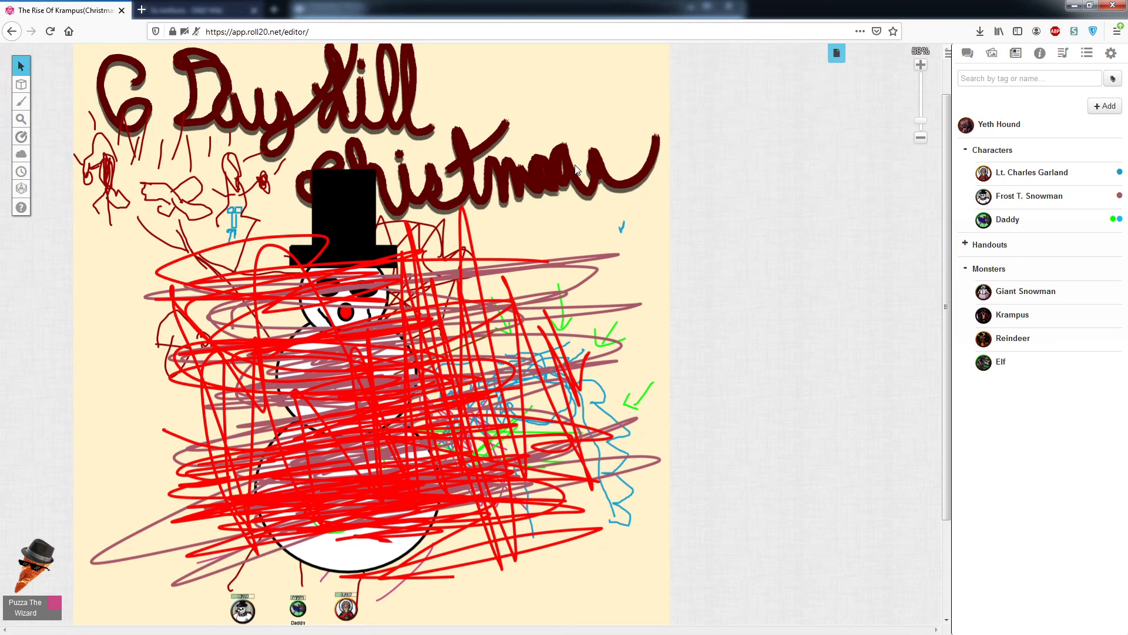
pyautogui.click(921, 137)
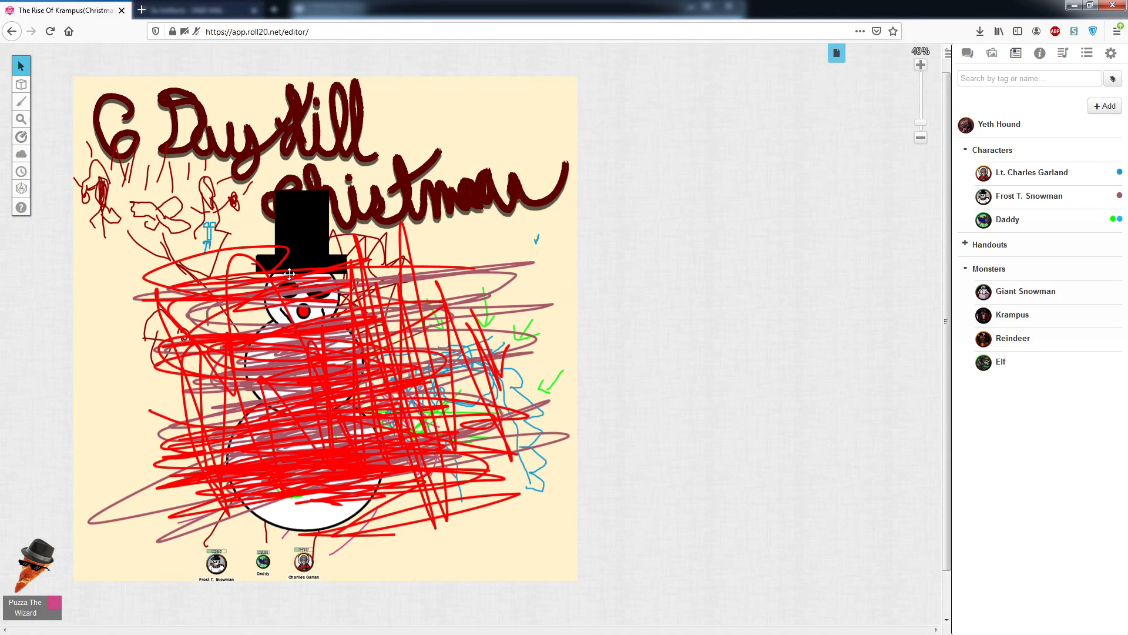
pyautogui.moveTo(84, 427)
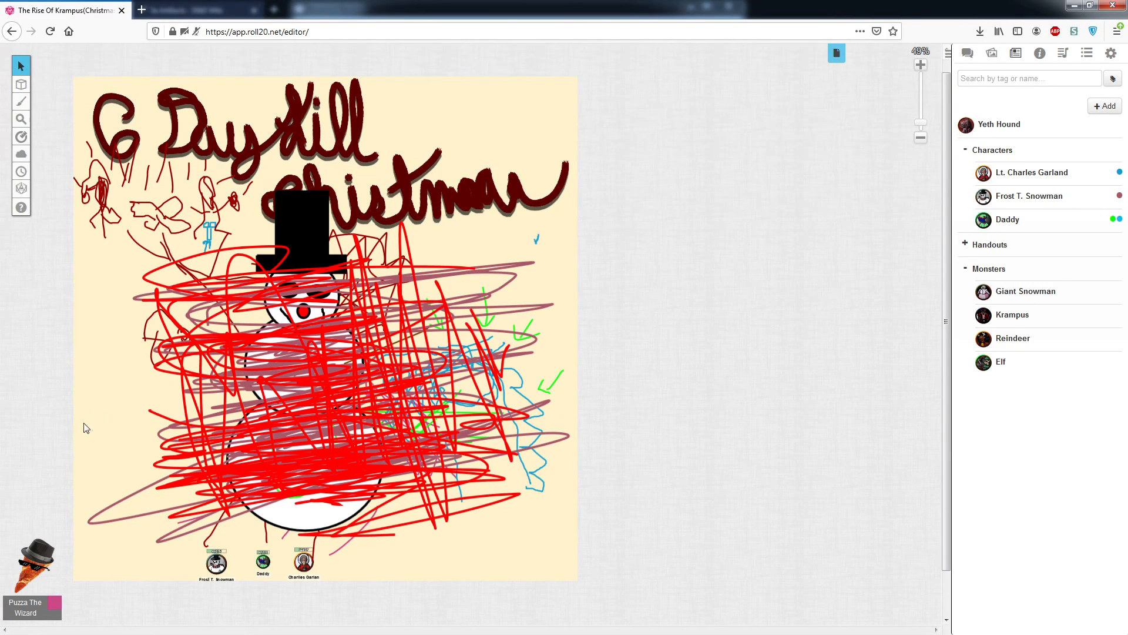